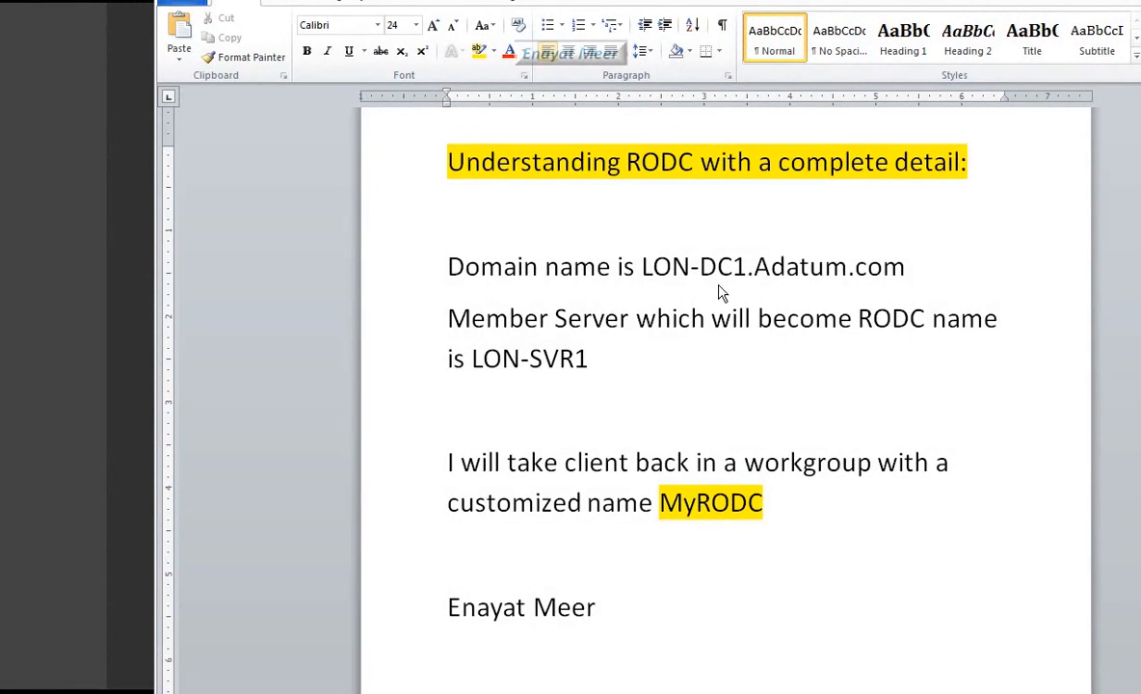
- Highlight the planned RODC name MyRODC in the Word planning notes
click(661, 501)
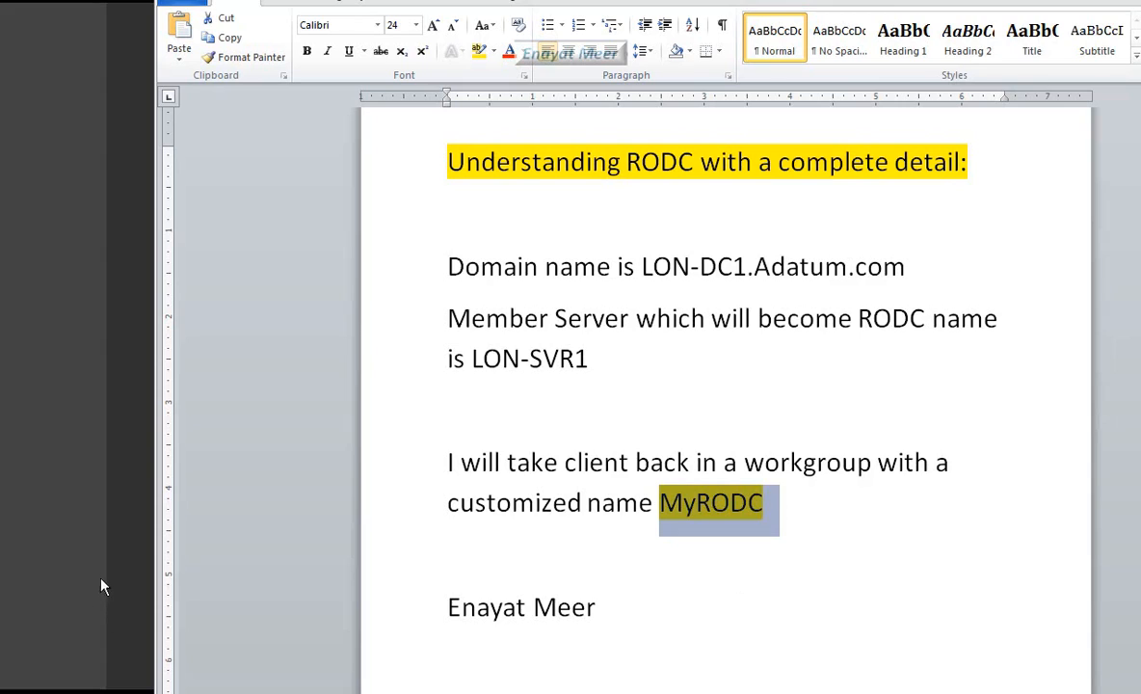
mouse_move(108, 567)
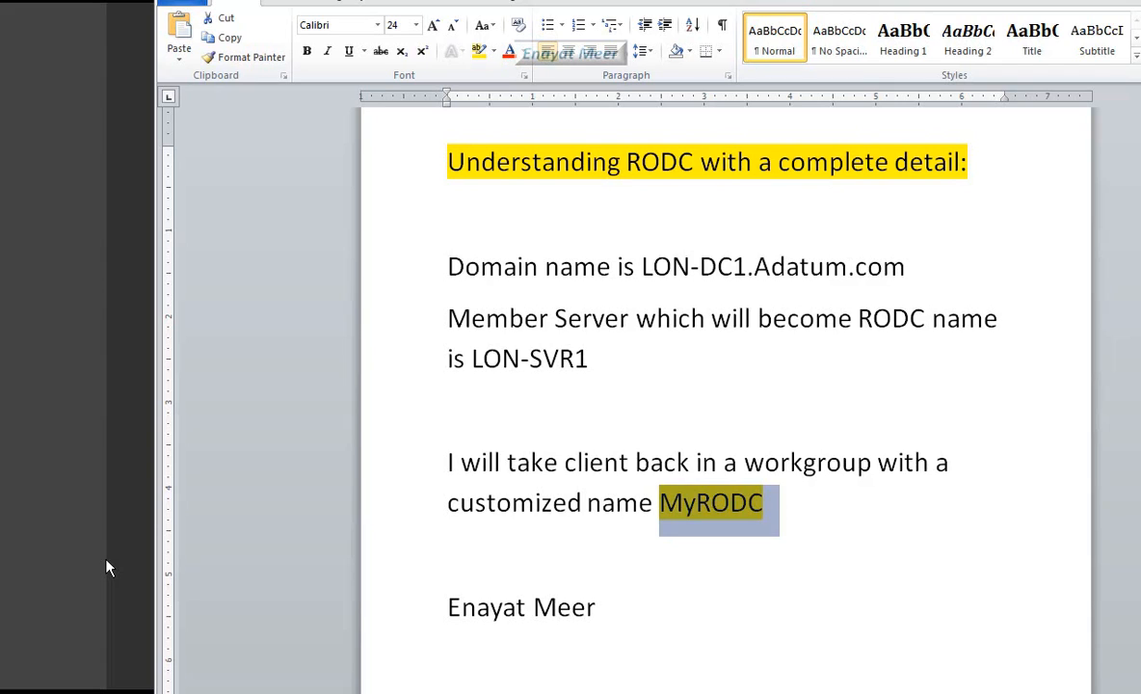
mouse_move(762, 274)
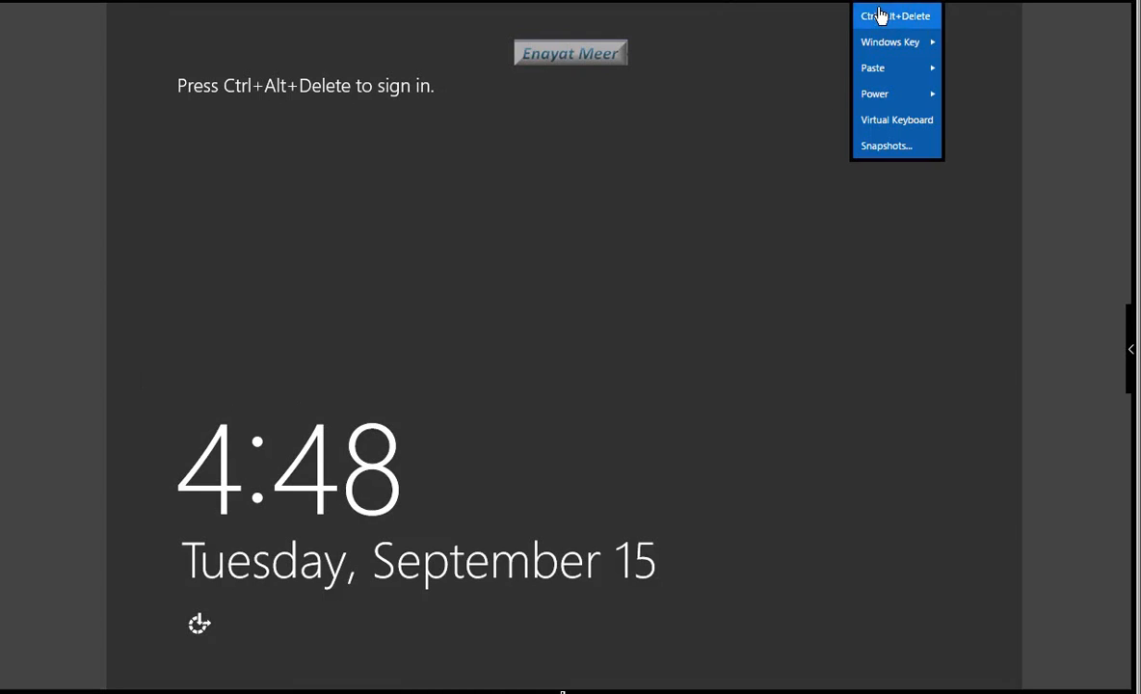
- Sign in as ADATUM\Administrator, then switch to LON-SVR1 and sign in there too
click(894, 16)
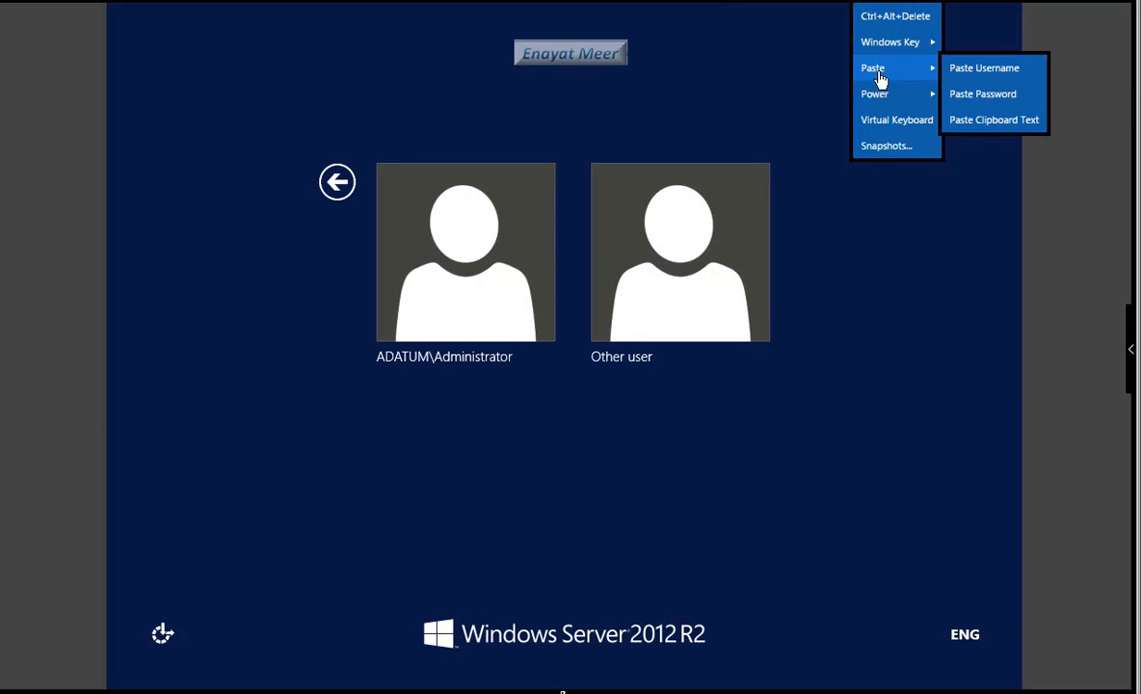
click(466, 251)
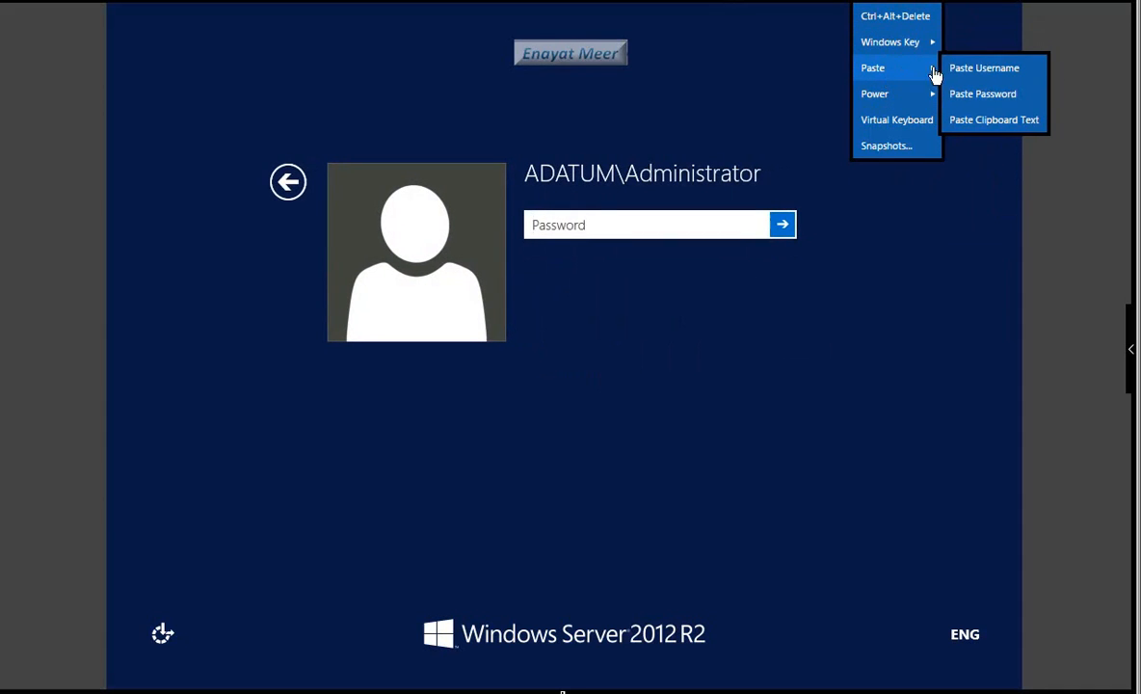
click(983, 92)
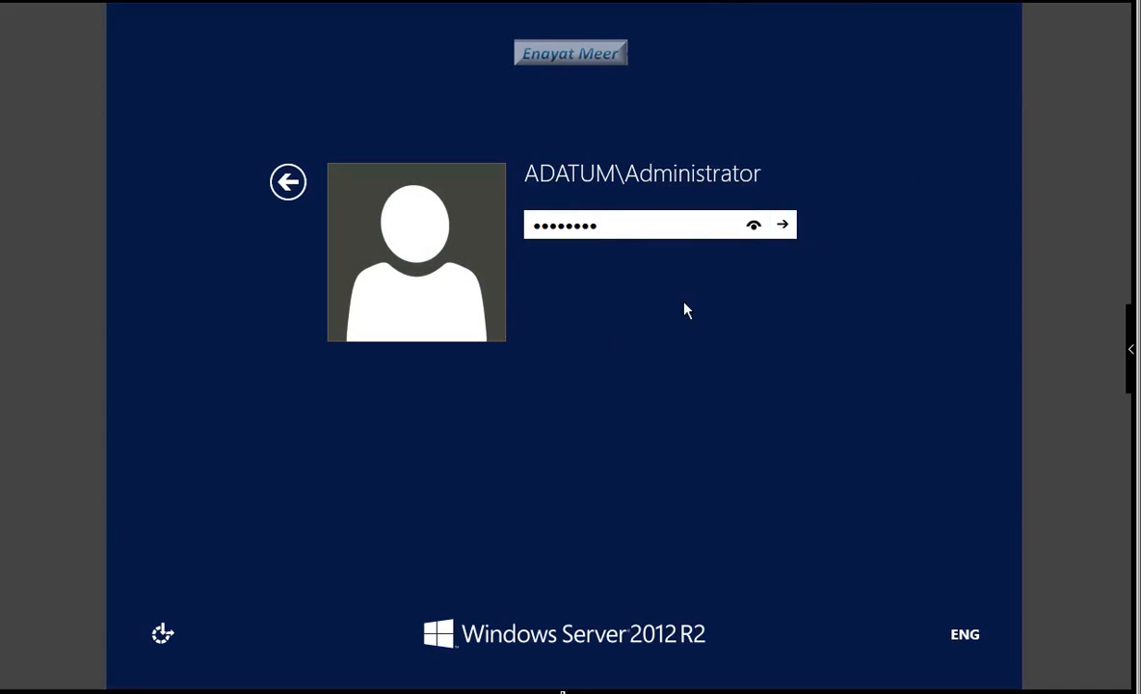
click(783, 223)
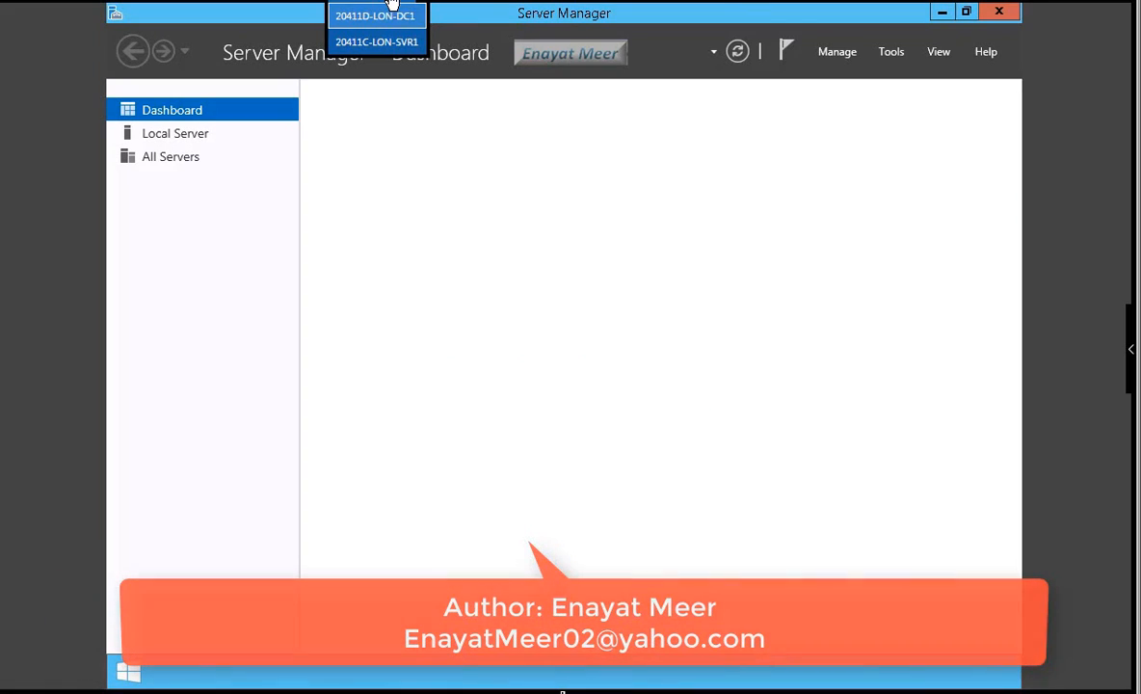
click(376, 16)
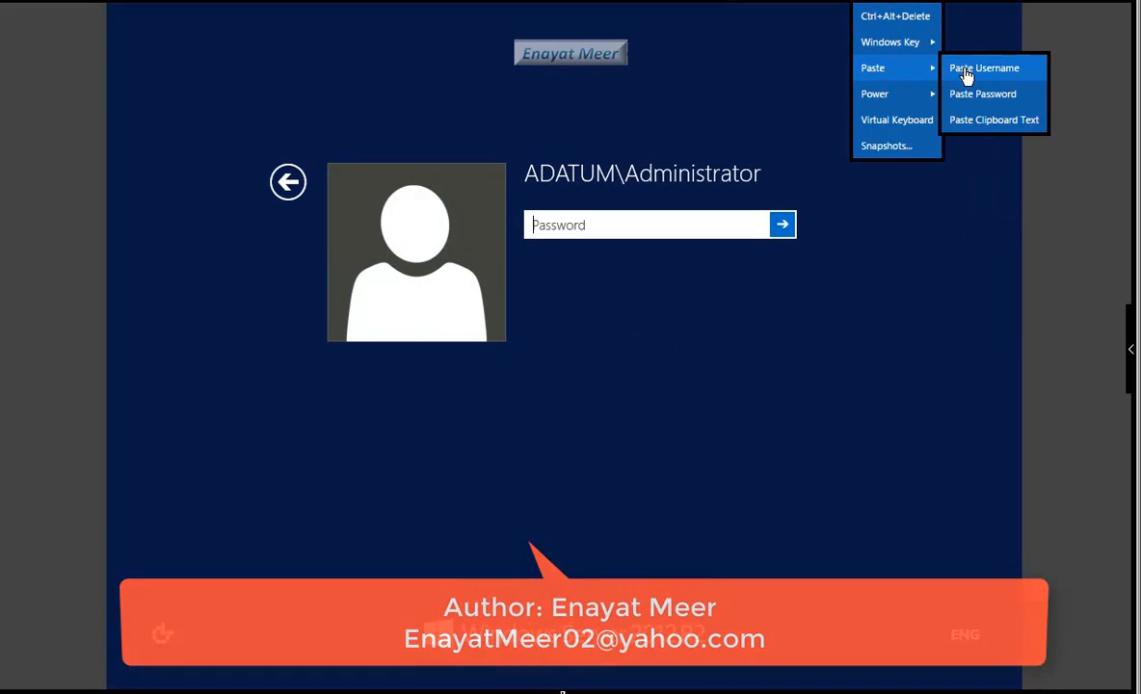
click(983, 93)
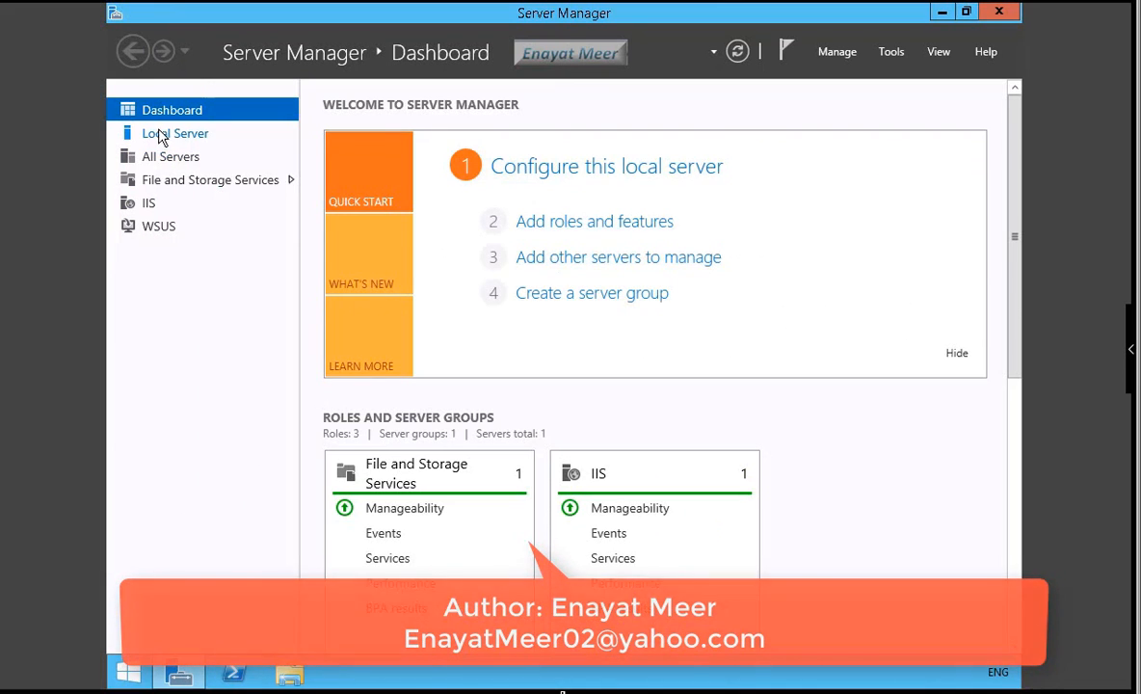
- From Local Server properties, rename the computer MyRODC and join workgroup MEER
click(174, 133)
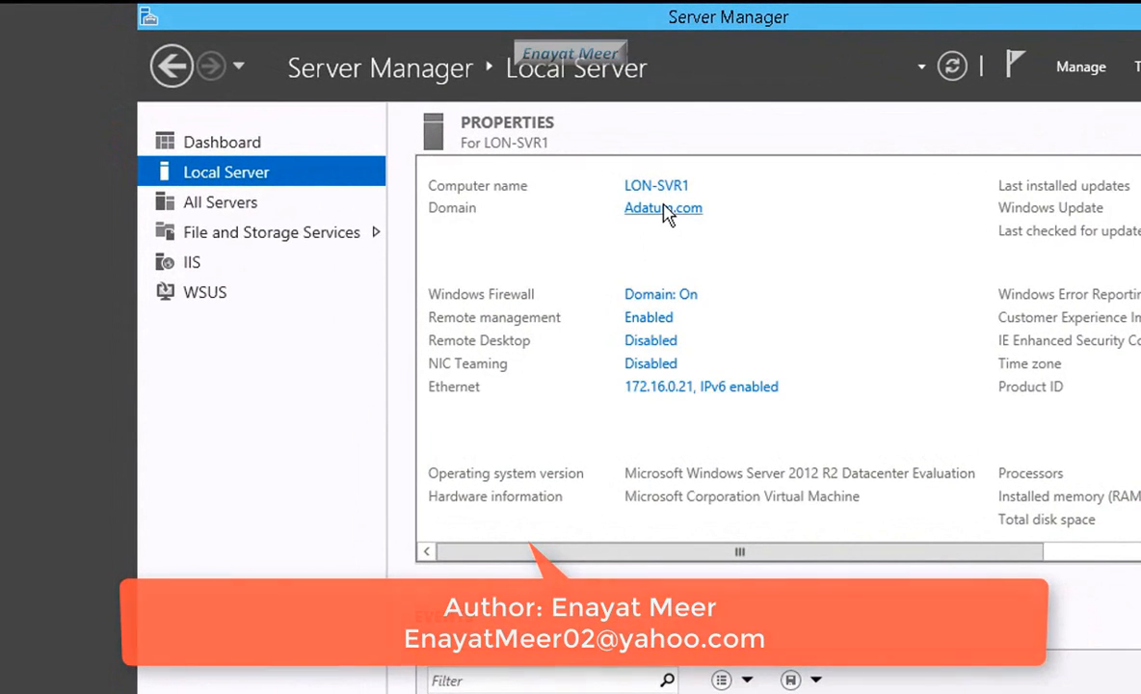
click(663, 208)
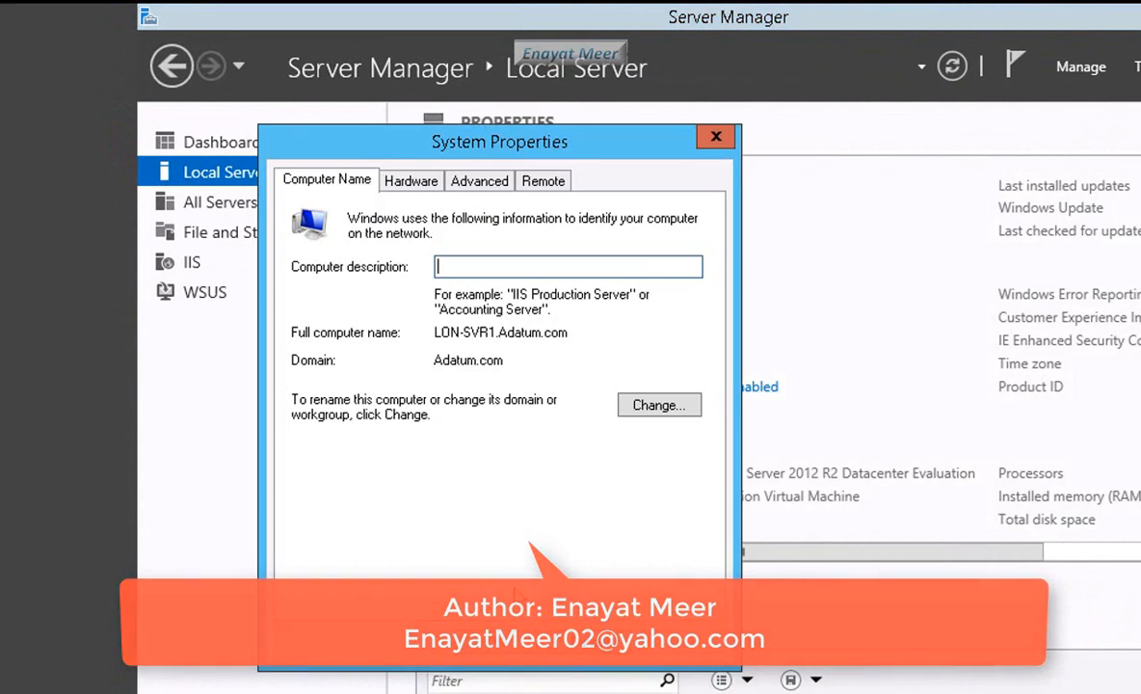
click(659, 404)
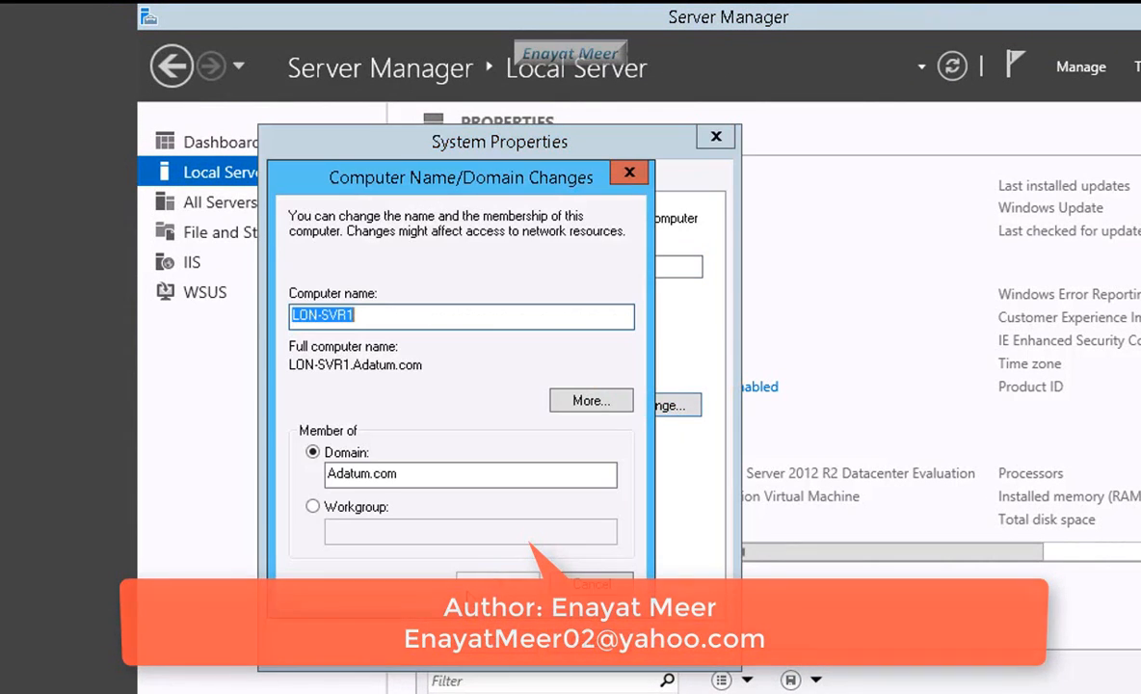
mouse_move(409, 365)
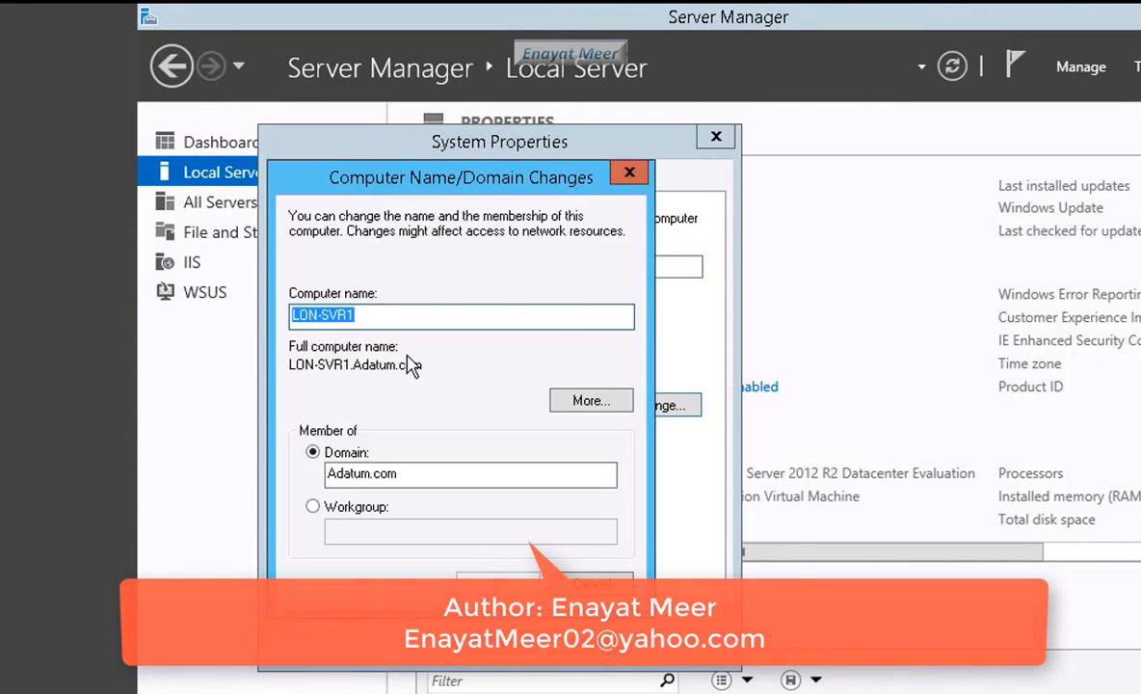
text(MyRODC)
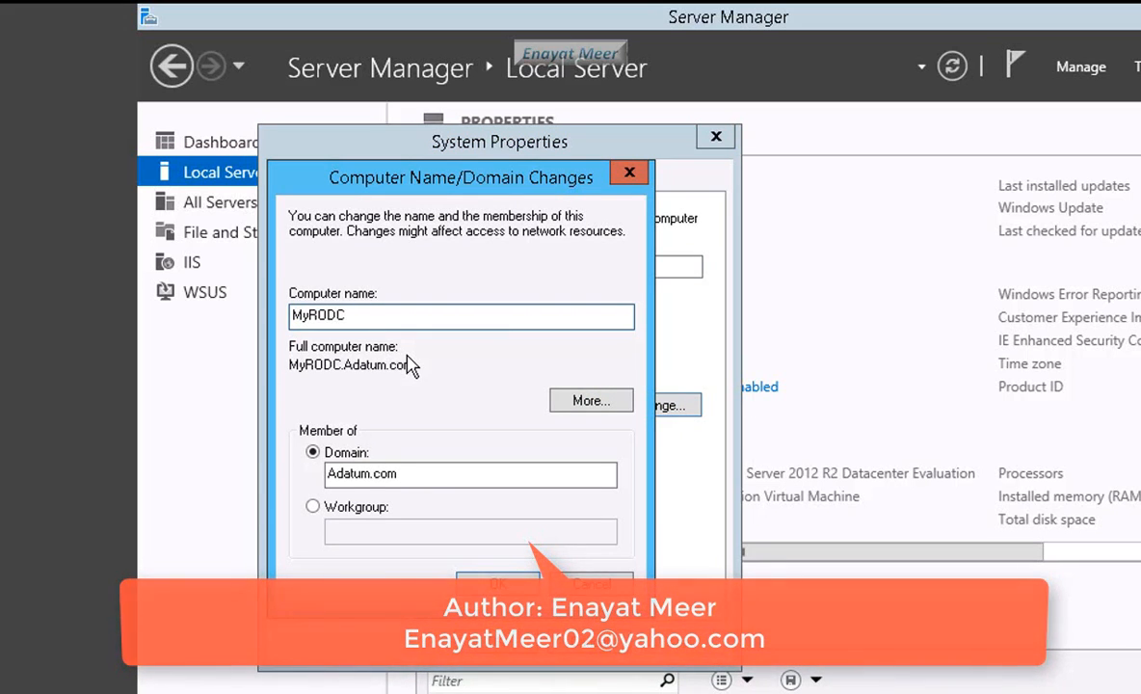
click(312, 505)
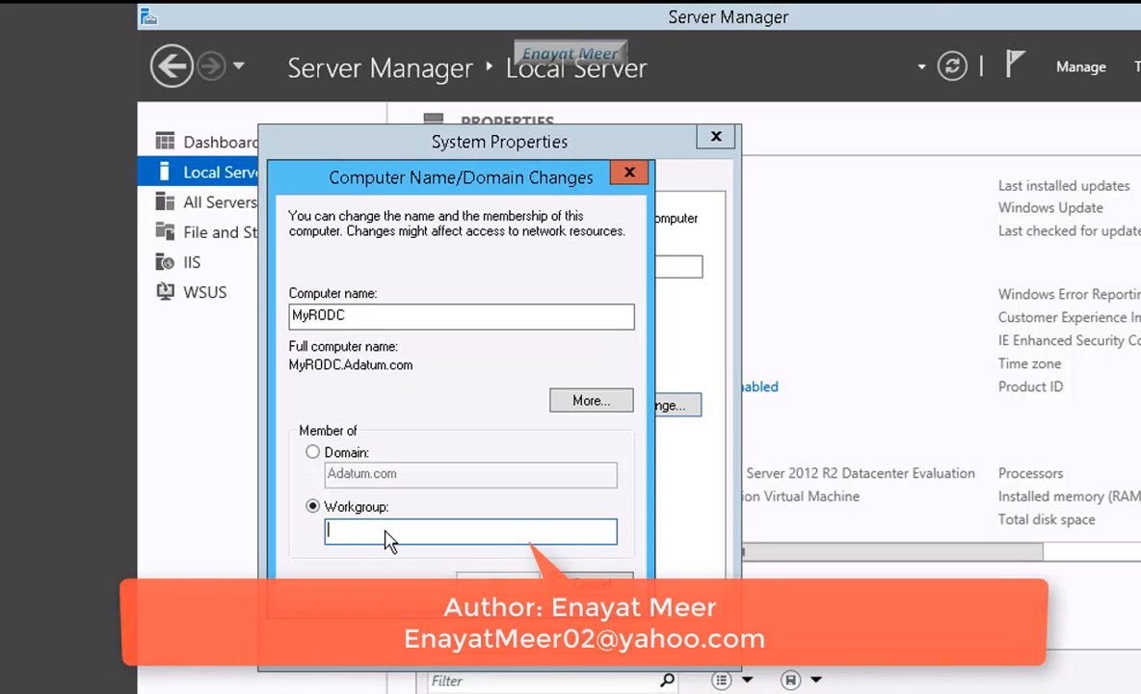
text(MEER)
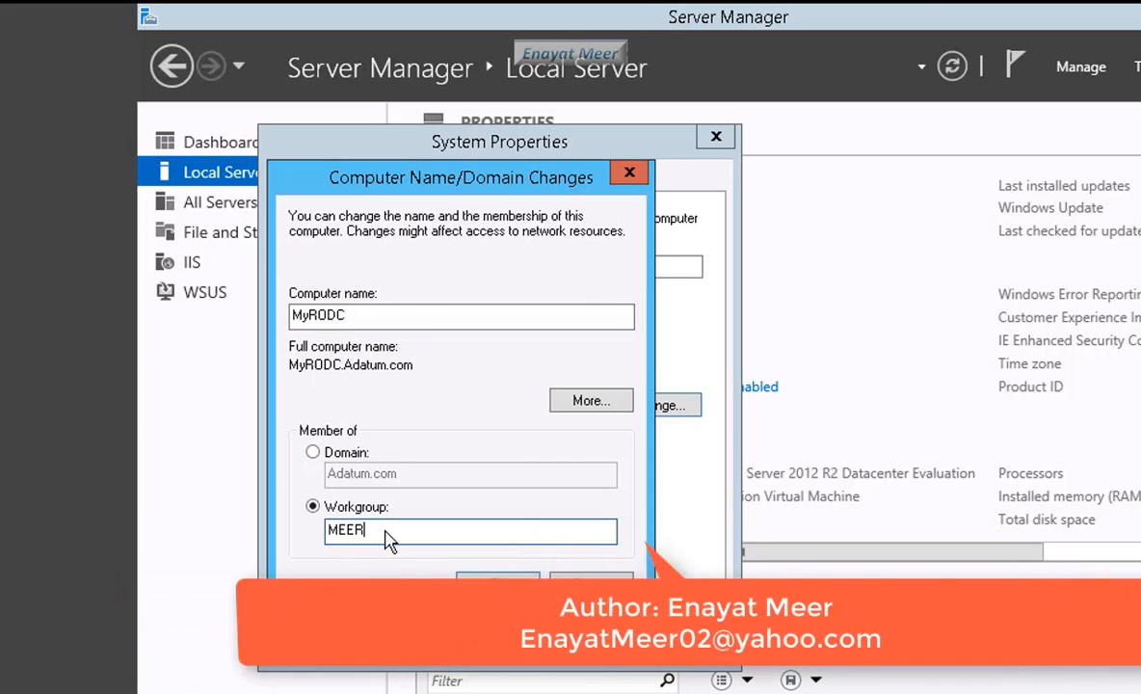
click(497, 584)
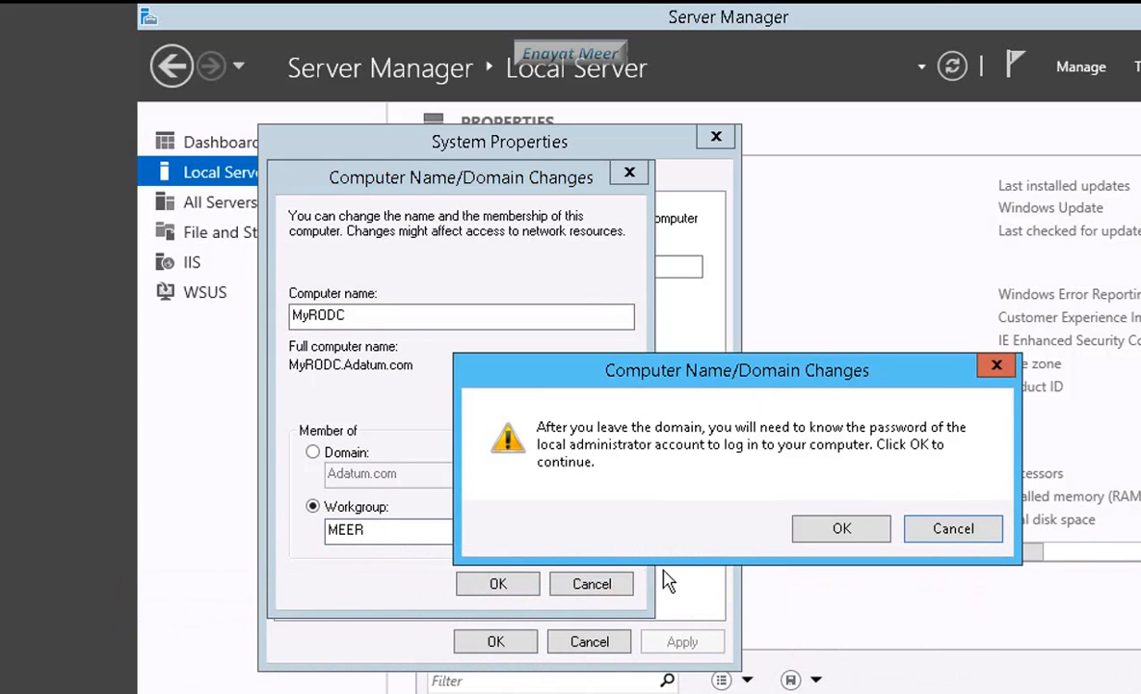
- Accept the domain-leave and MEER welcome prompts and restart the server now
click(840, 528)
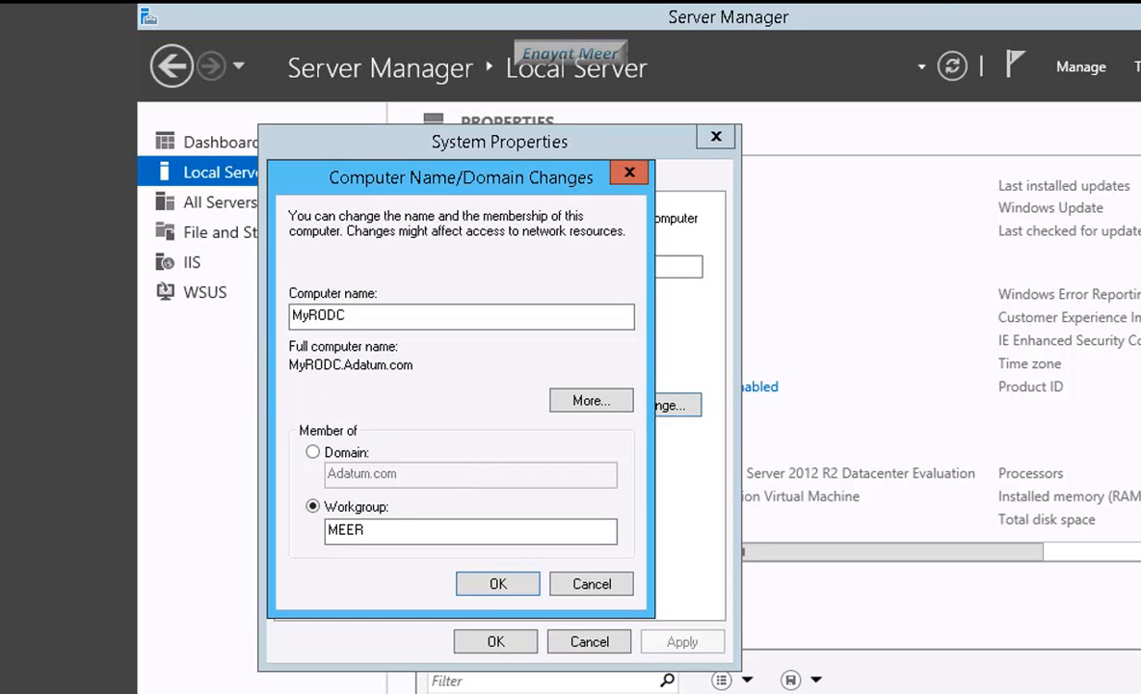
click(497, 582)
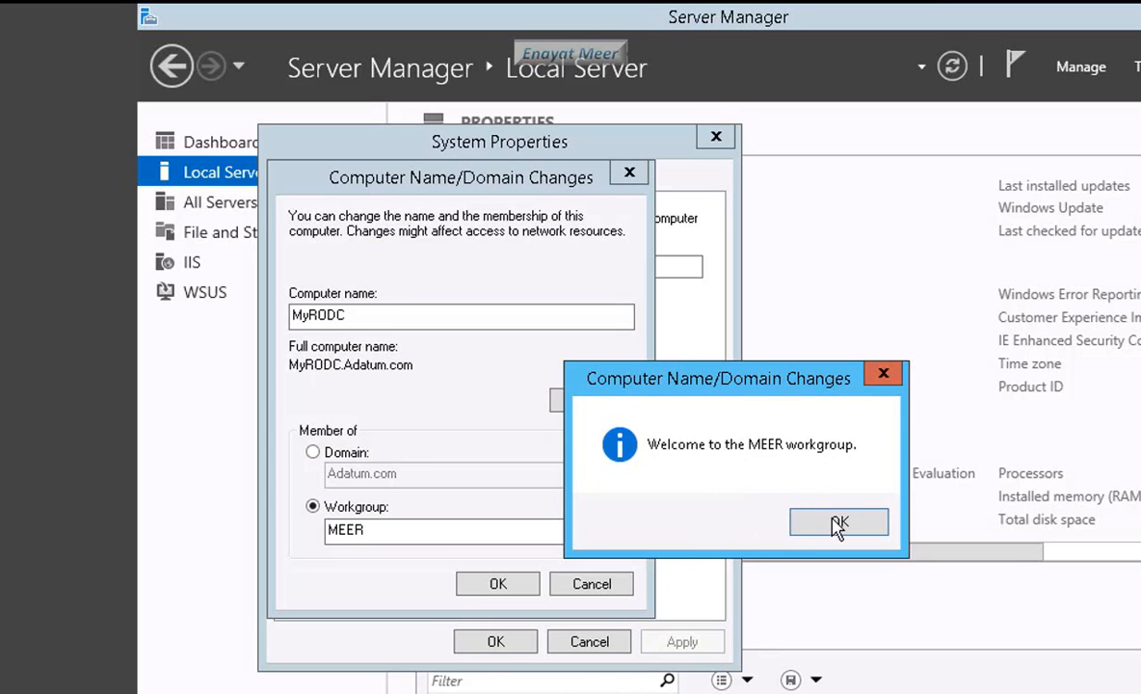
click(839, 520)
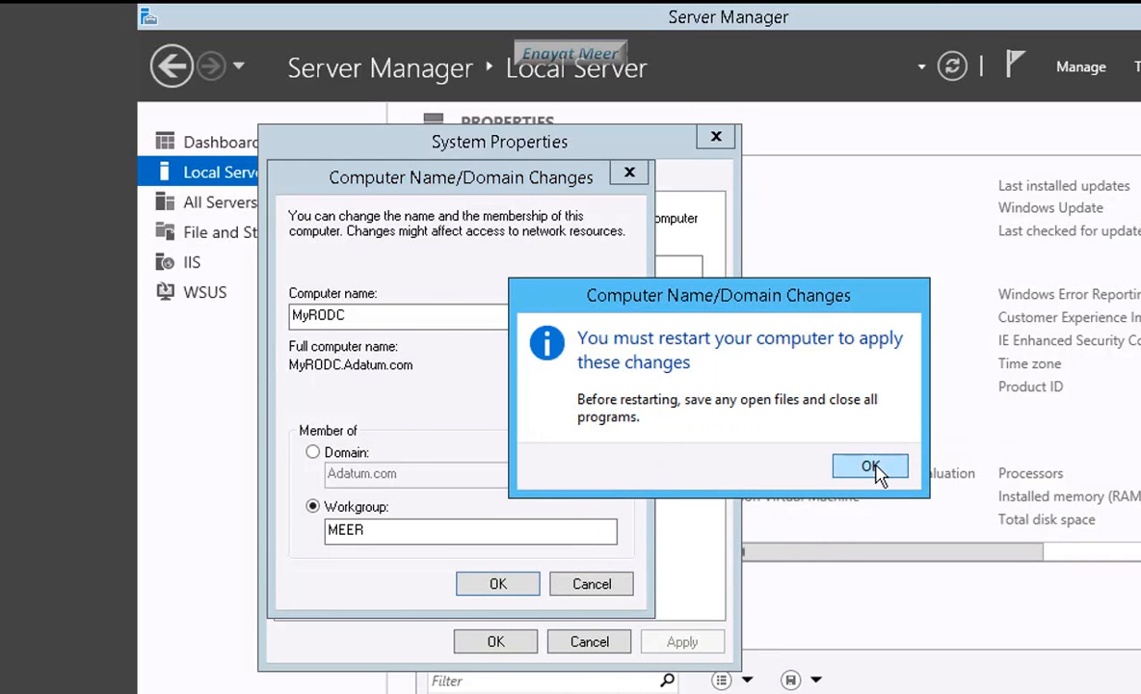
click(871, 465)
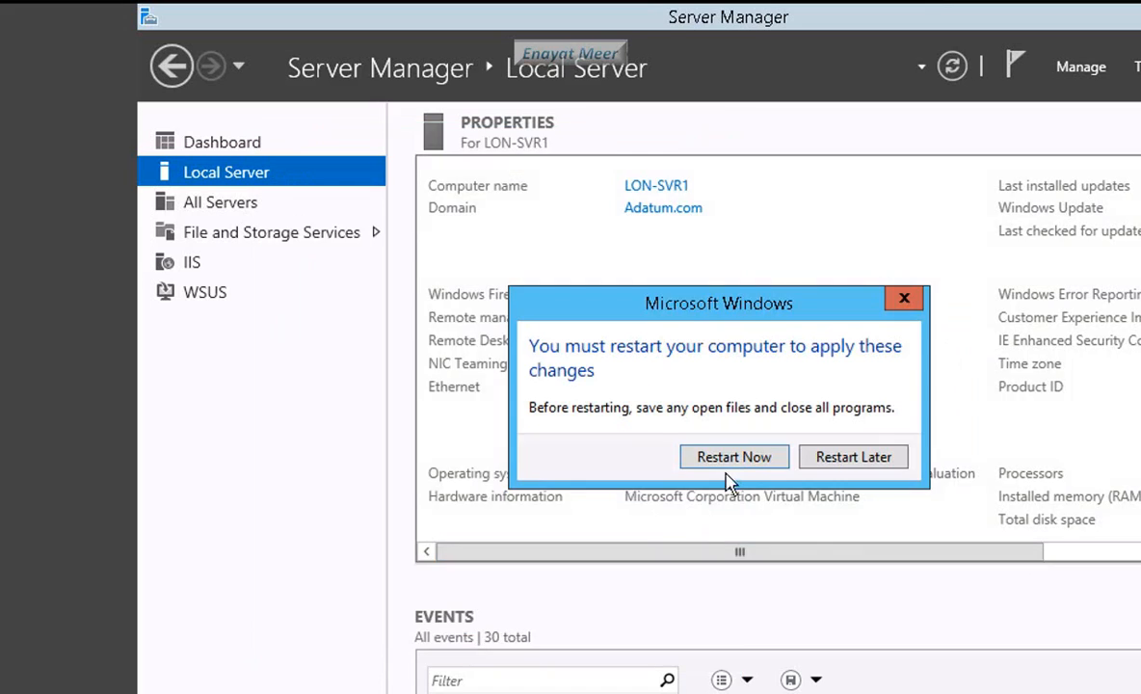
click(733, 455)
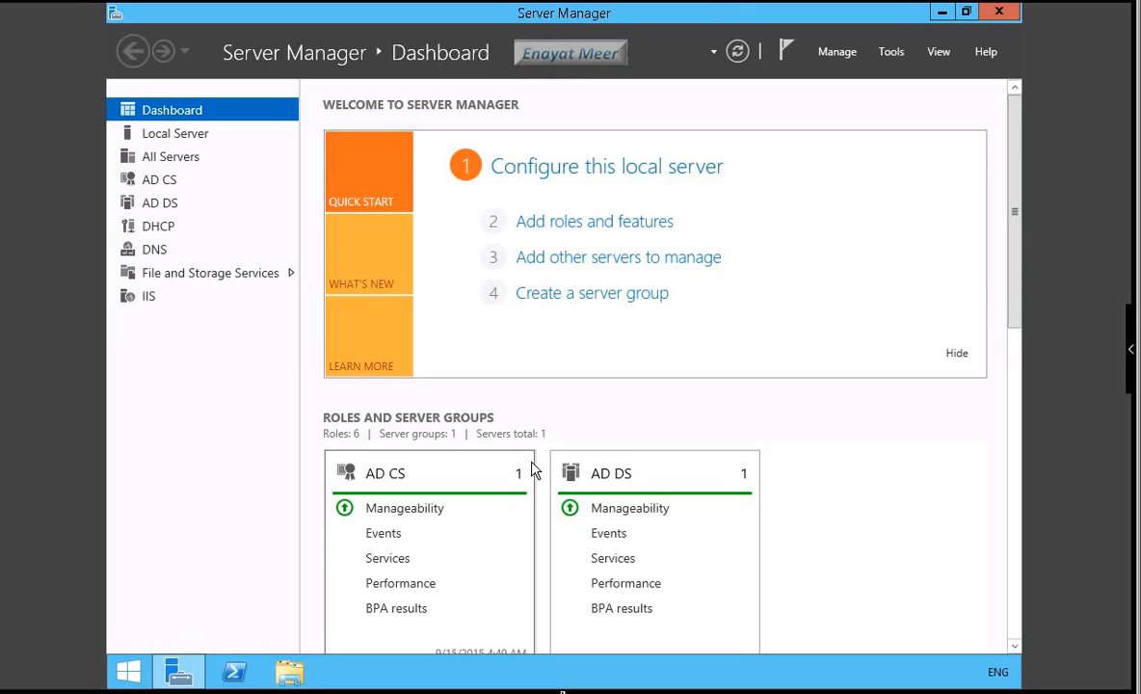
mouse_move(891, 50)
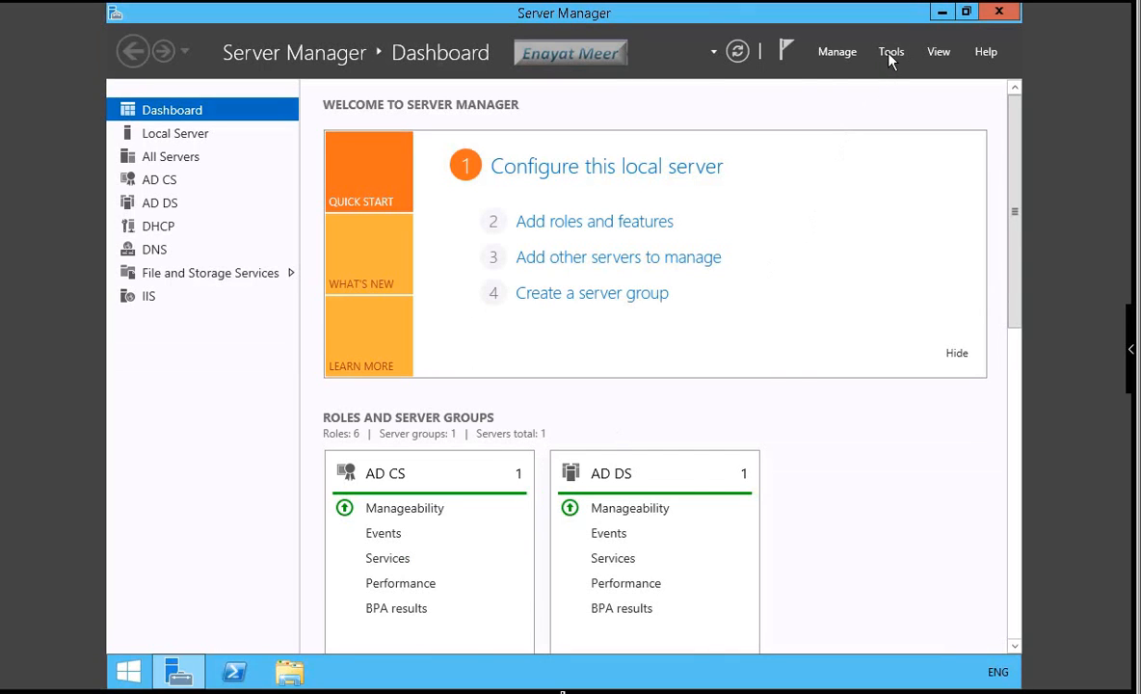
mouse_move(702, 343)
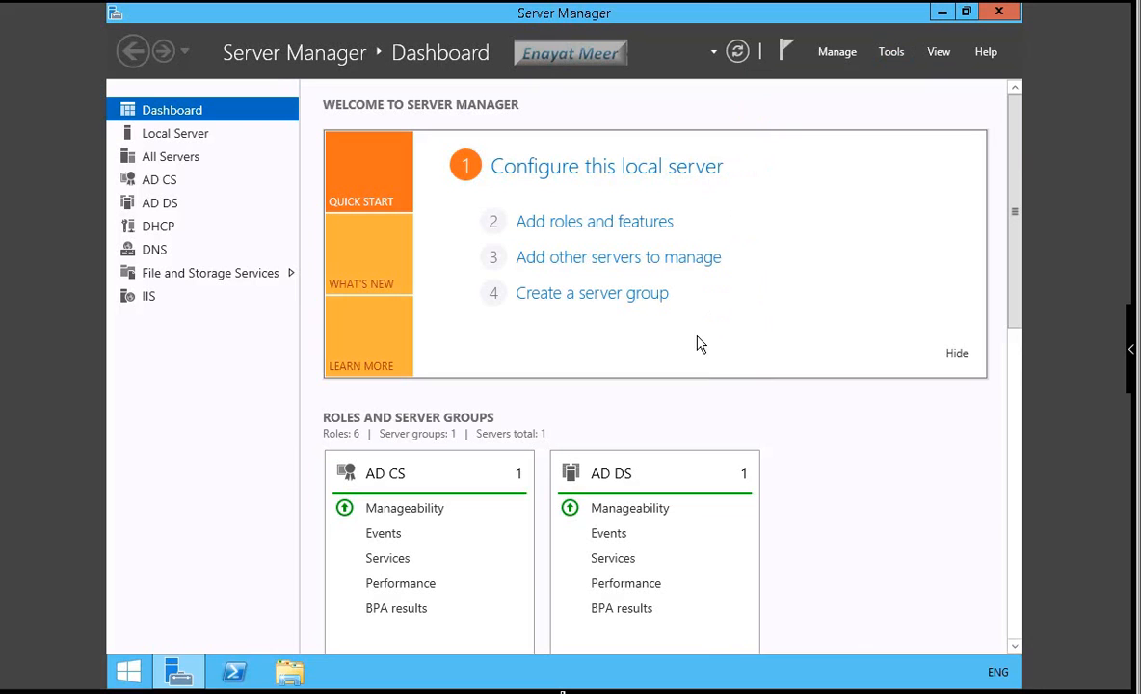
mouse_move(295, 468)
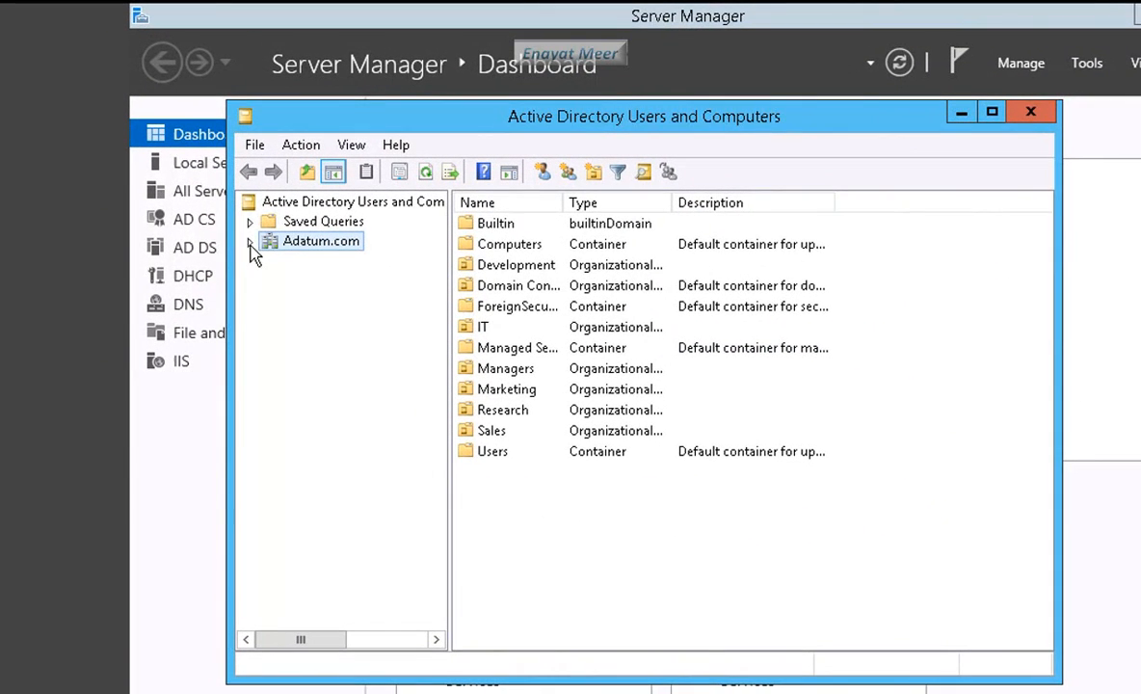
- Expand Adatum.com, browse the IT and other containers, and bring up the domain's actions
click(250, 241)
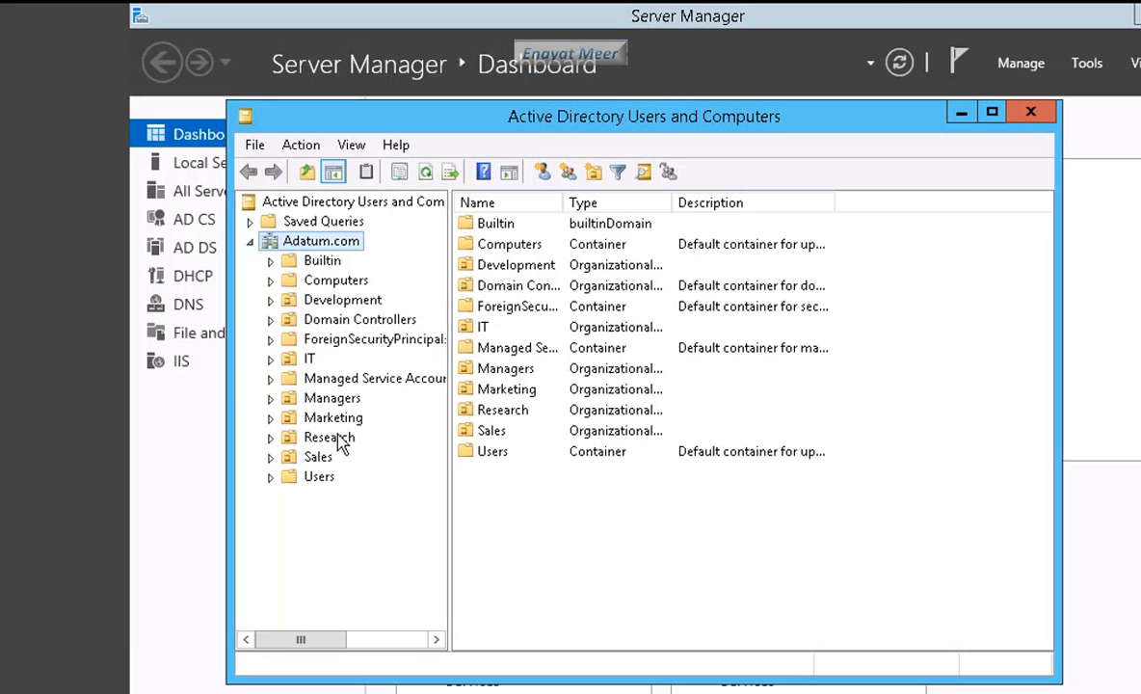
click(309, 357)
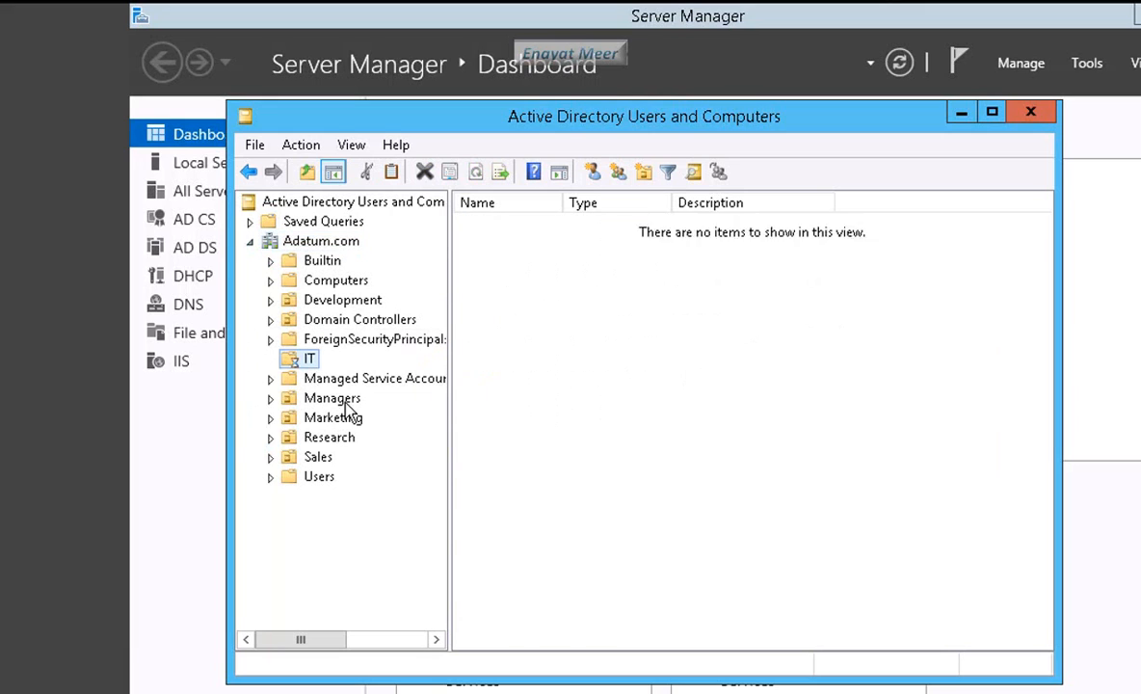
click(308, 357)
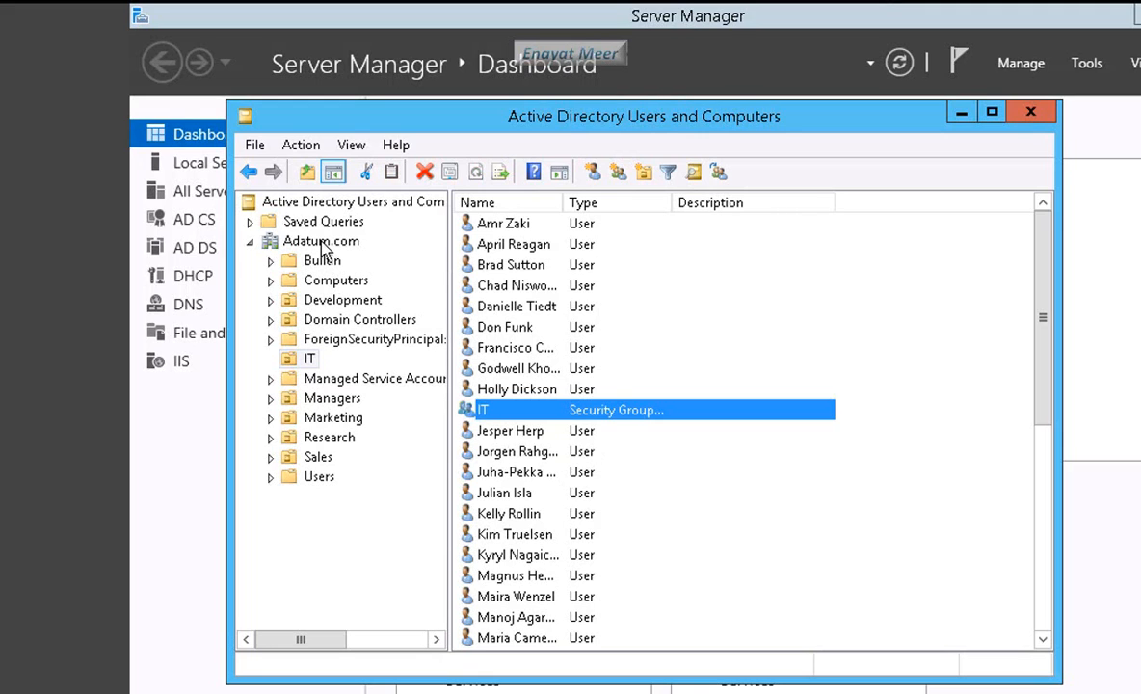
right_click(320, 241)
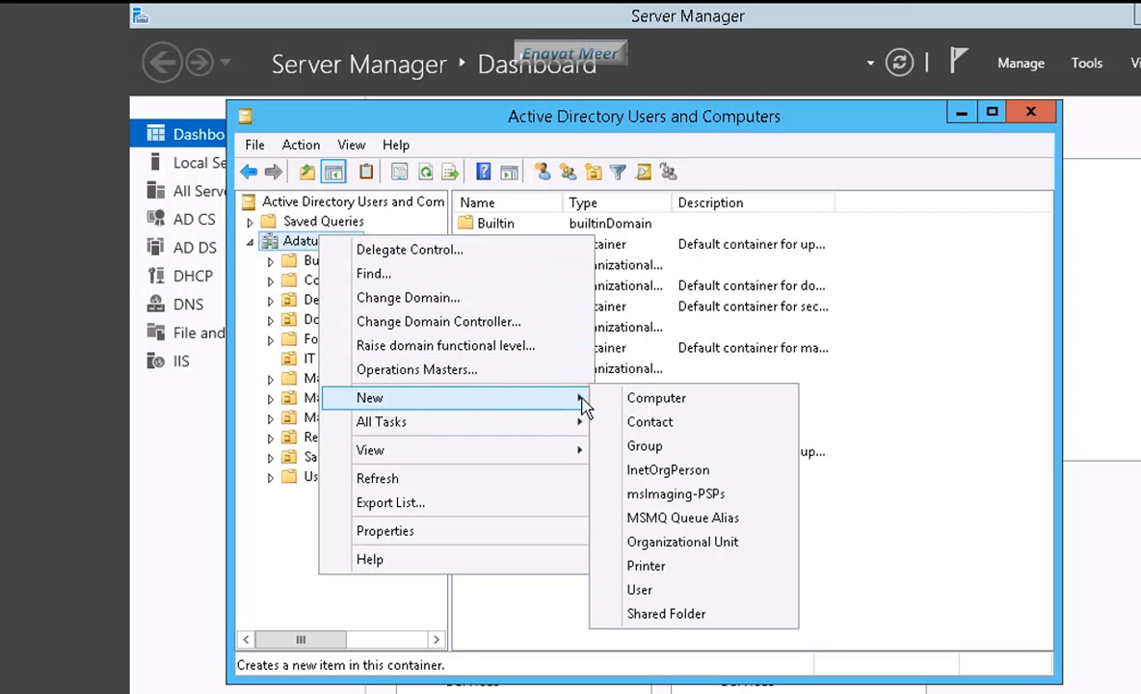
- Enter first name Emeer and logon name Emeer for the new user
click(640, 590)
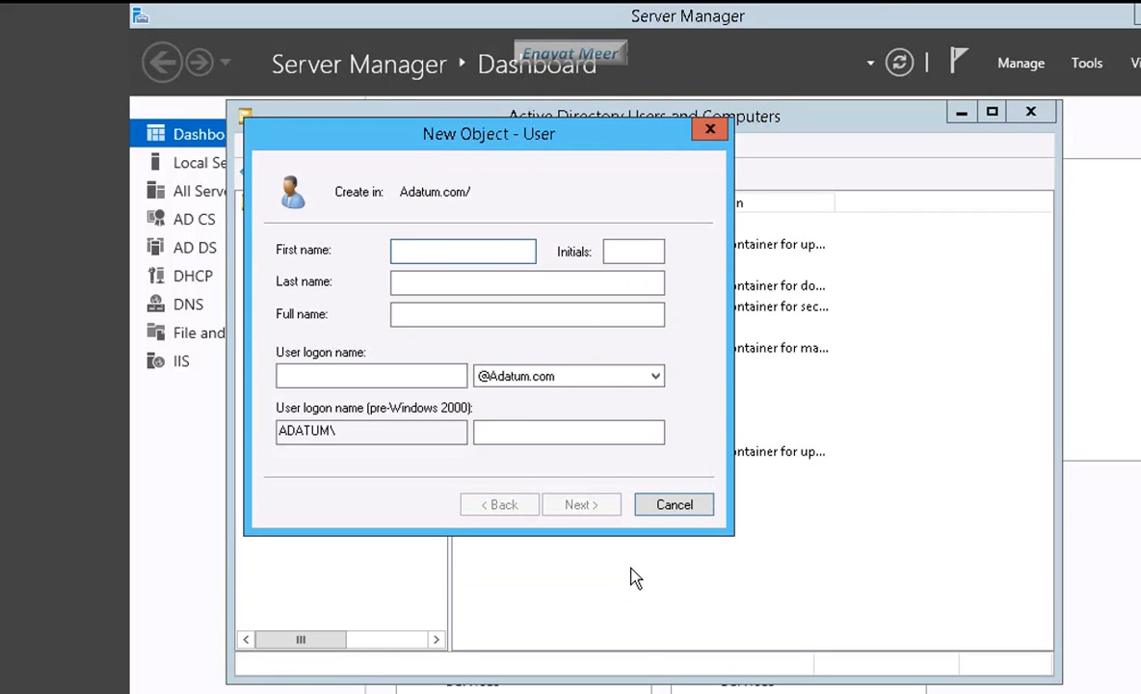
text(E)
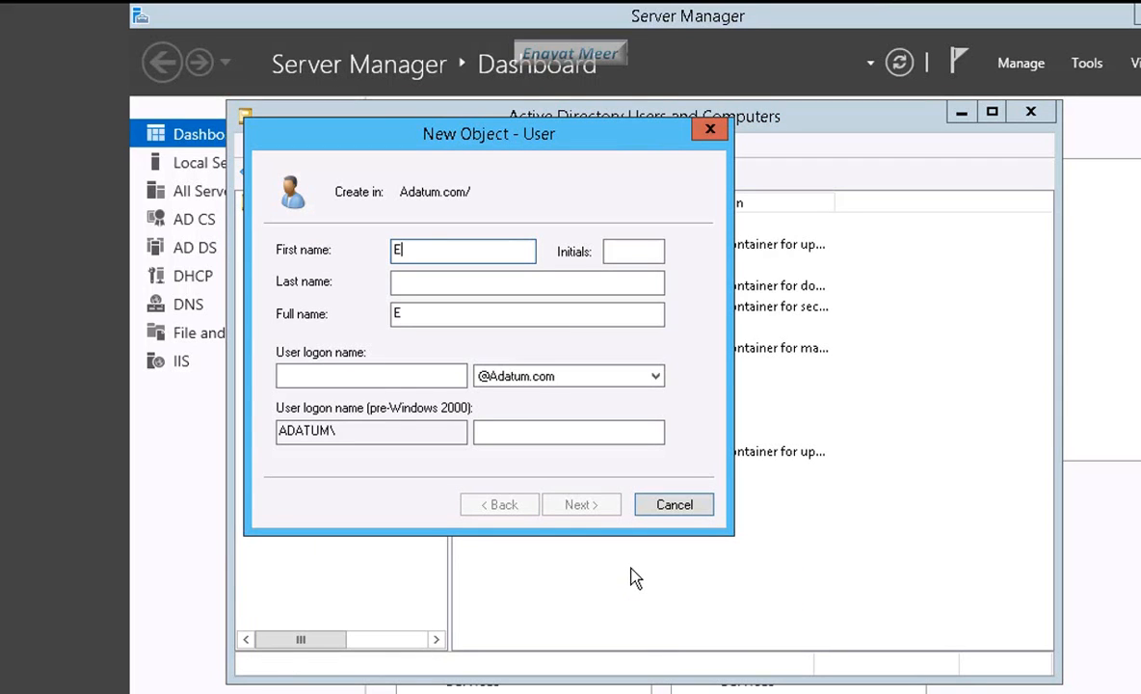
text(meer)
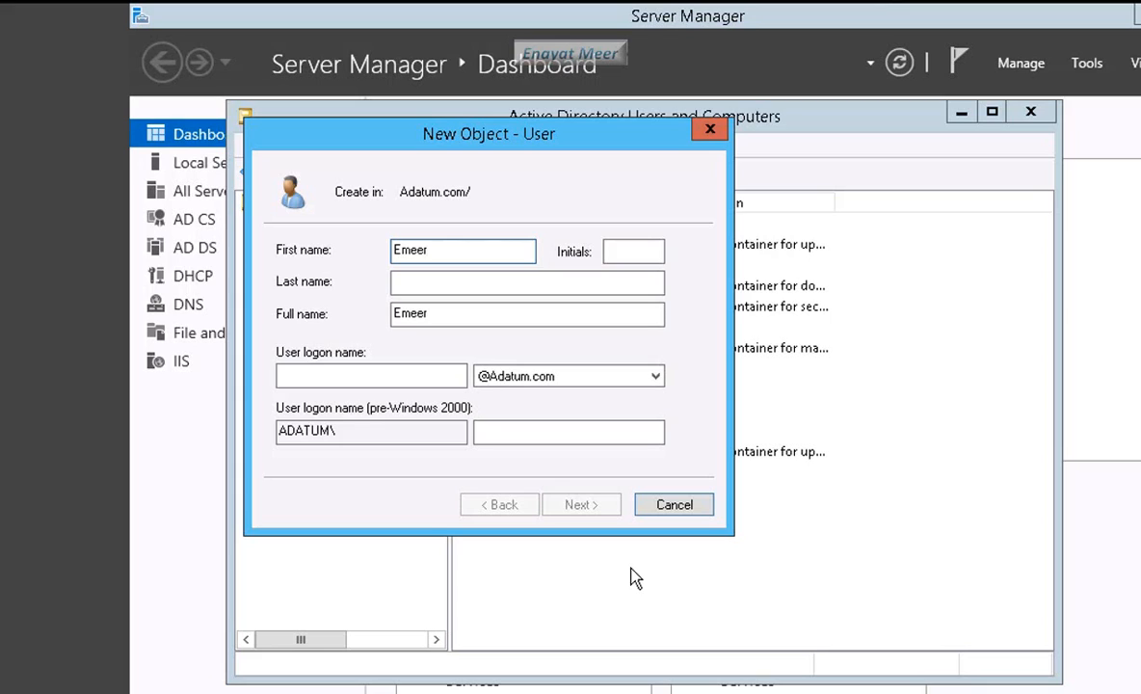
click(370, 376)
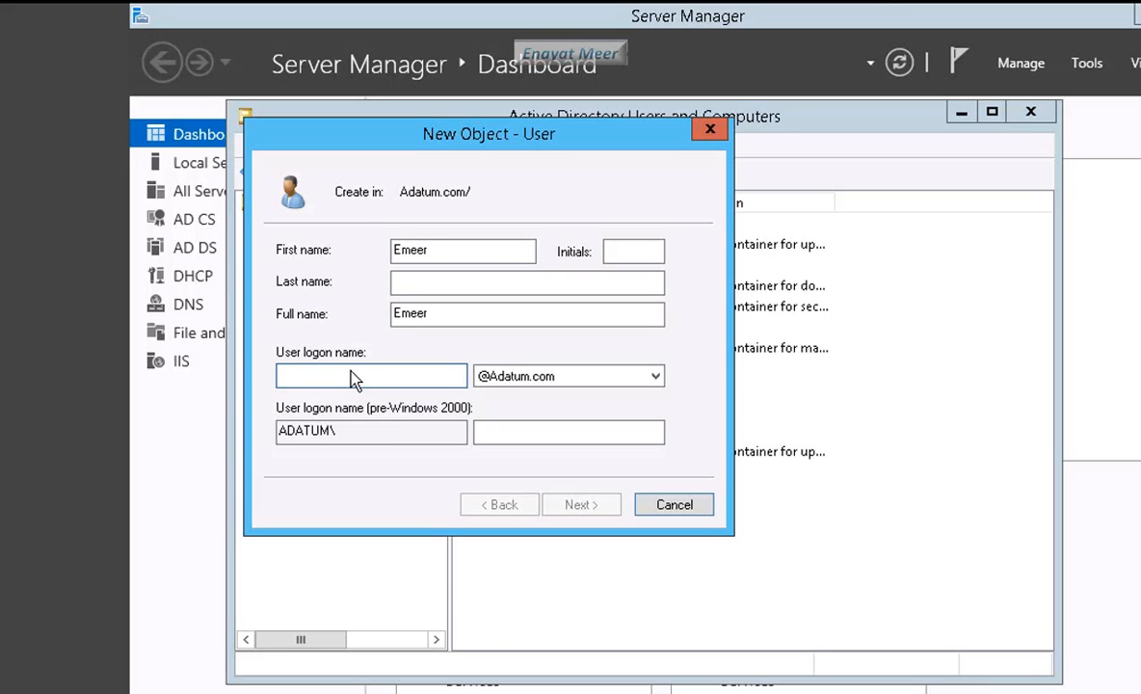
text(Emeer)
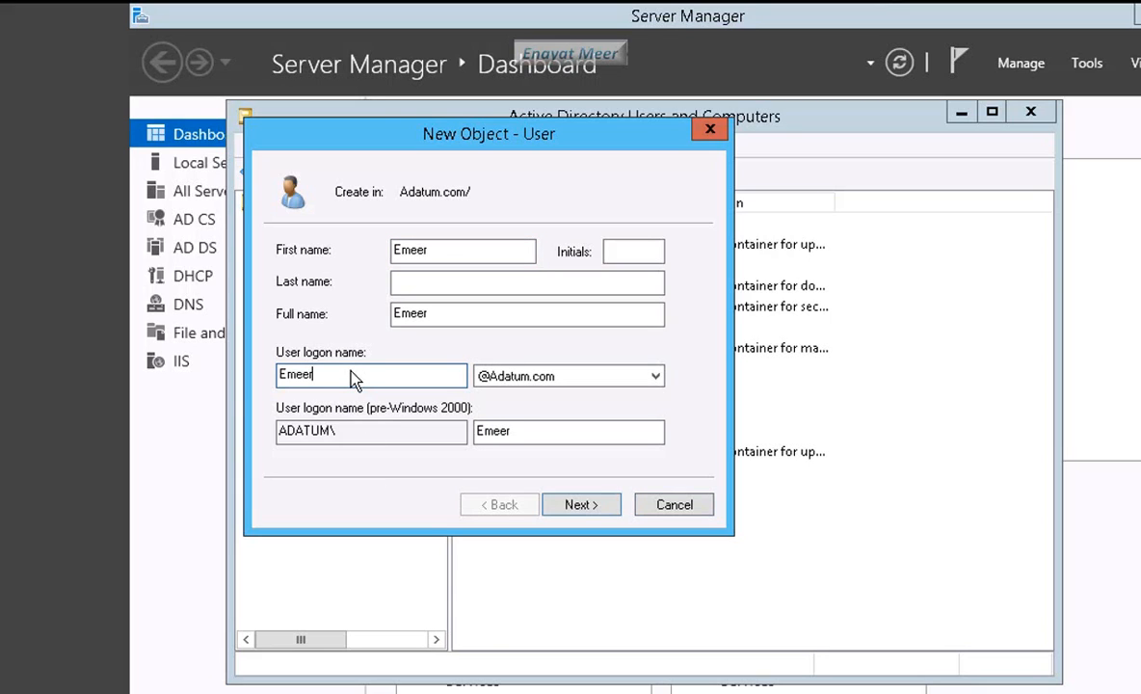
click(582, 505)
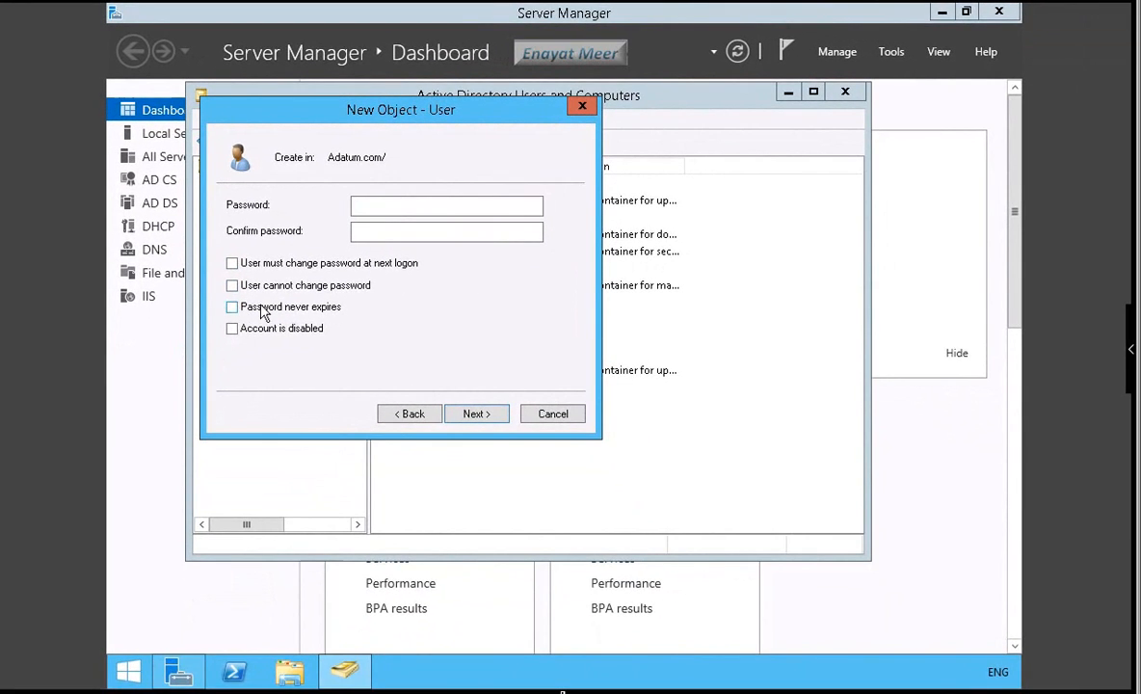
- Set the password to never expire, confirm it, and finish creating Emeer
click(231, 307)
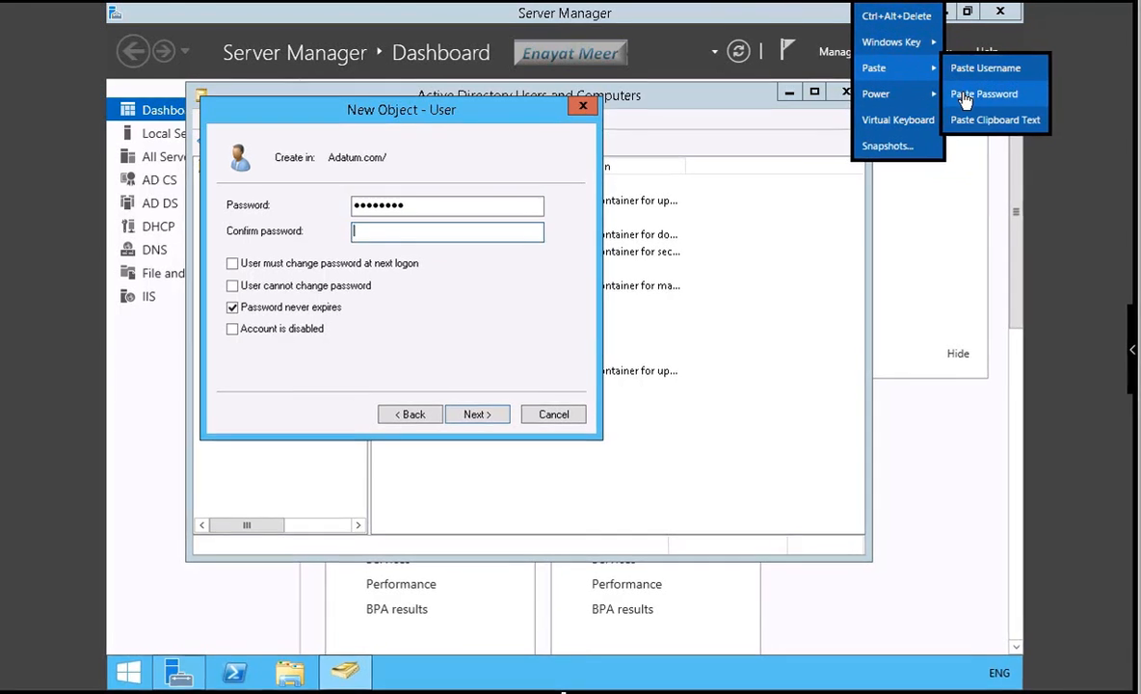
click(474, 413)
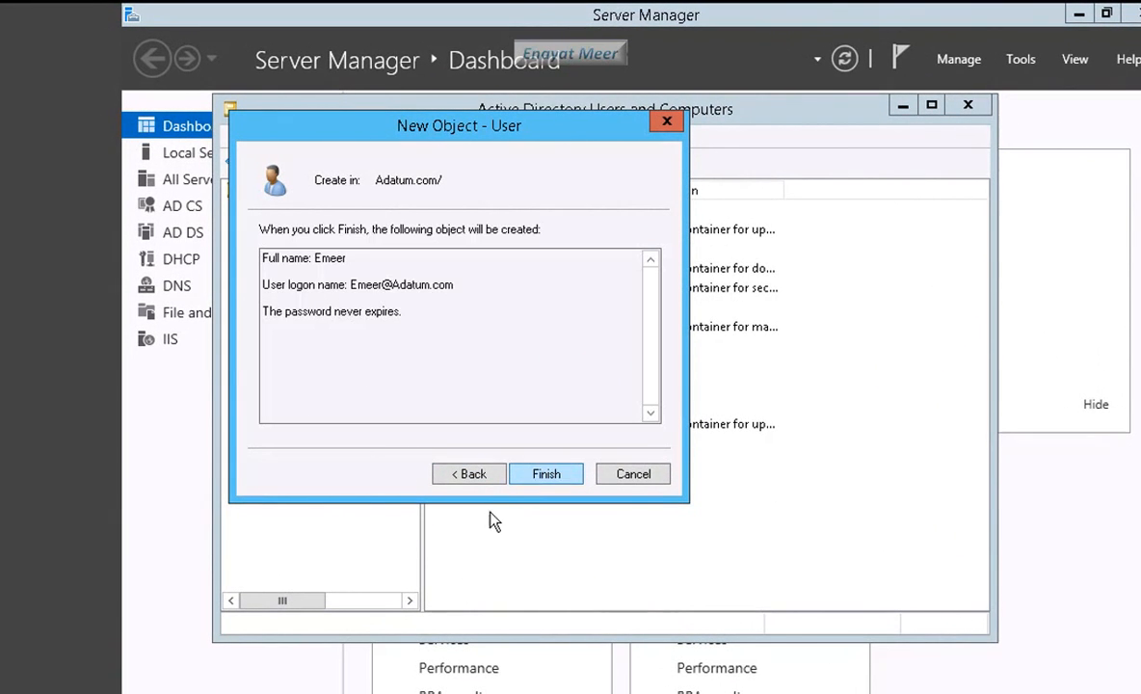
click(545, 474)
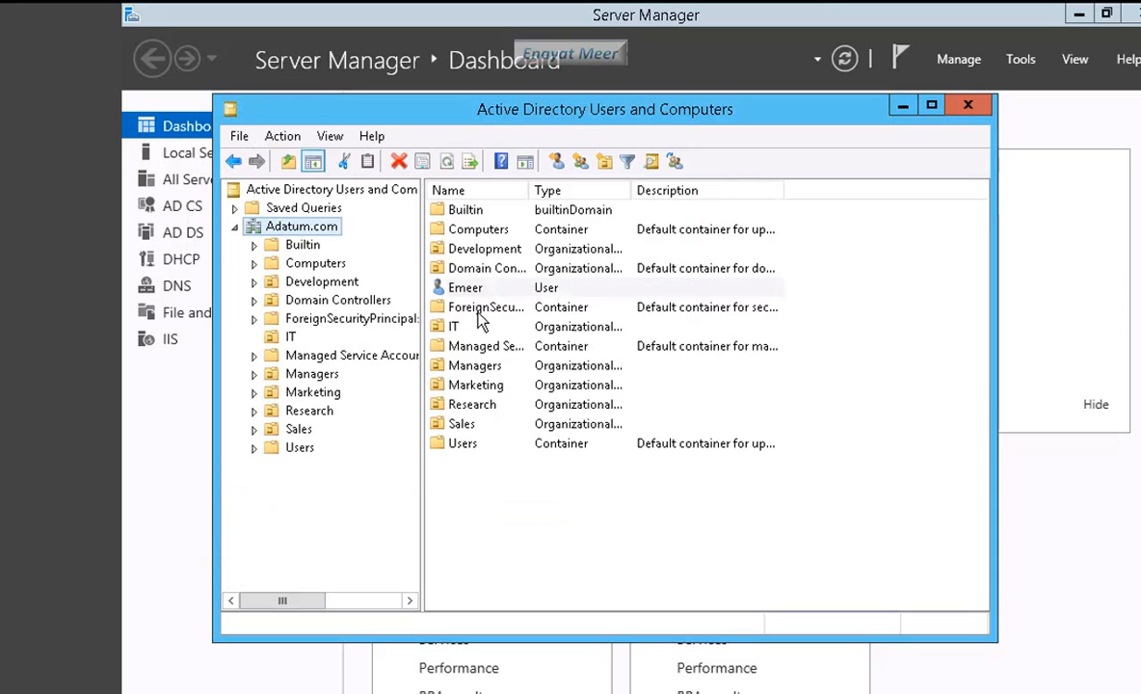
- Check Emeer's Member Of list (Domain Users only) and cancel without changes
right_click(467, 287)
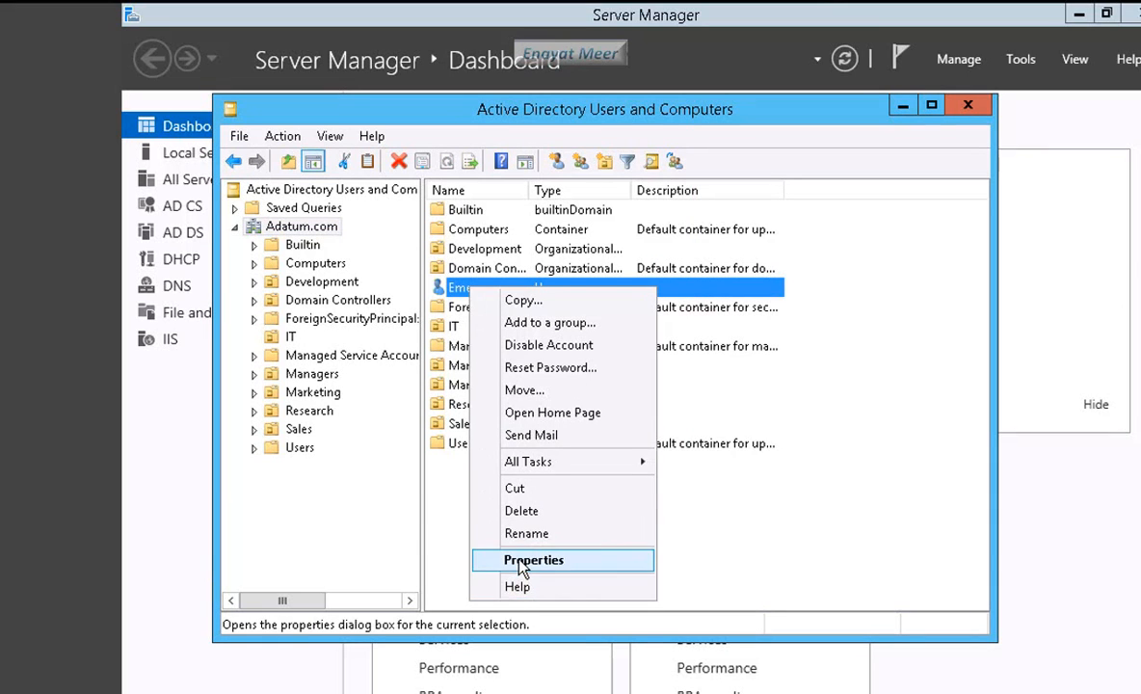
click(532, 559)
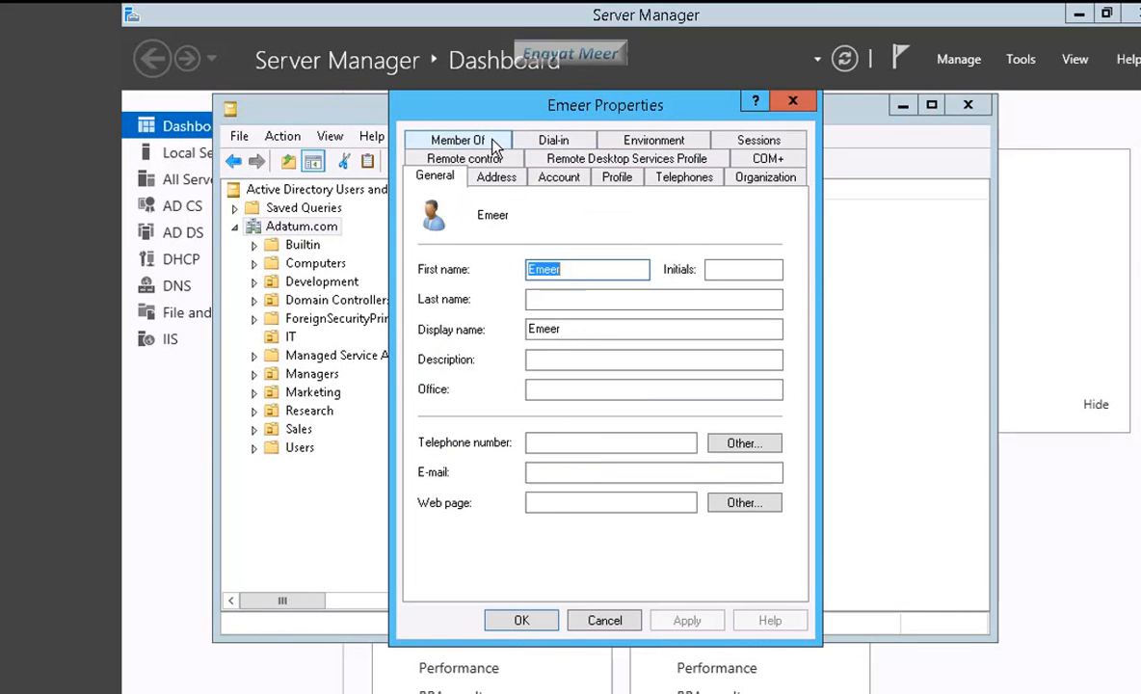
click(456, 139)
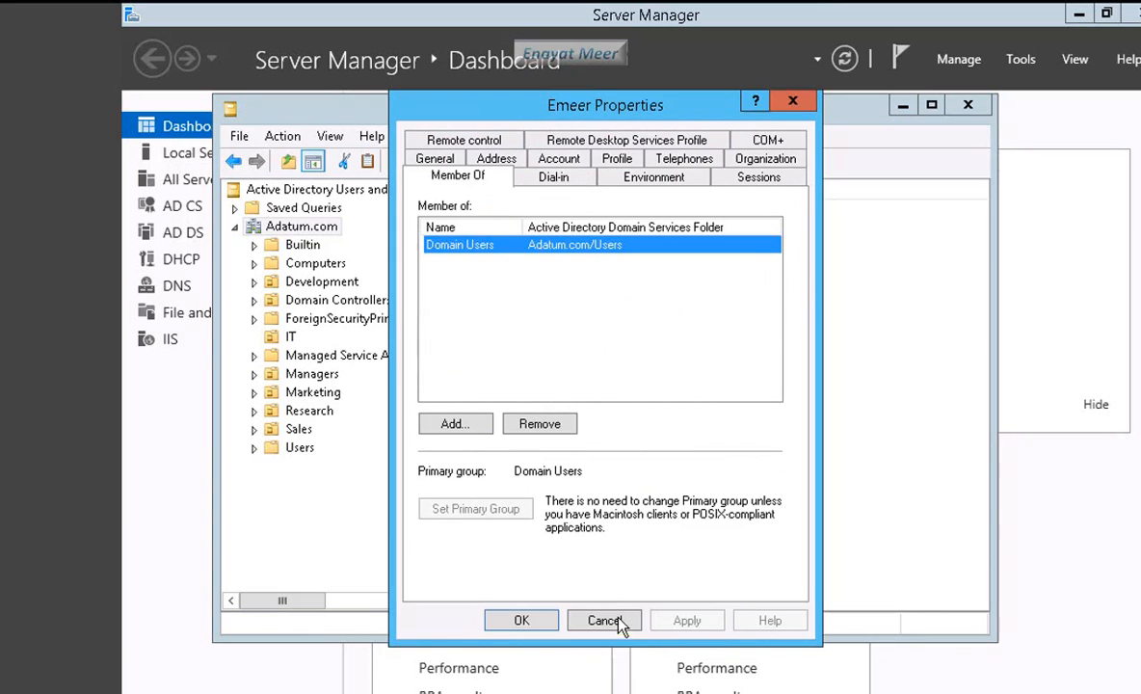
click(605, 620)
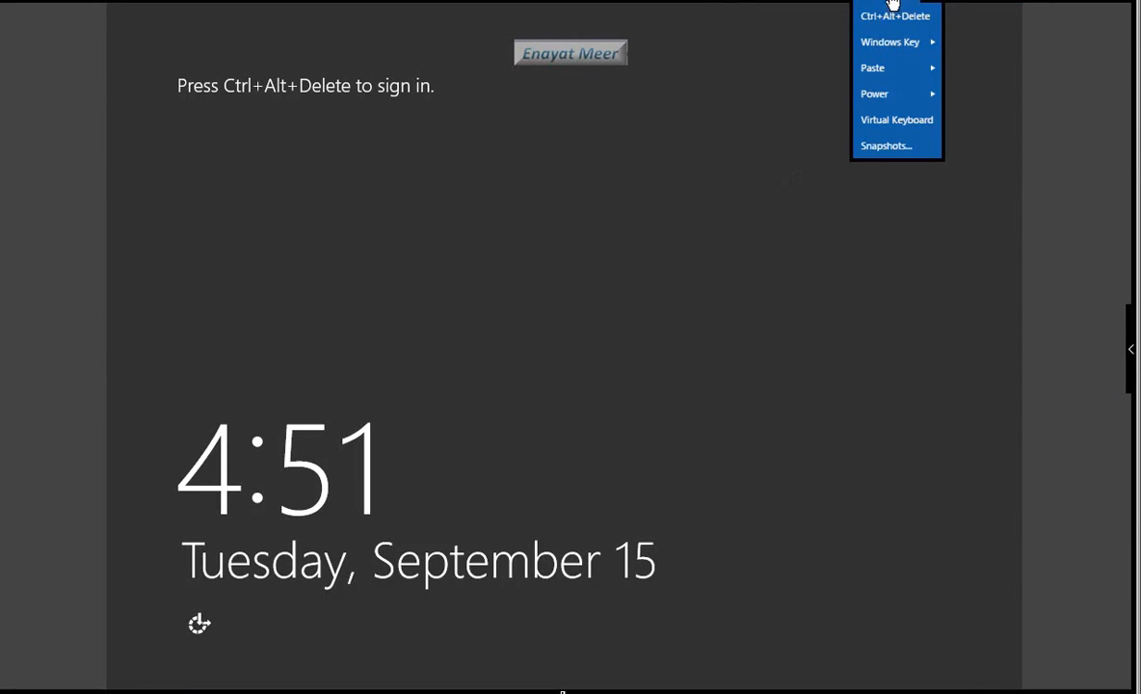
- Sign in as Administrator on MyRODC and show Local Server properties with workgroup MEER
click(894, 15)
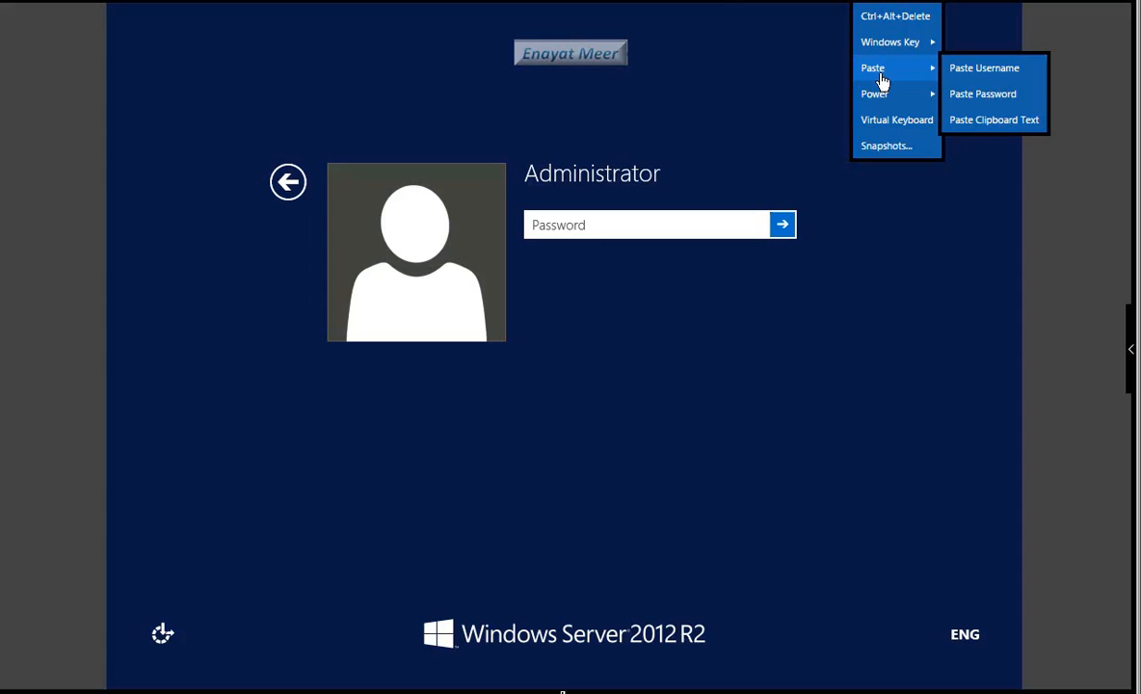
click(983, 92)
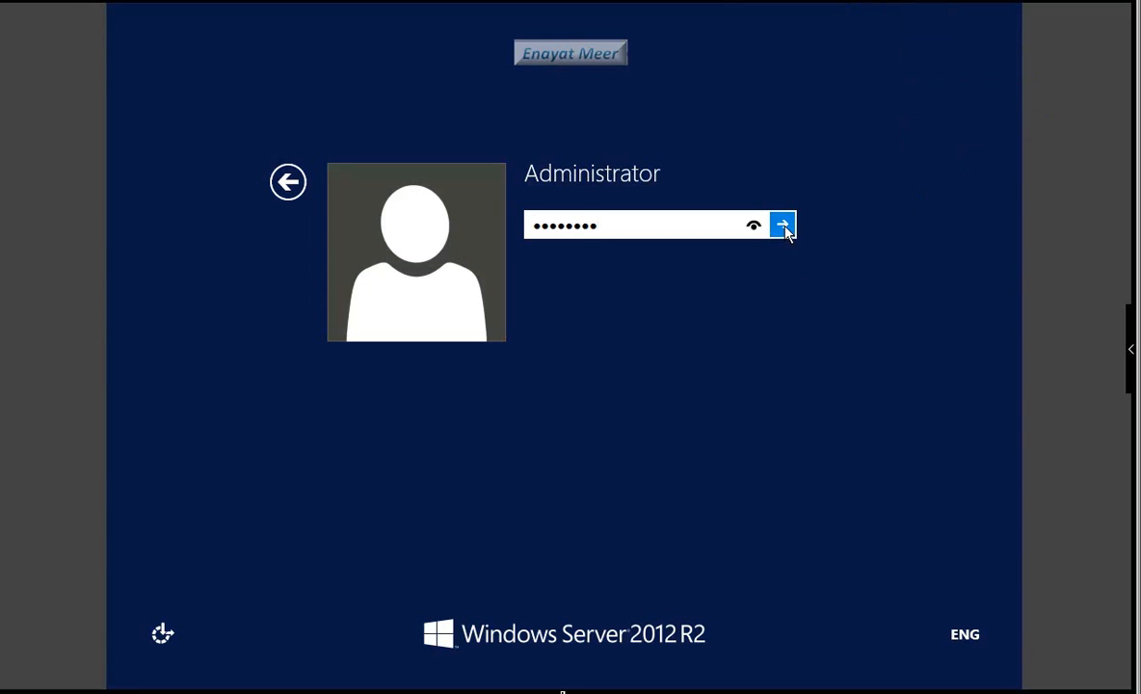
click(783, 223)
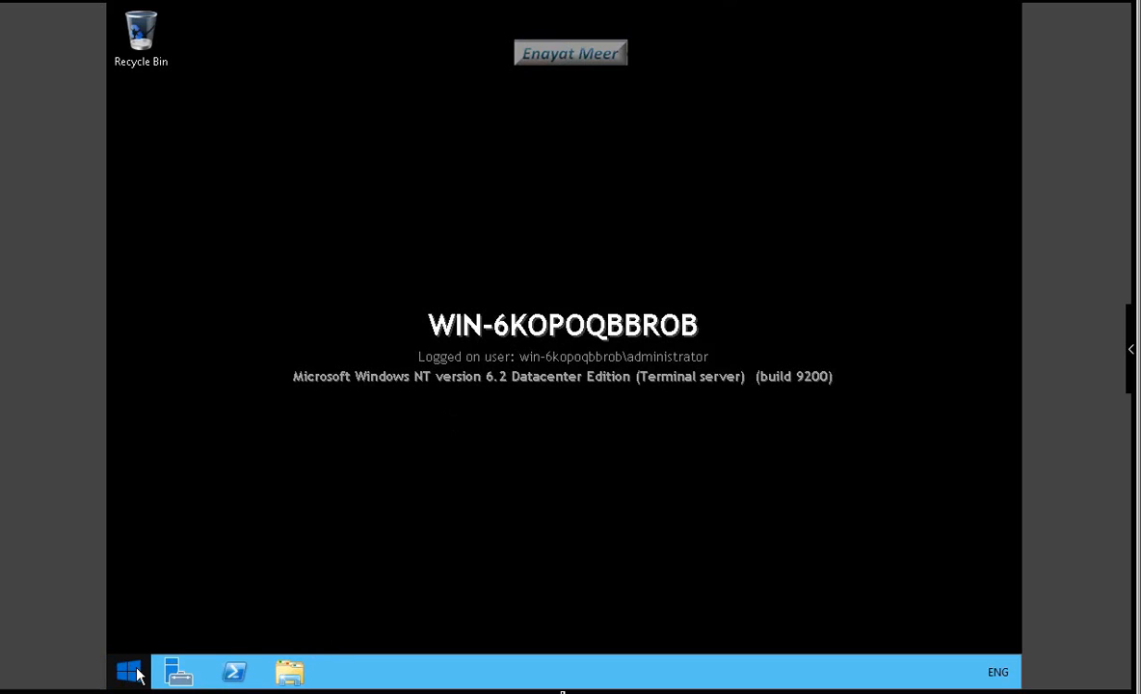
click(177, 671)
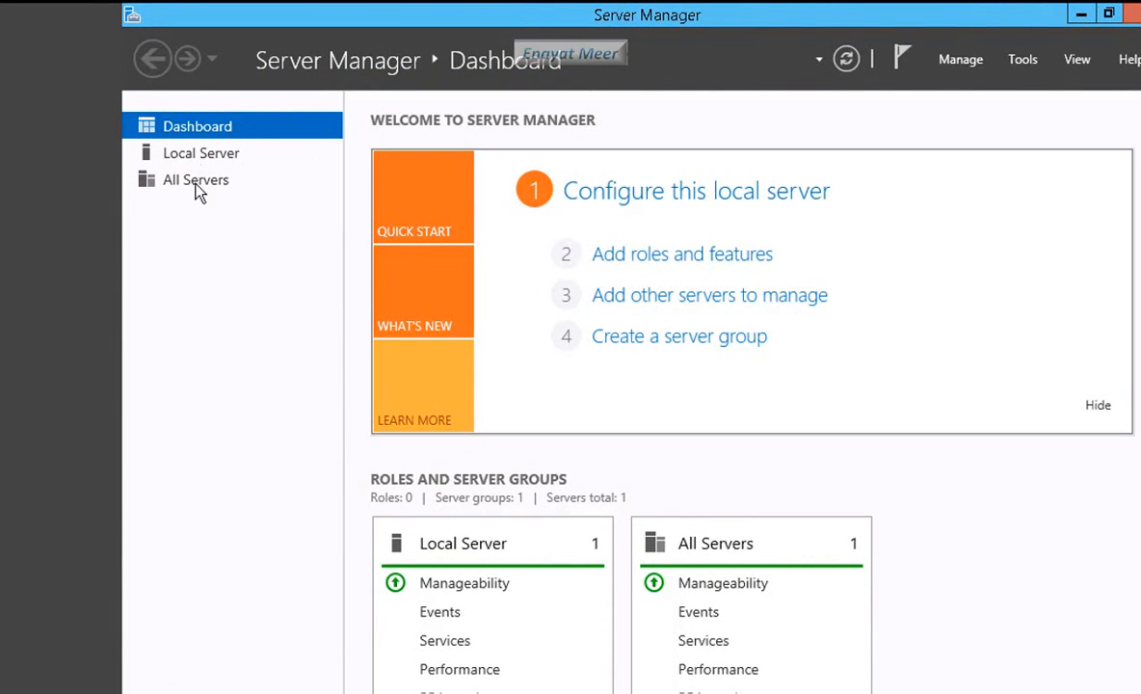
mouse_move(66, 511)
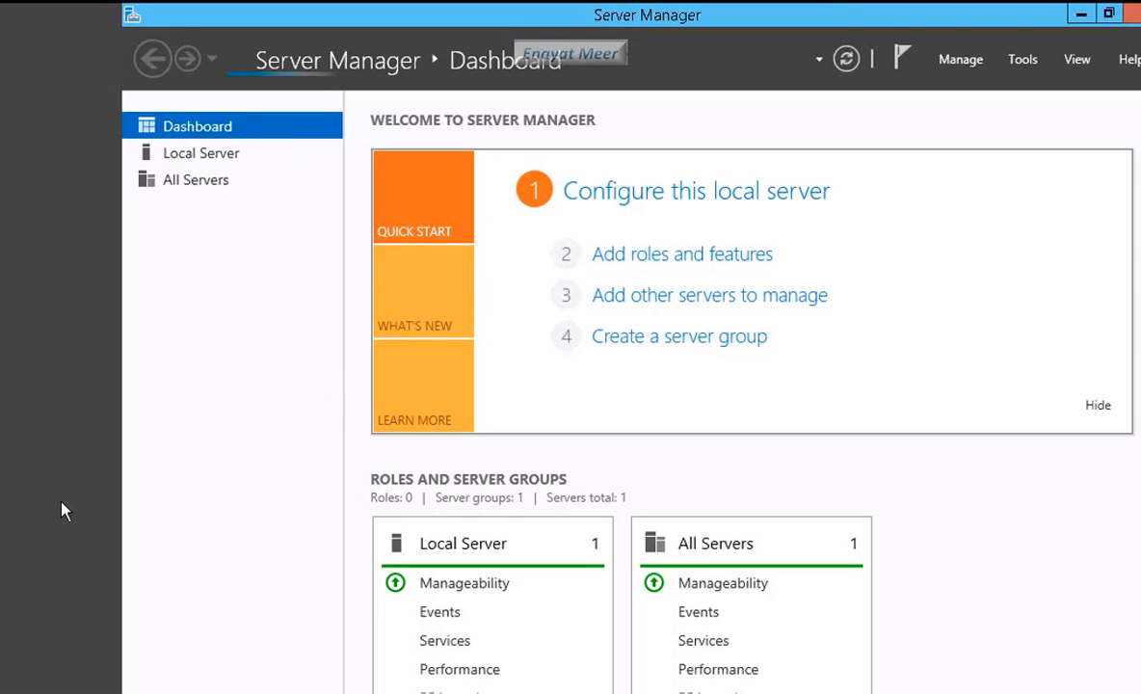
mouse_move(145, 451)
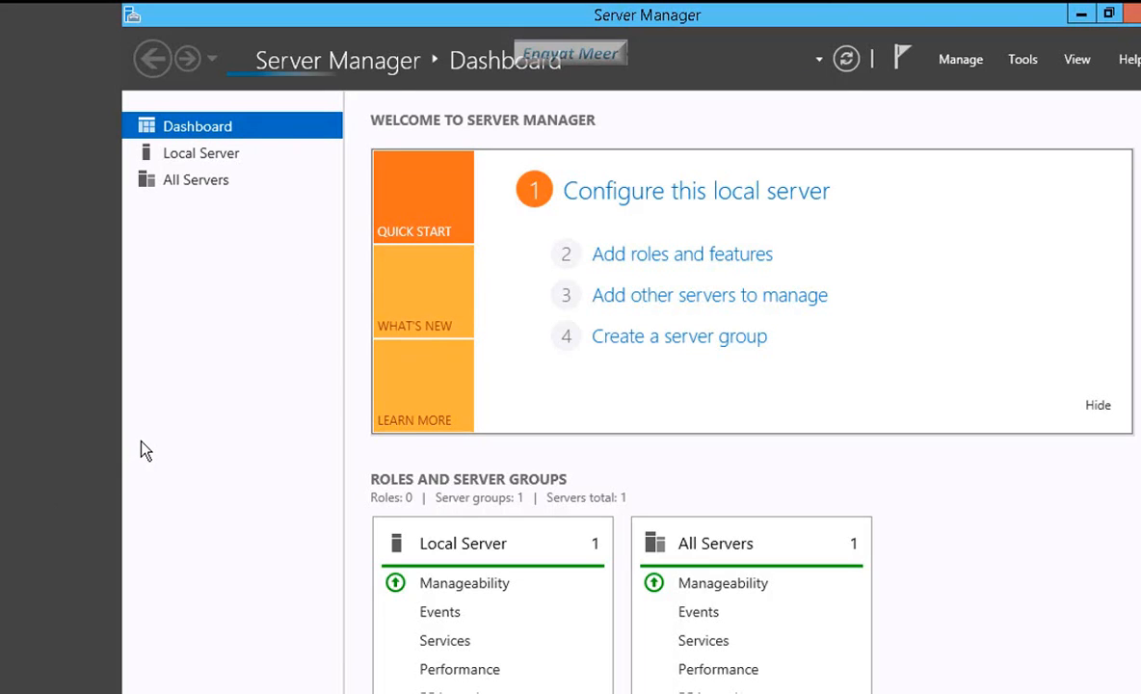
click(201, 152)
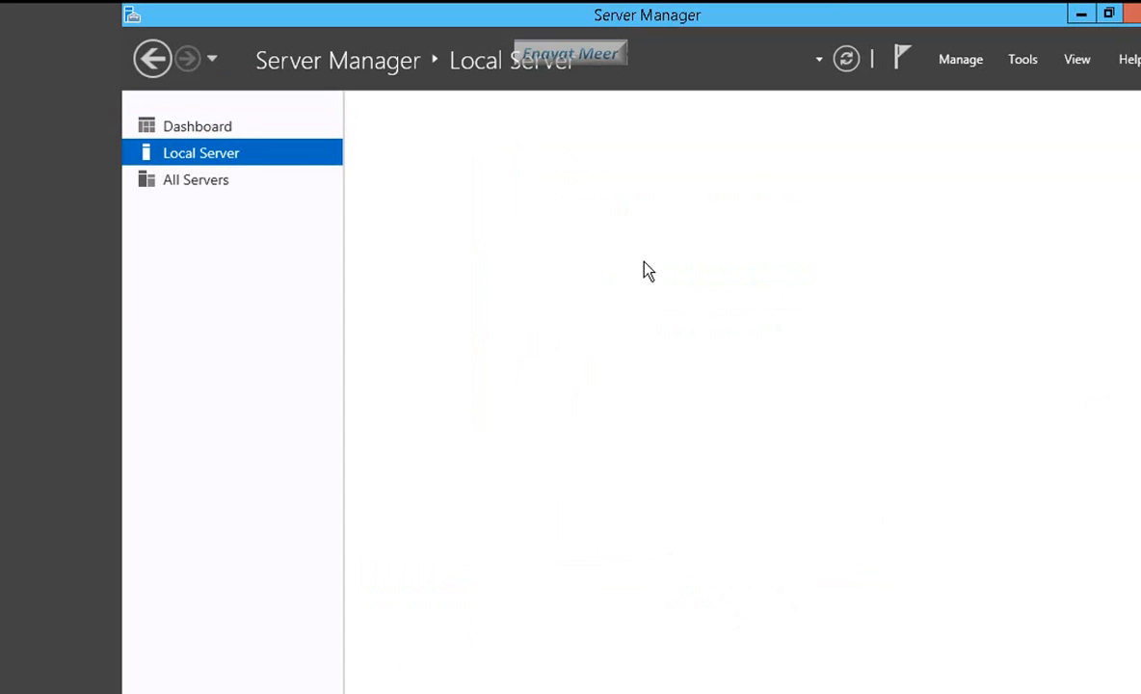
mouse_move(494, 243)
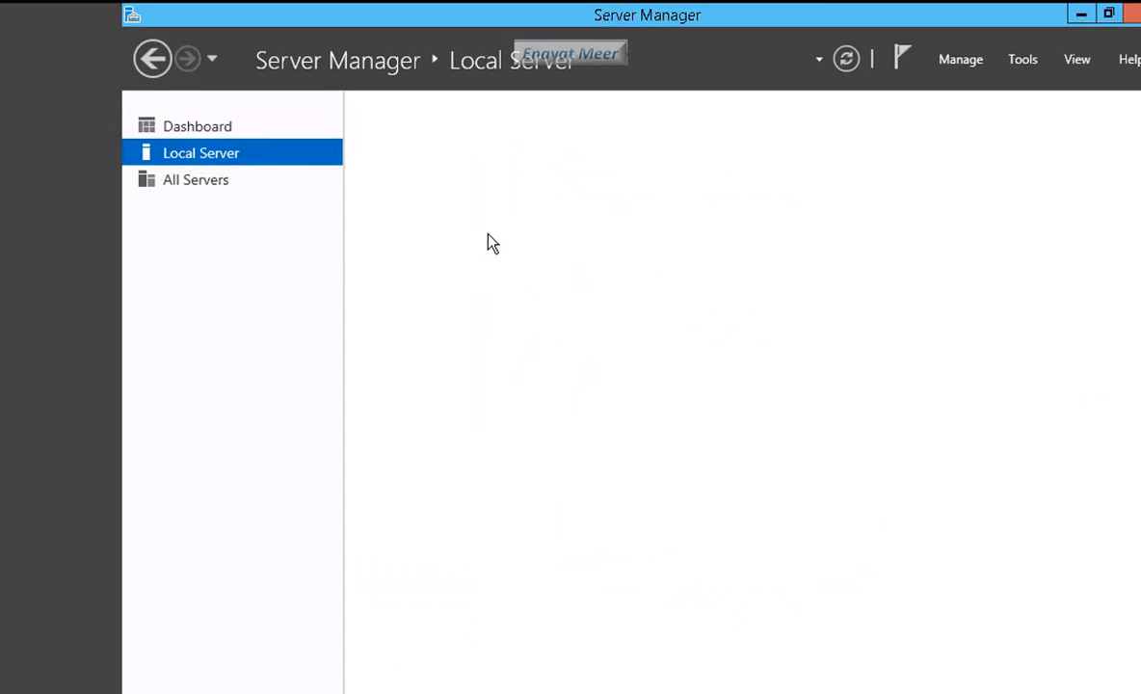
click(201, 152)
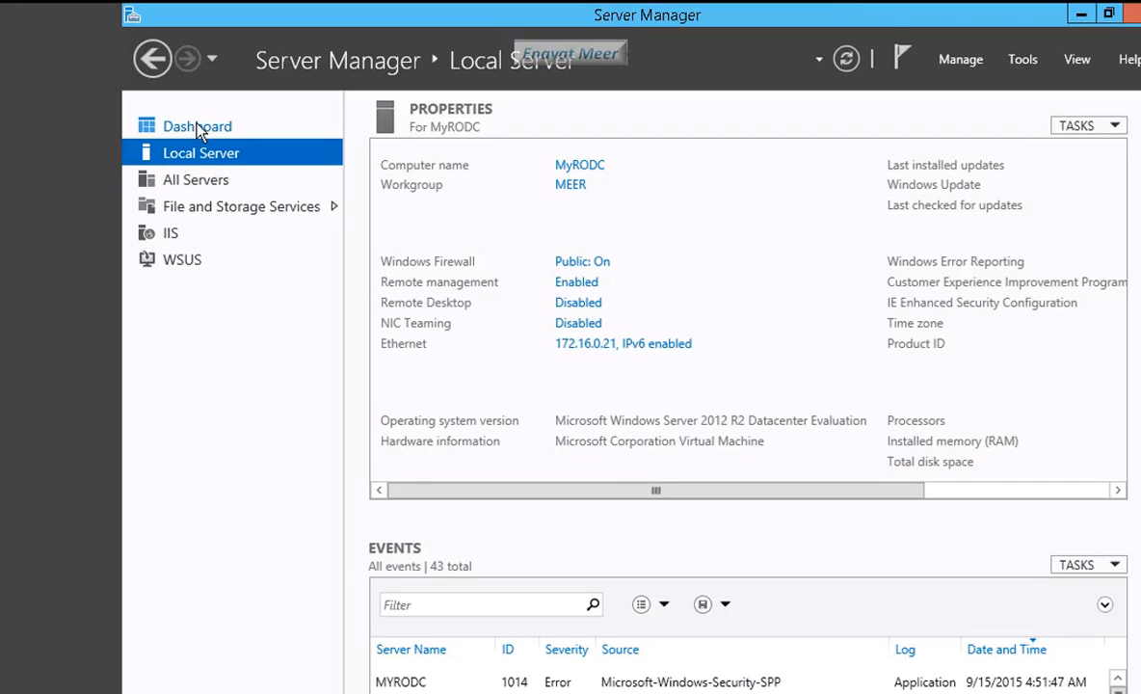
- In Computers, choose Delete for LON-SVR1, then show Domain Controllers listing LON-DC1
click(197, 126)
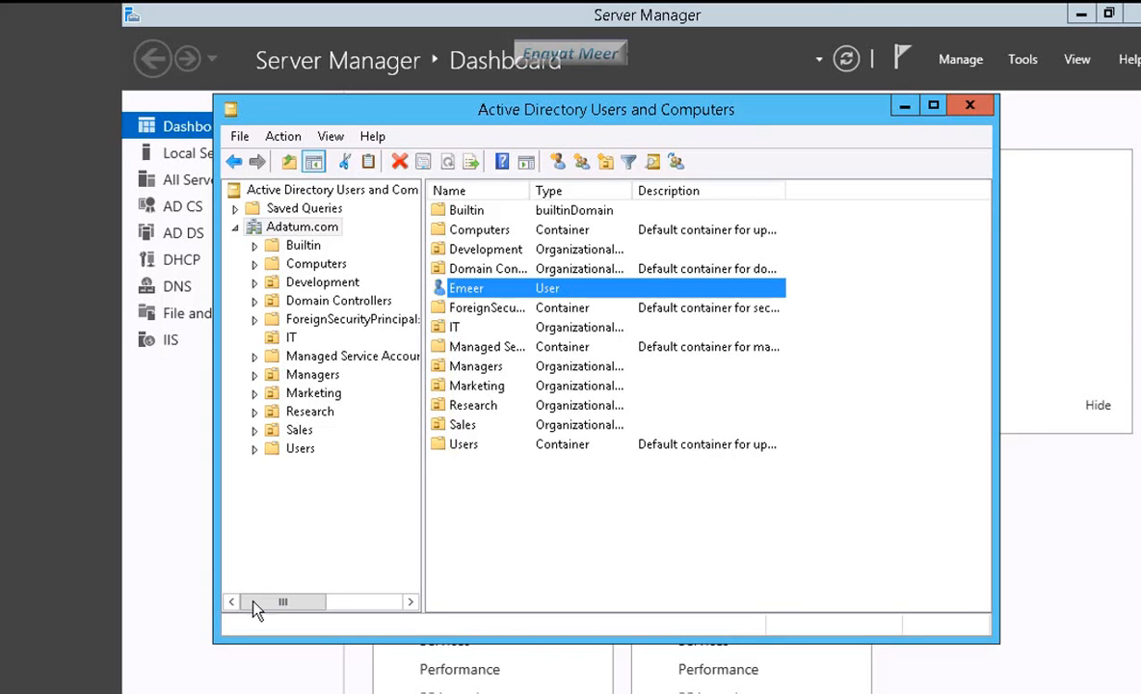
click(316, 262)
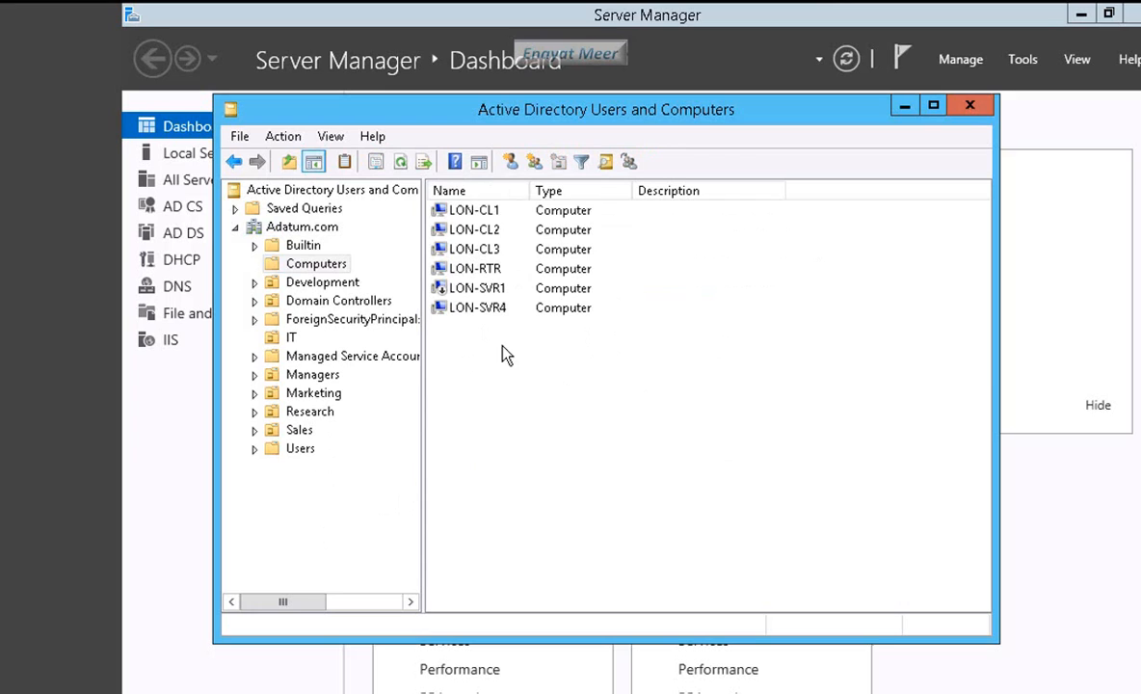
click(474, 287)
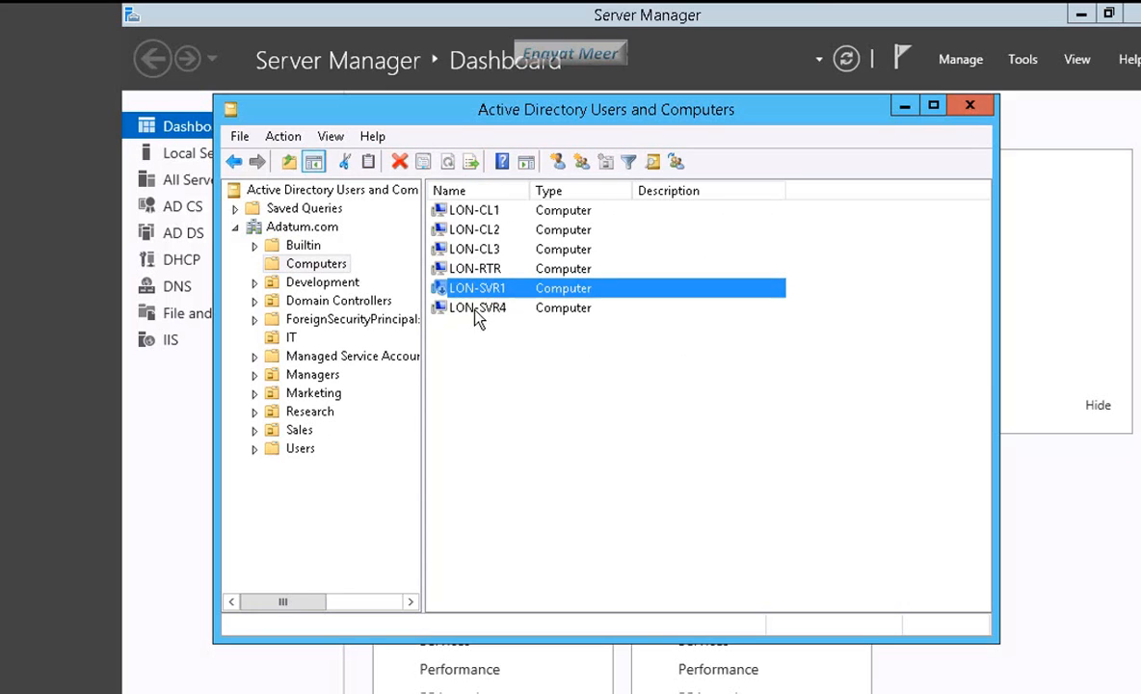
right_click(478, 289)
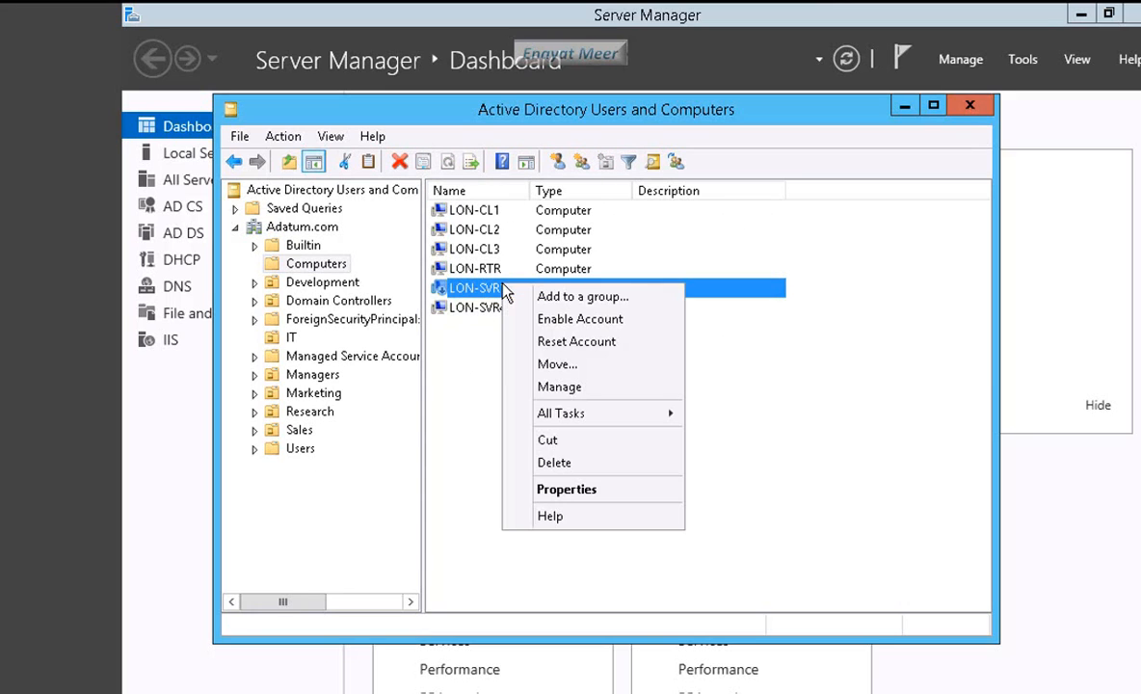
mouse_move(555, 463)
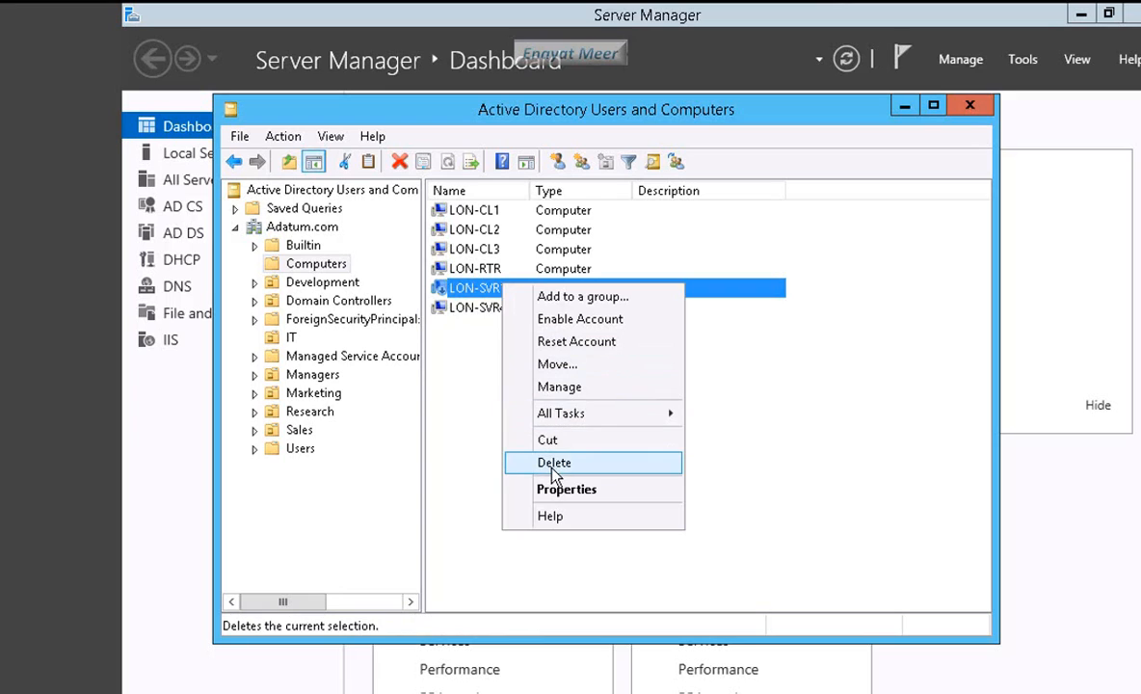
mouse_move(544, 462)
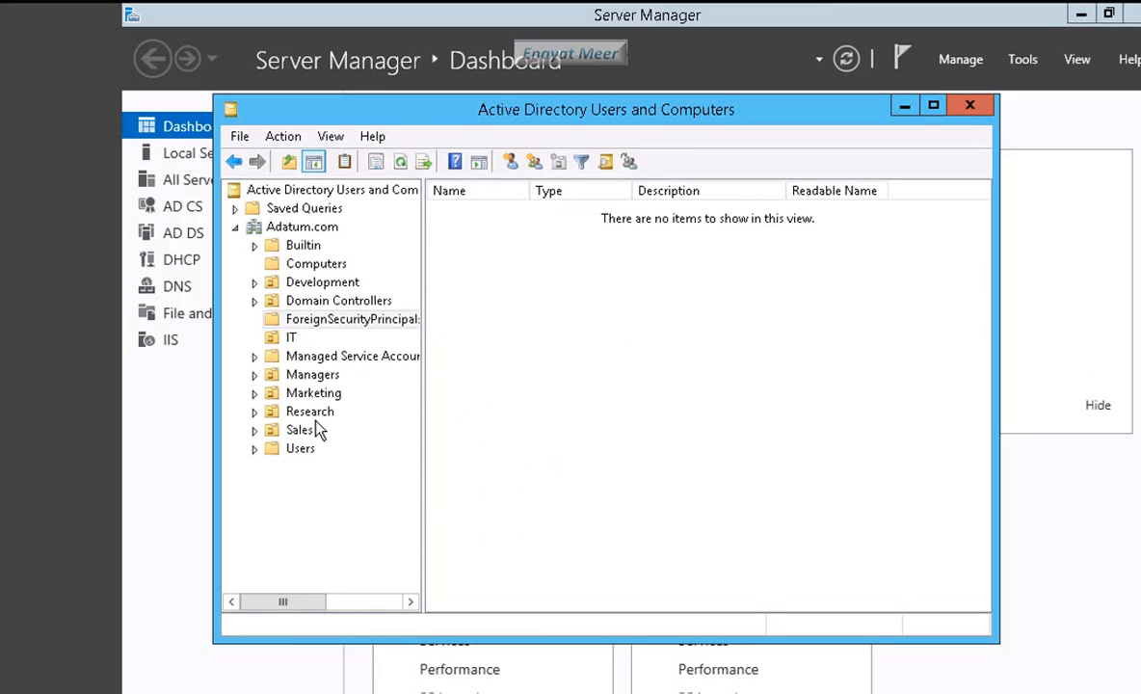
click(339, 301)
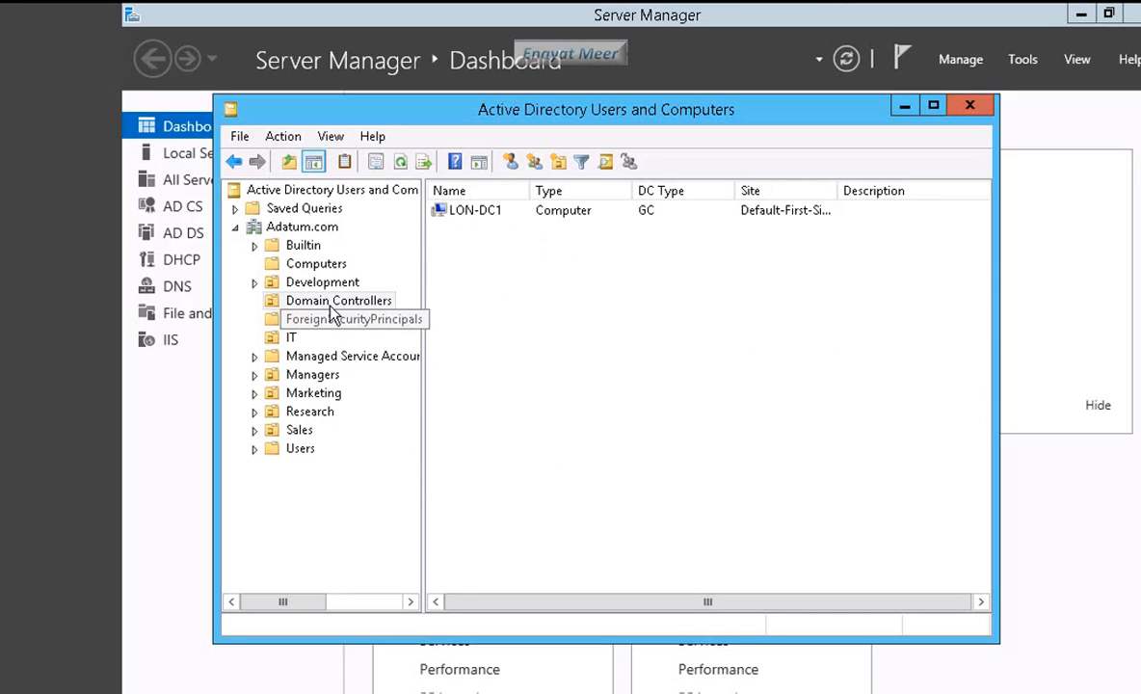
- Start pre-creating a read-only domain controller account, keeping current credentials
right_click(339, 301)
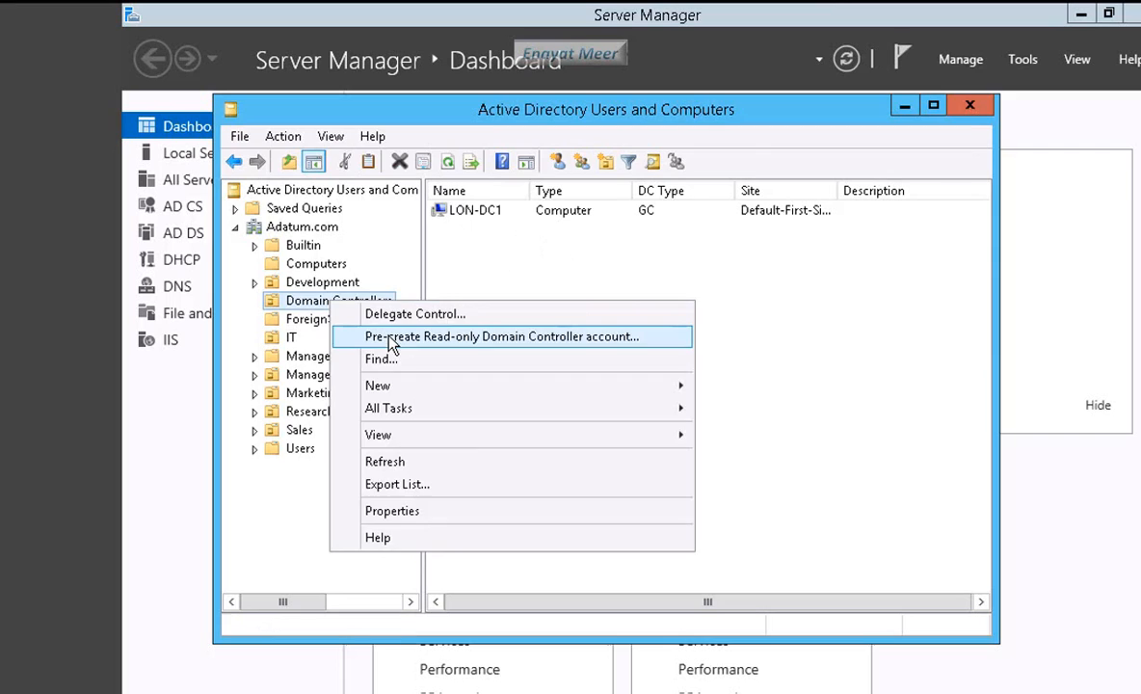
click(502, 335)
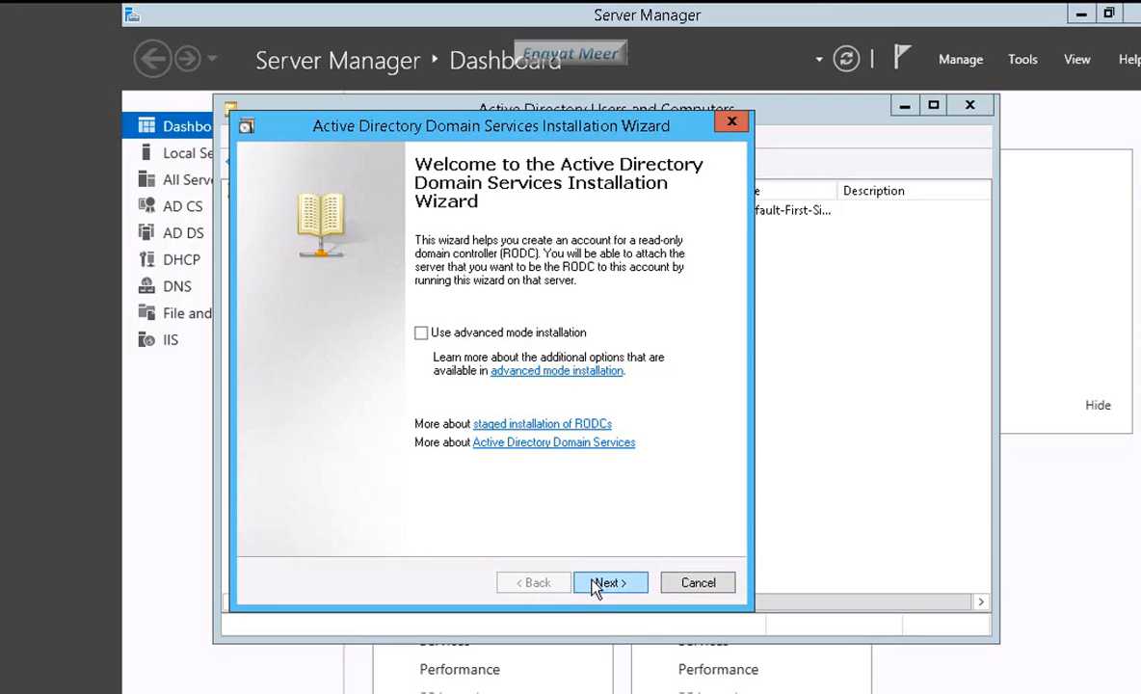
click(609, 582)
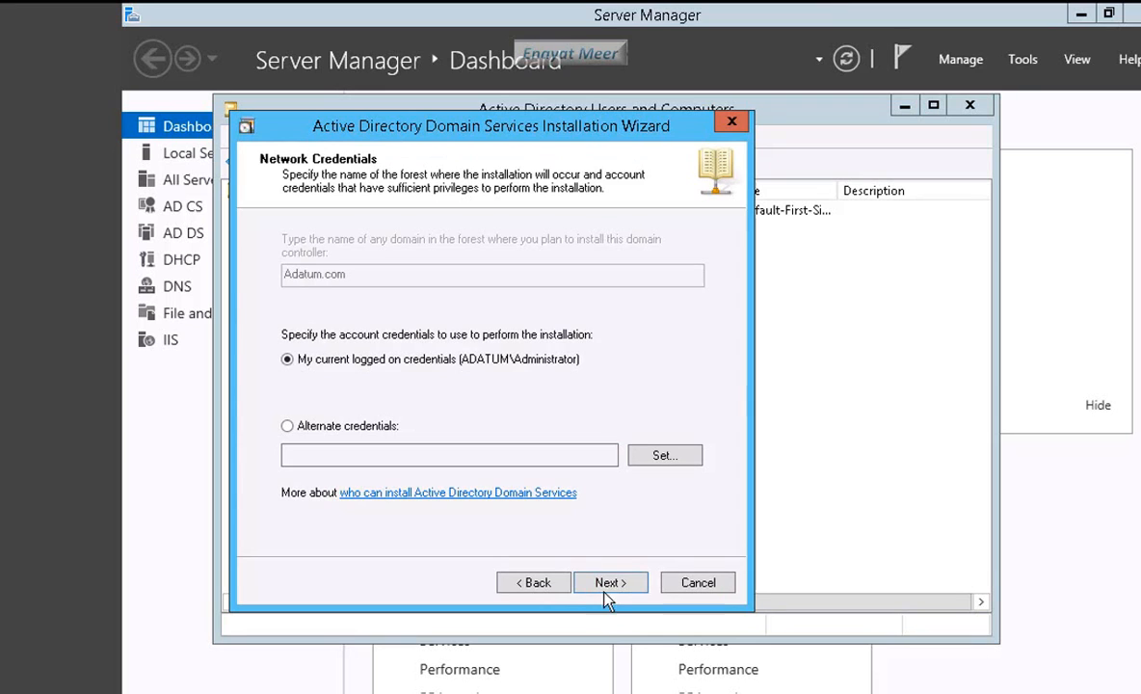
click(609, 582)
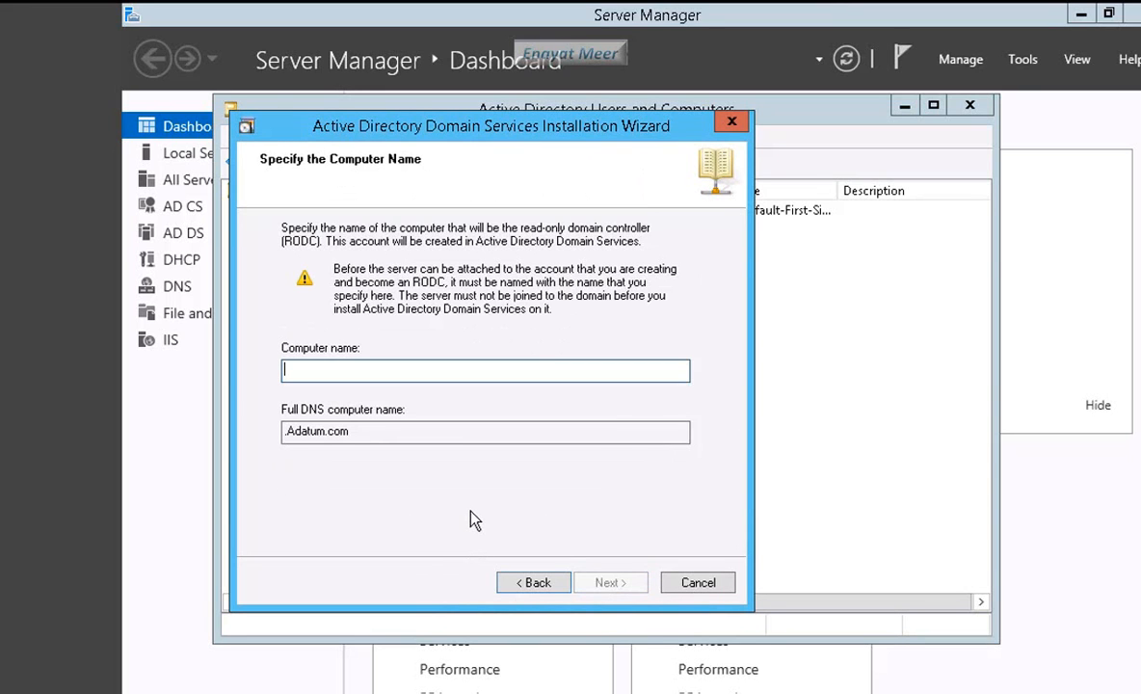
- Enter MyRODC as the RODC computer name and submit it for verification
text(M)
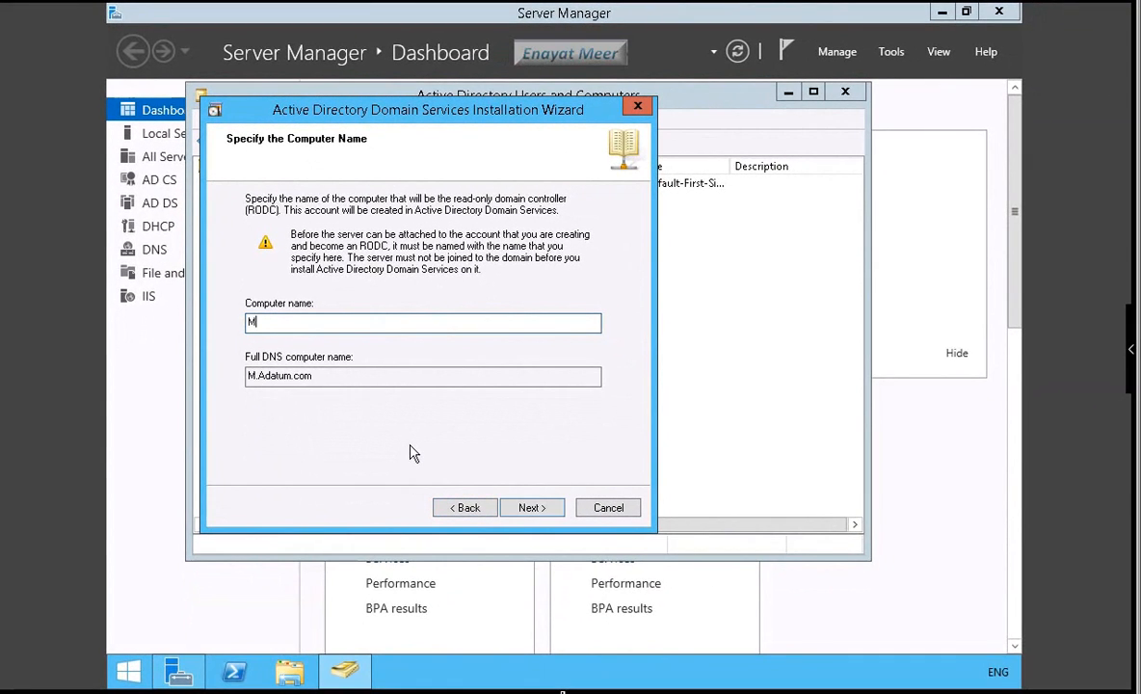
text(yROD)
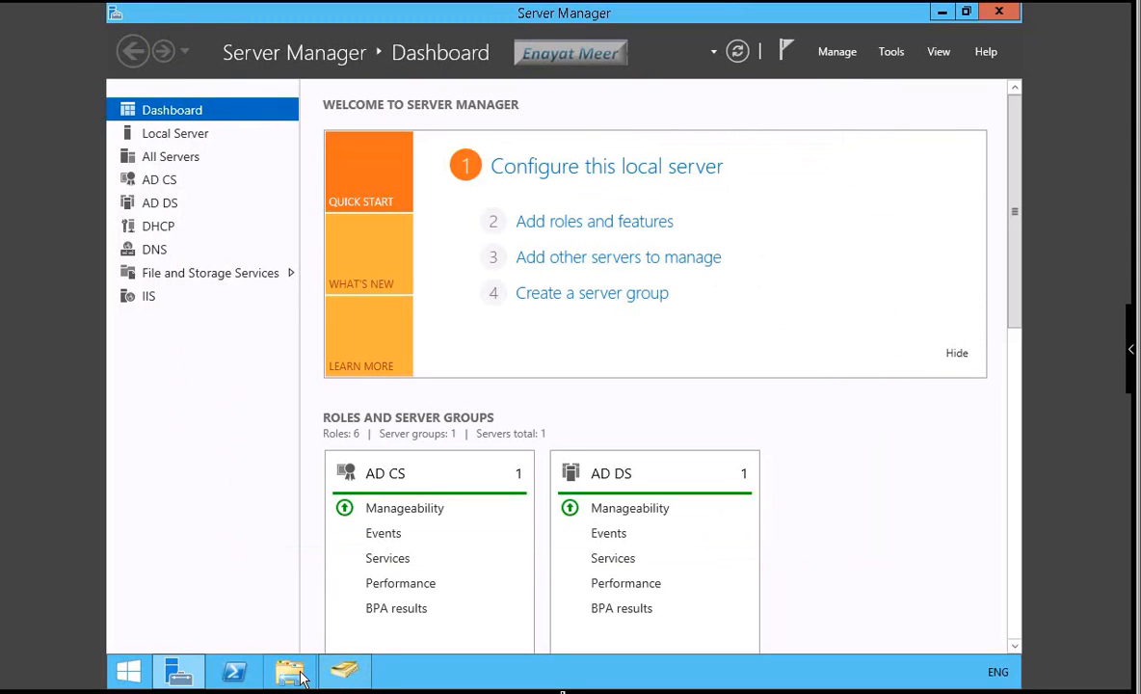
click(343, 671)
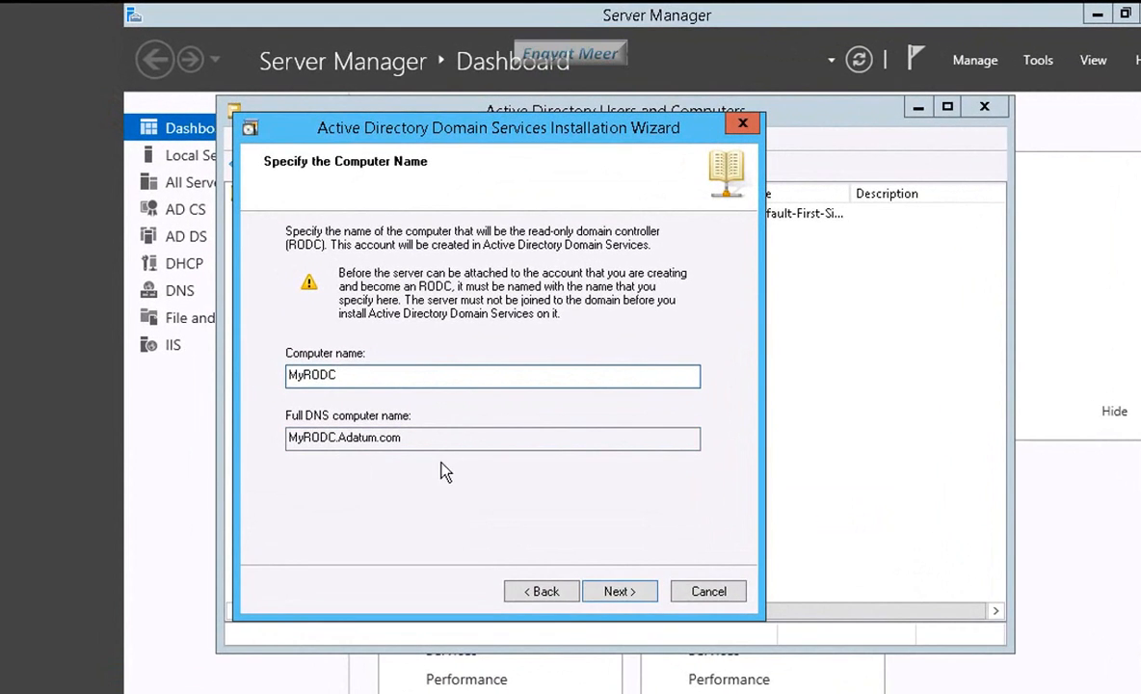
click(619, 590)
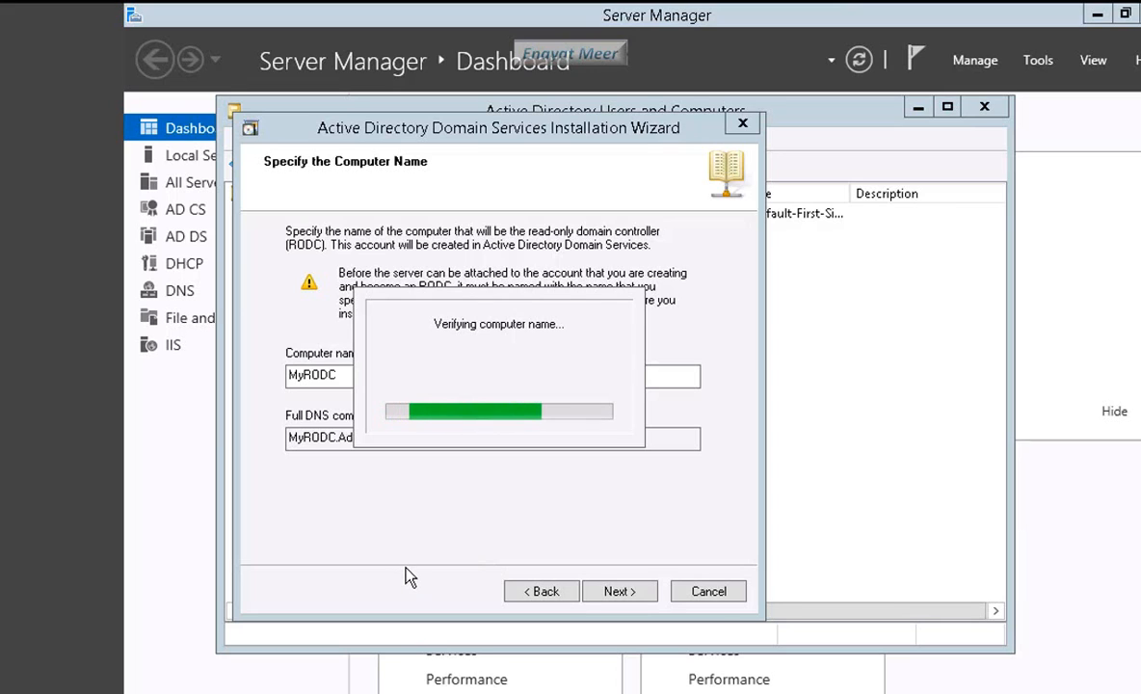
- Keep Default-First-Site-Name and leave DNS server and Global catalog enabled
click(619, 590)
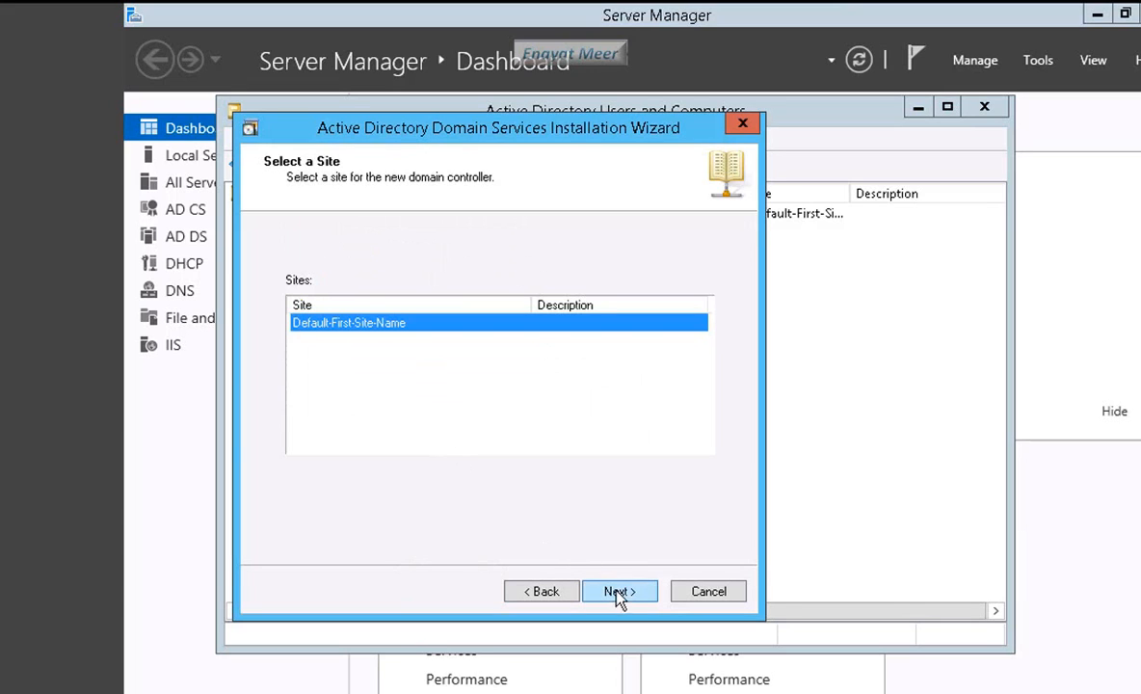
click(618, 590)
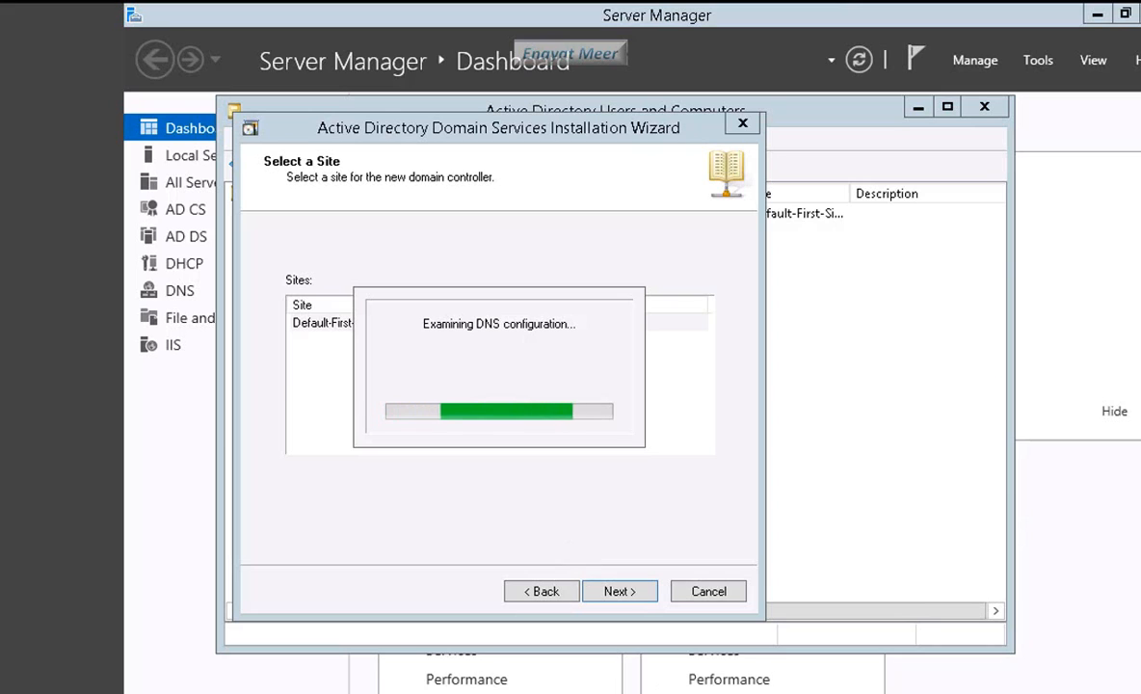
click(619, 590)
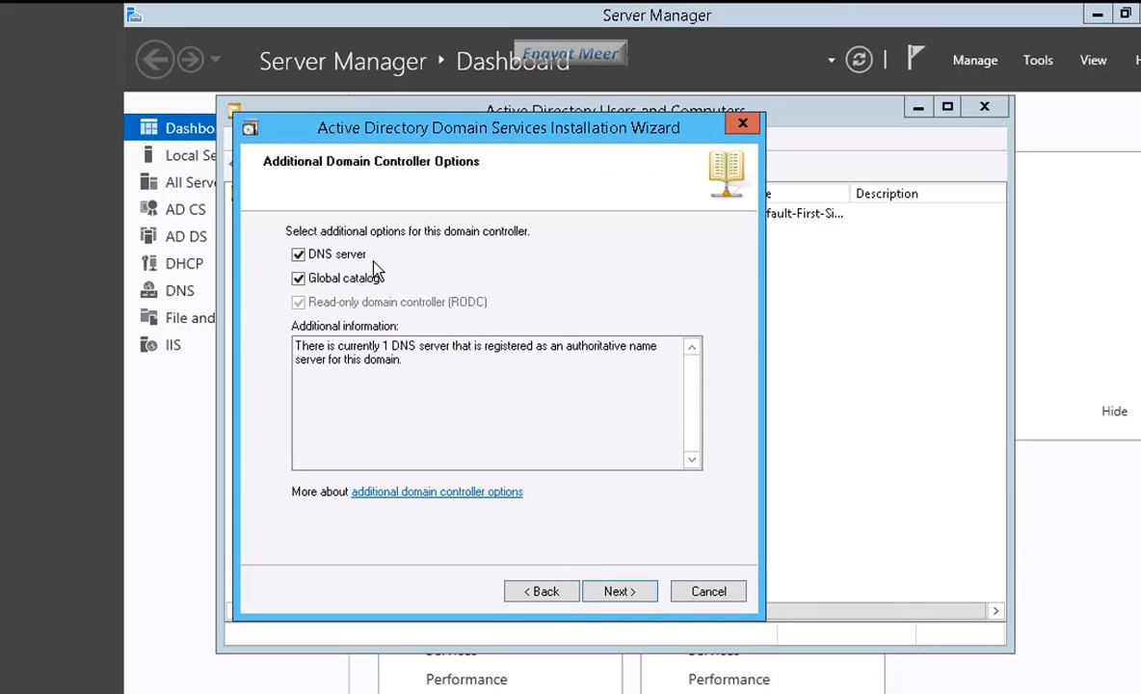
mouse_move(419, 320)
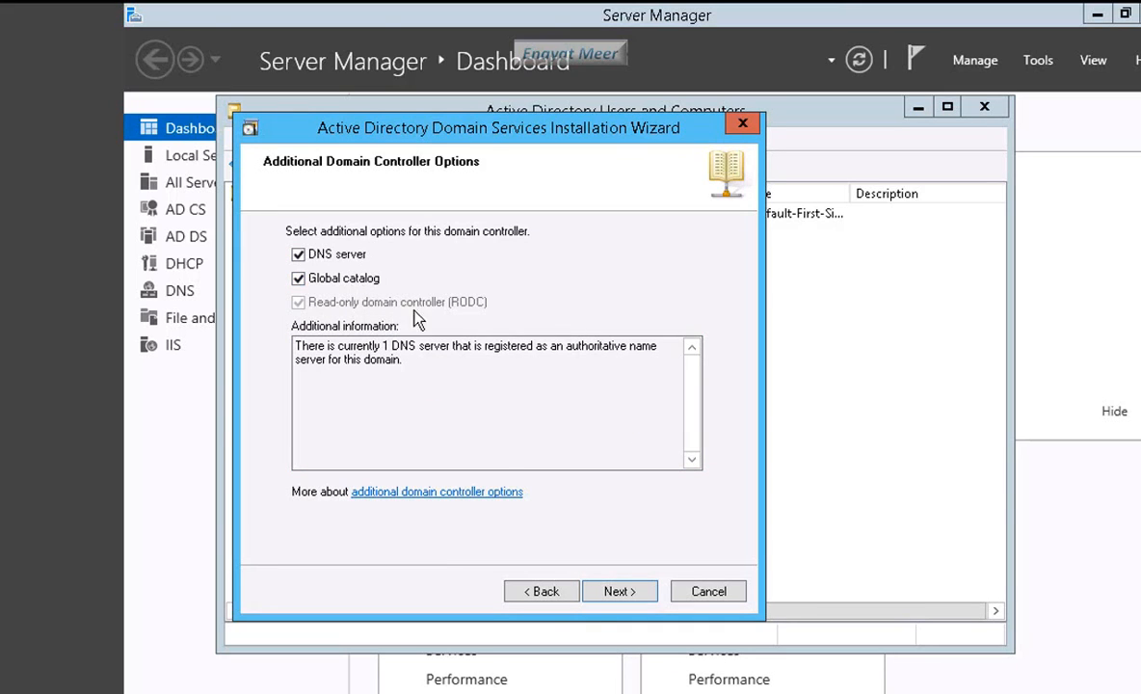
click(619, 590)
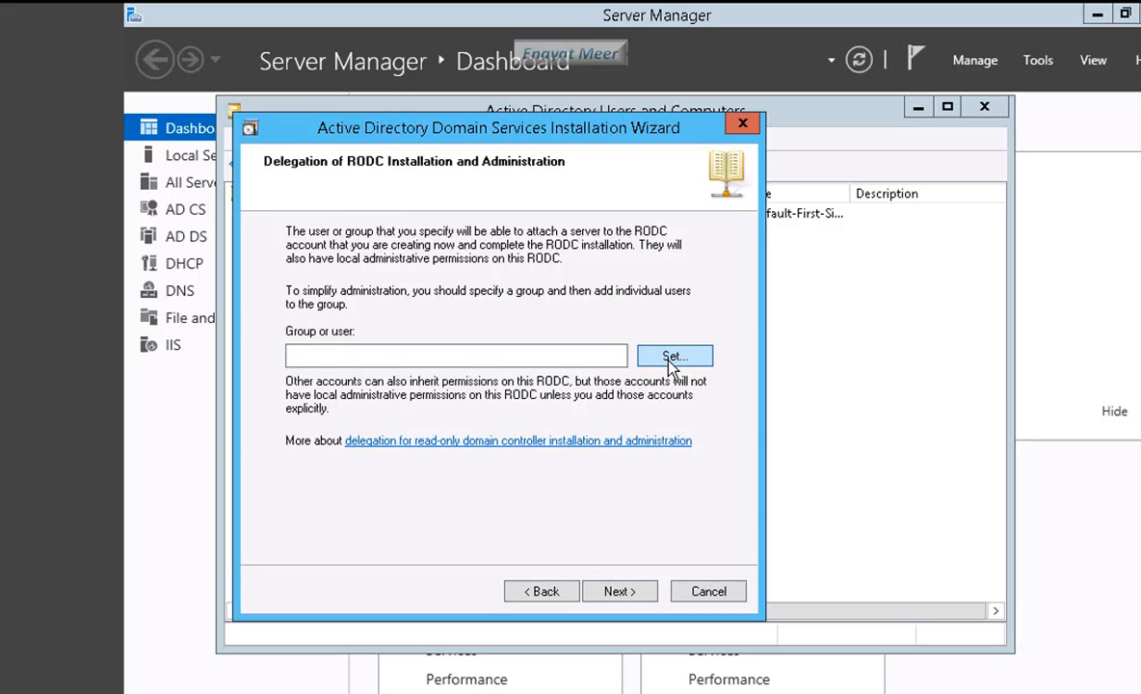
- Delegate RODC installation and administration to domain user ADATUM\Emeer
click(675, 355)
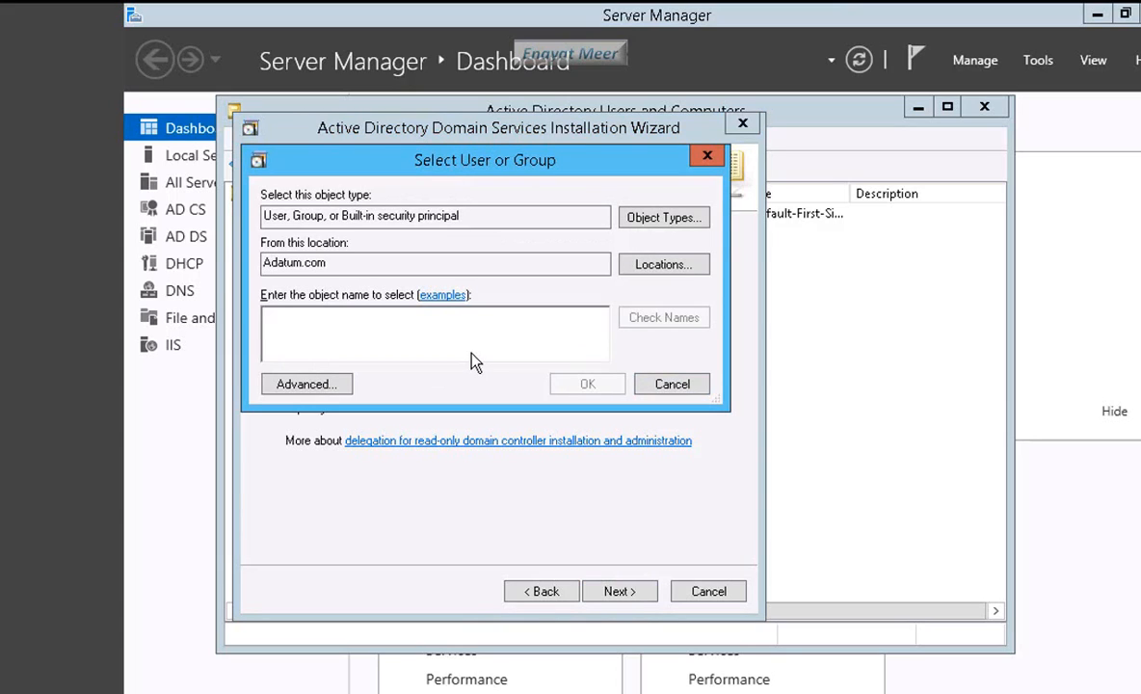
text(ae)
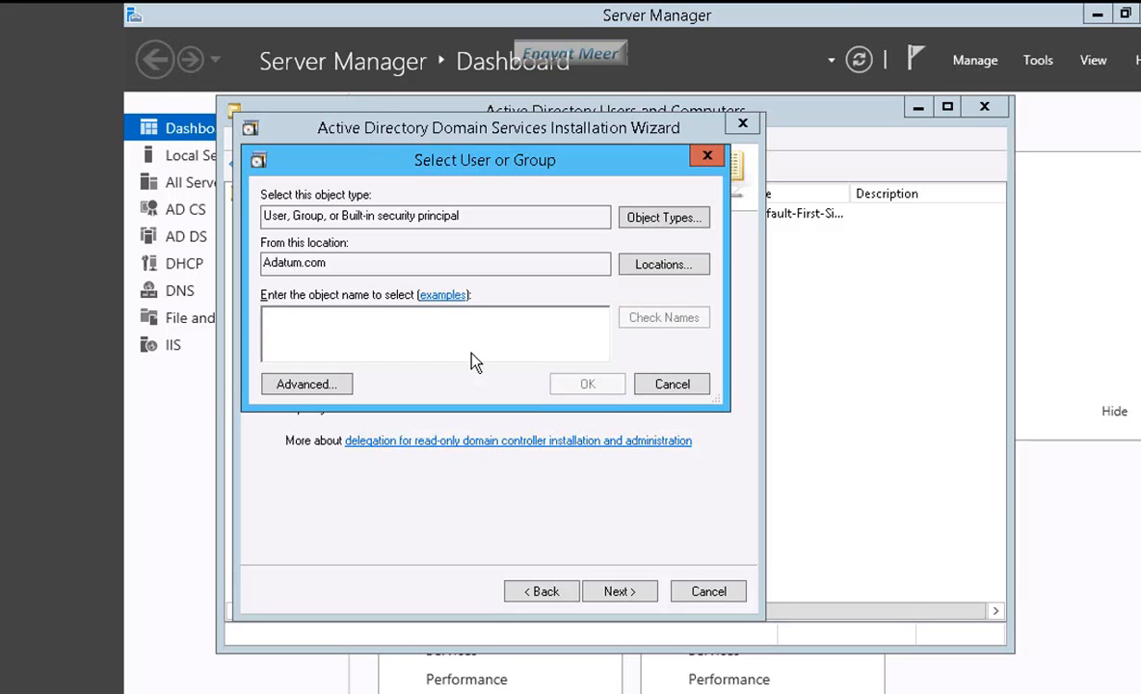
text(Emeer)
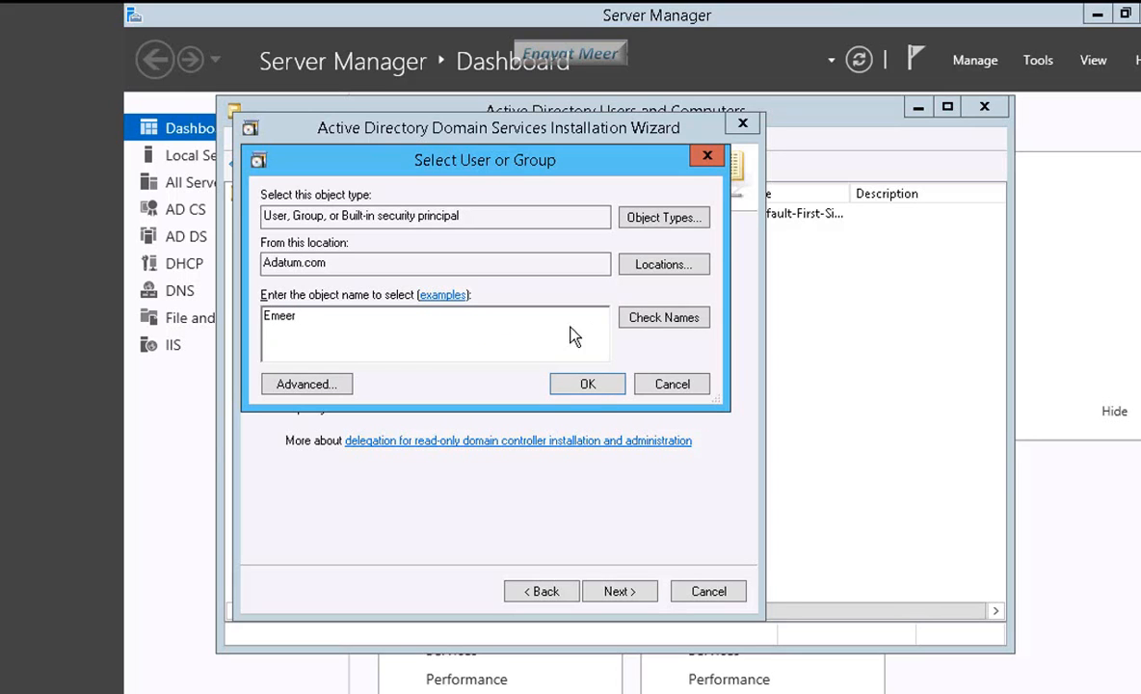
click(663, 316)
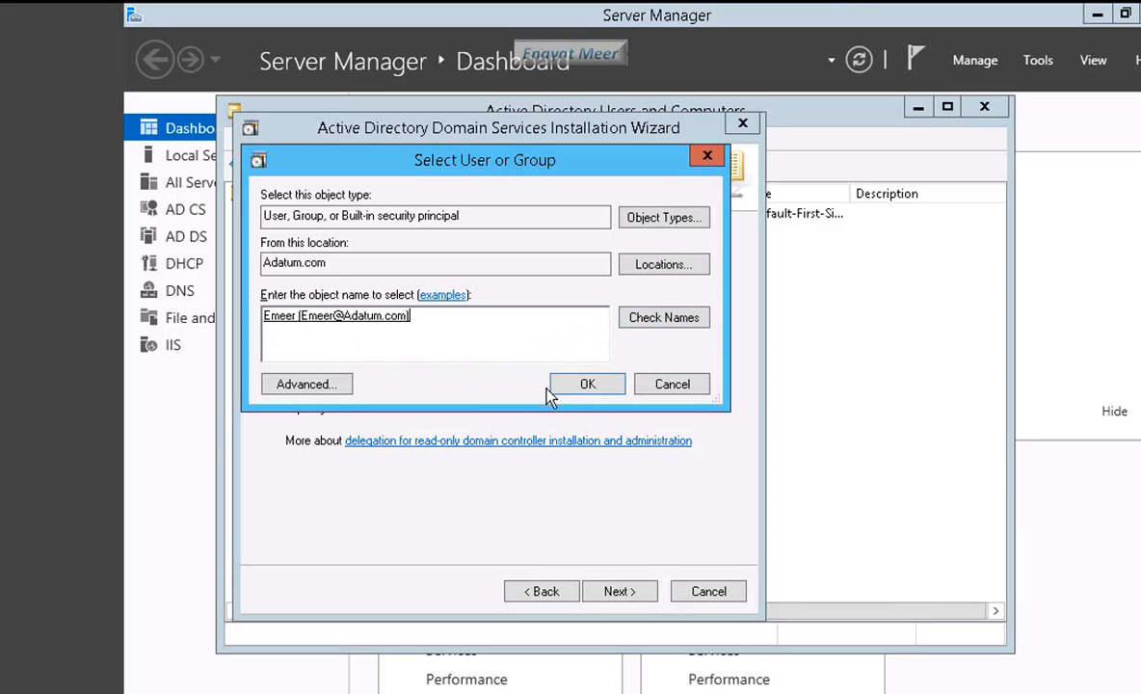
click(586, 384)
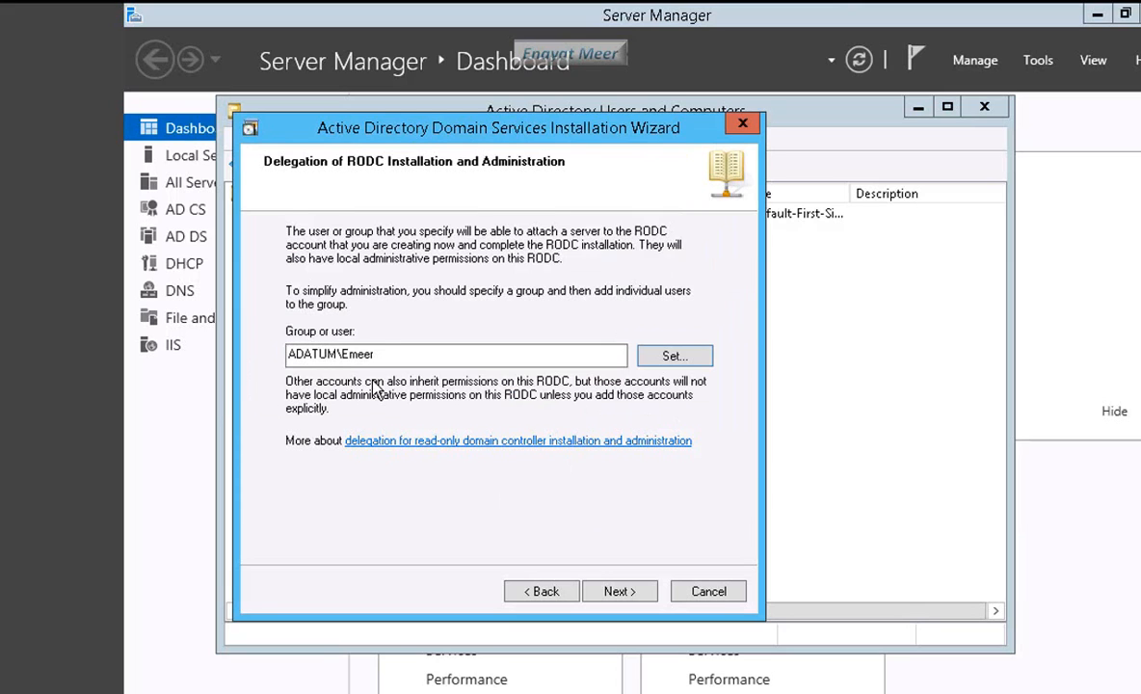
- Confirm the selections and create the MyRODC account in Adatum.com
click(618, 590)
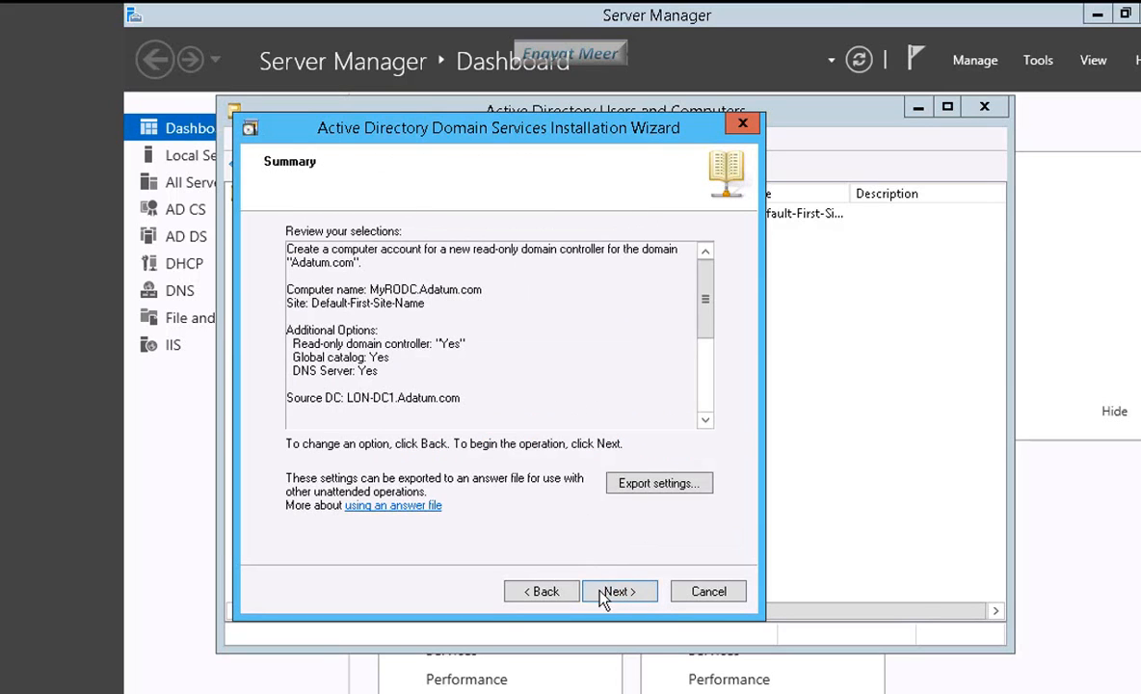
click(619, 589)
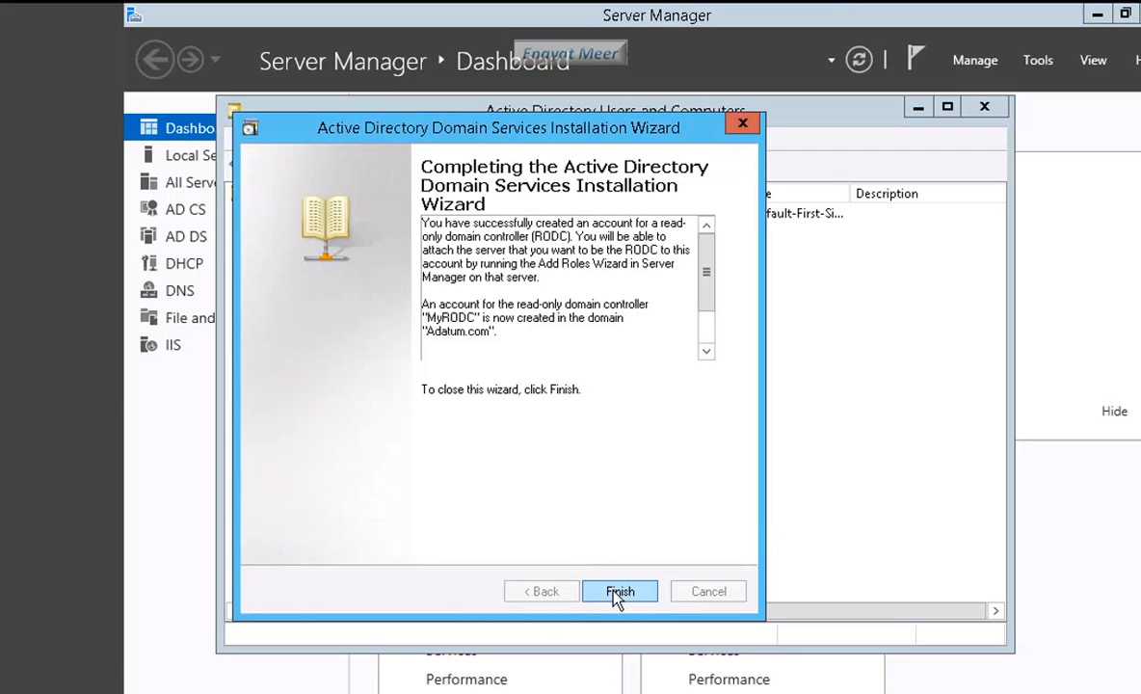
- Finish the wizard so ADUC lists MYRODC as an unoccupied DC beside LON-DC1
click(618, 590)
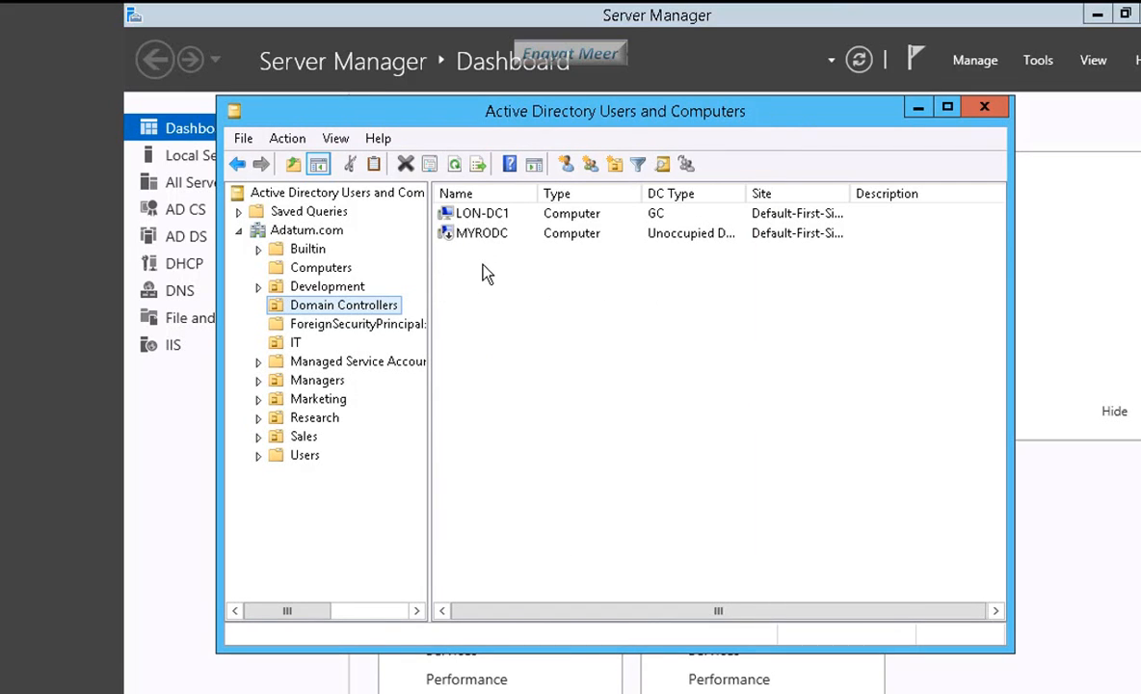
mouse_move(374, 320)
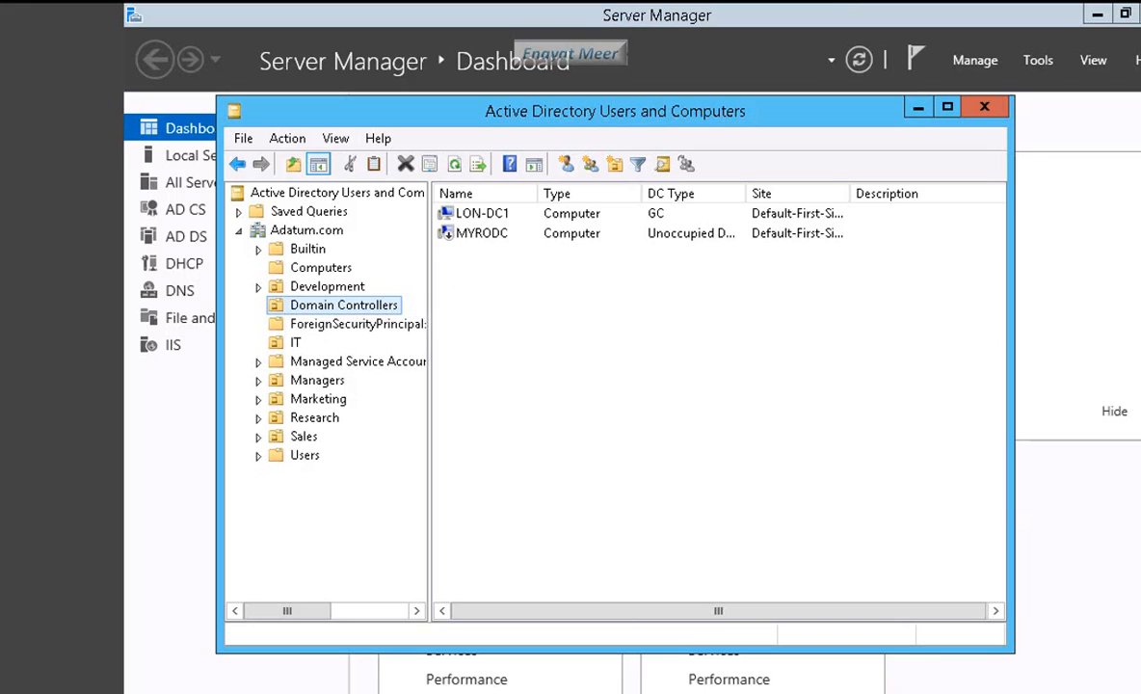
mouse_move(755, 189)
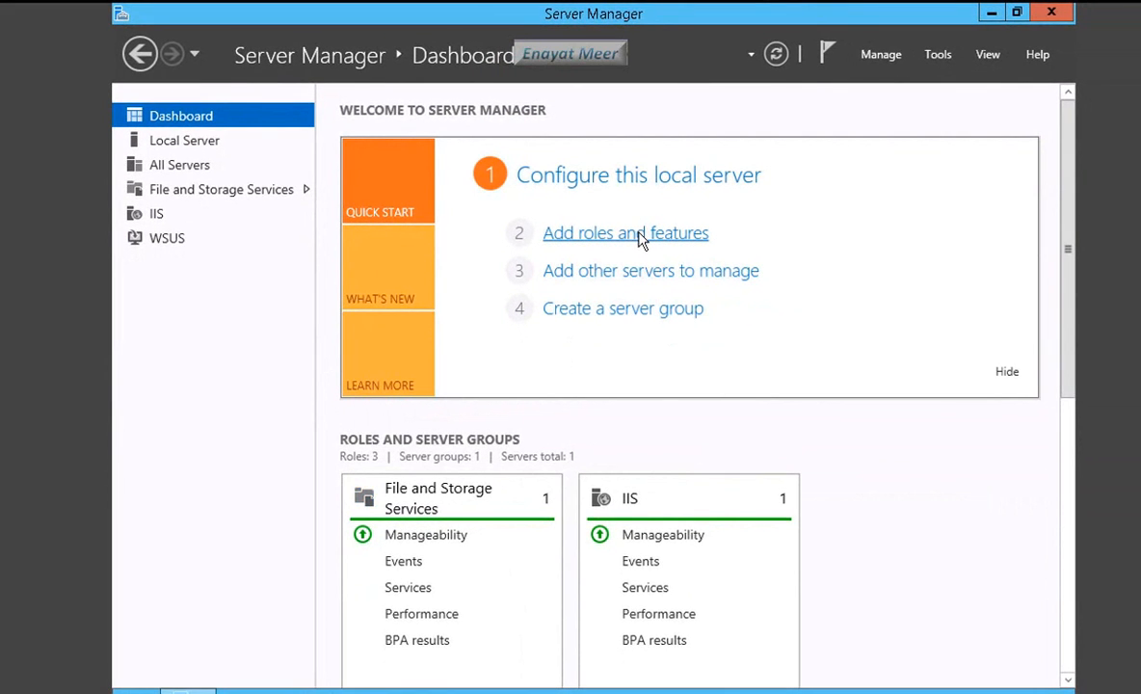
- Install the Active Directory Domain Services role with its management tools on MyRODC
click(625, 231)
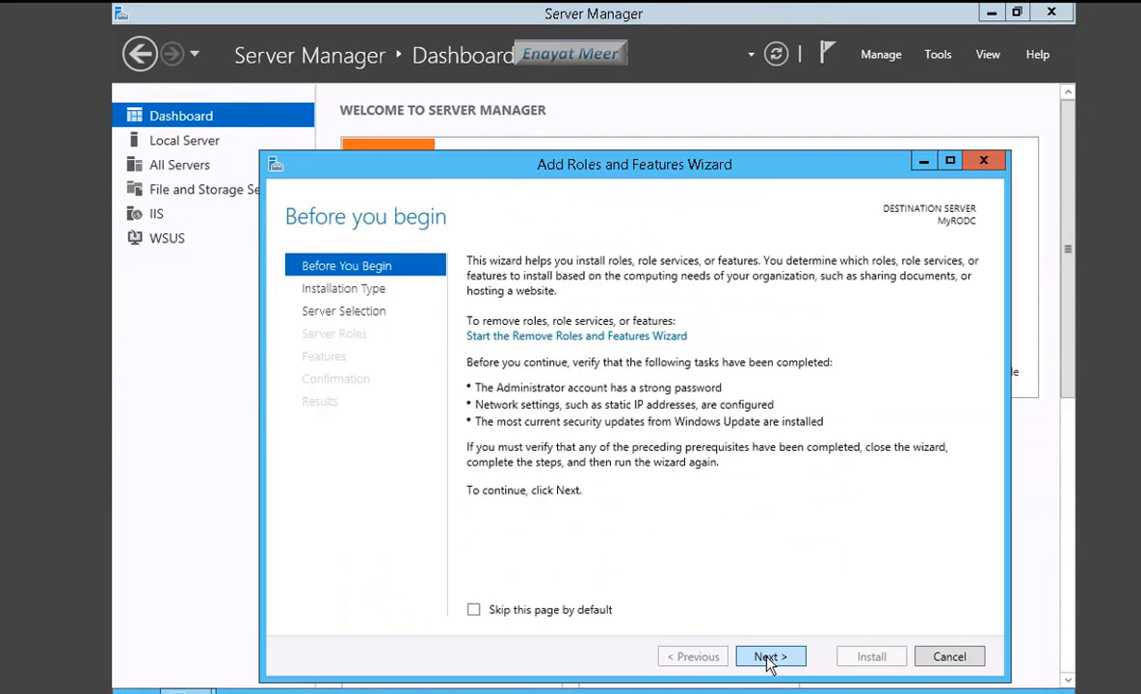
click(769, 655)
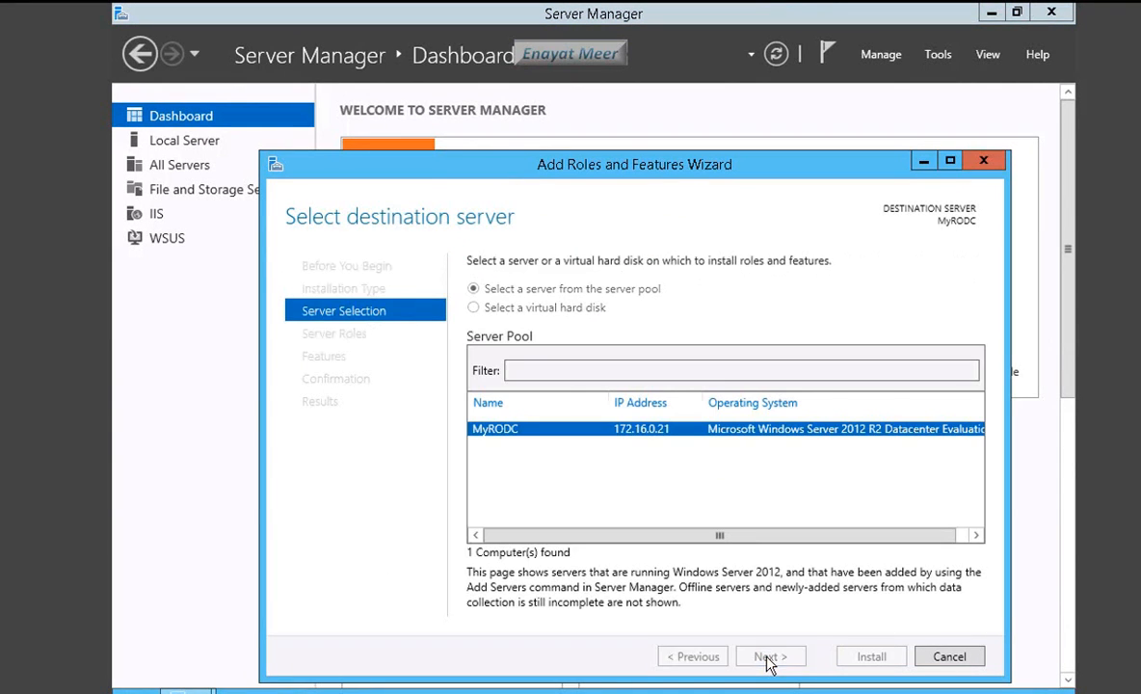
click(769, 655)
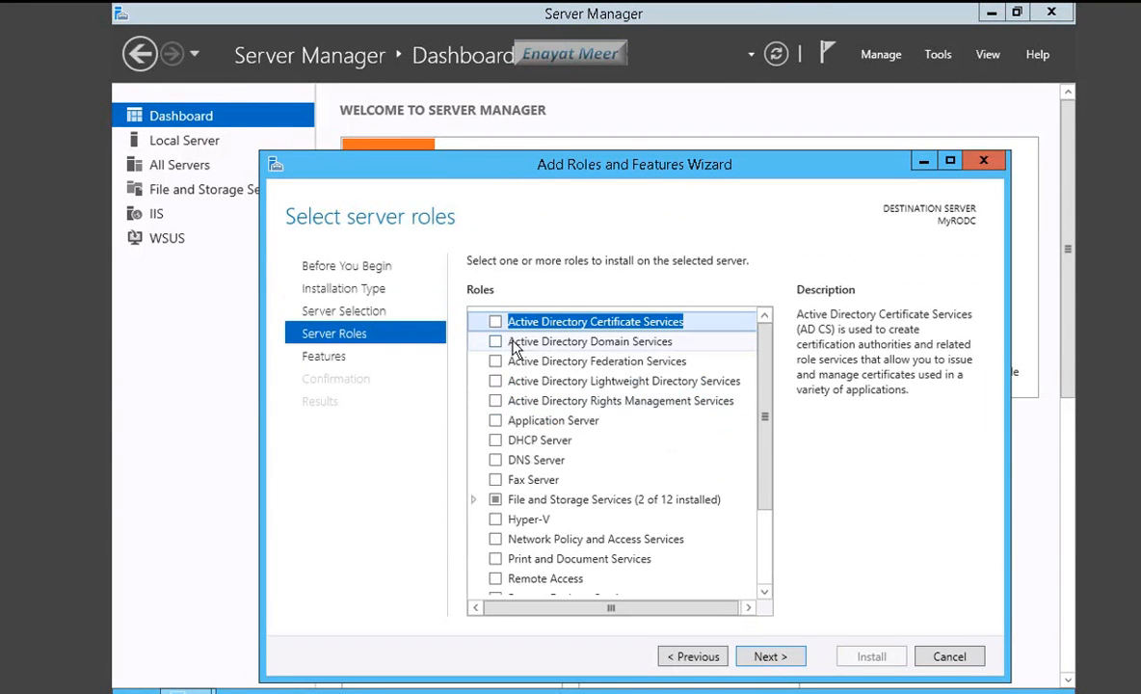
click(495, 341)
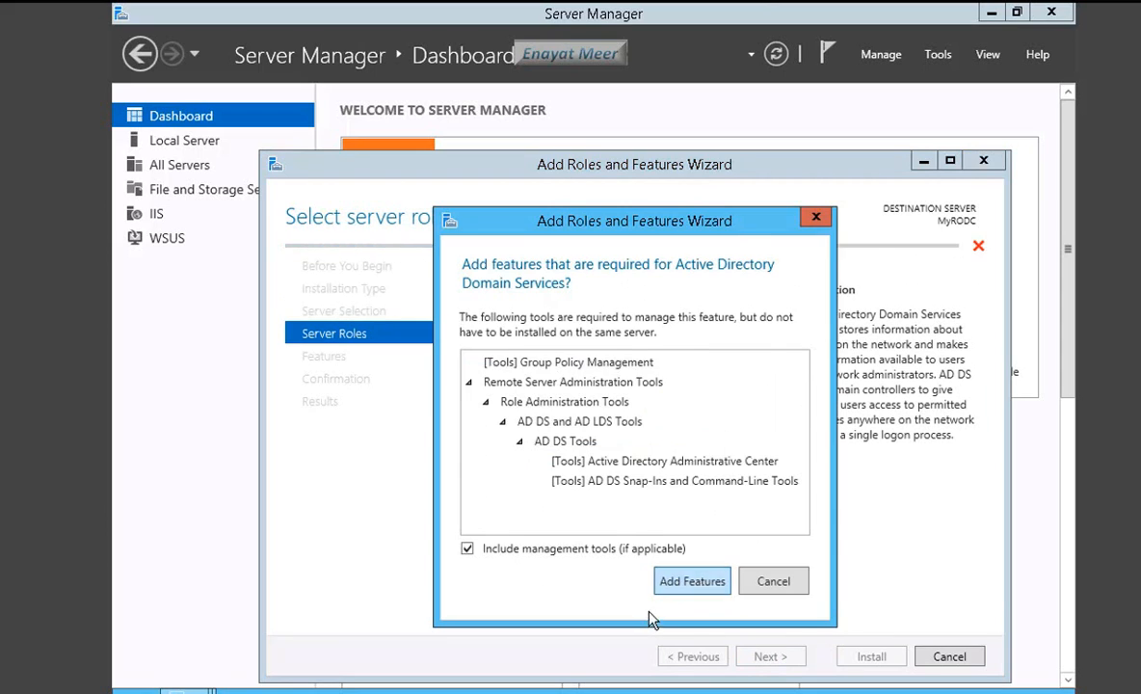
click(690, 581)
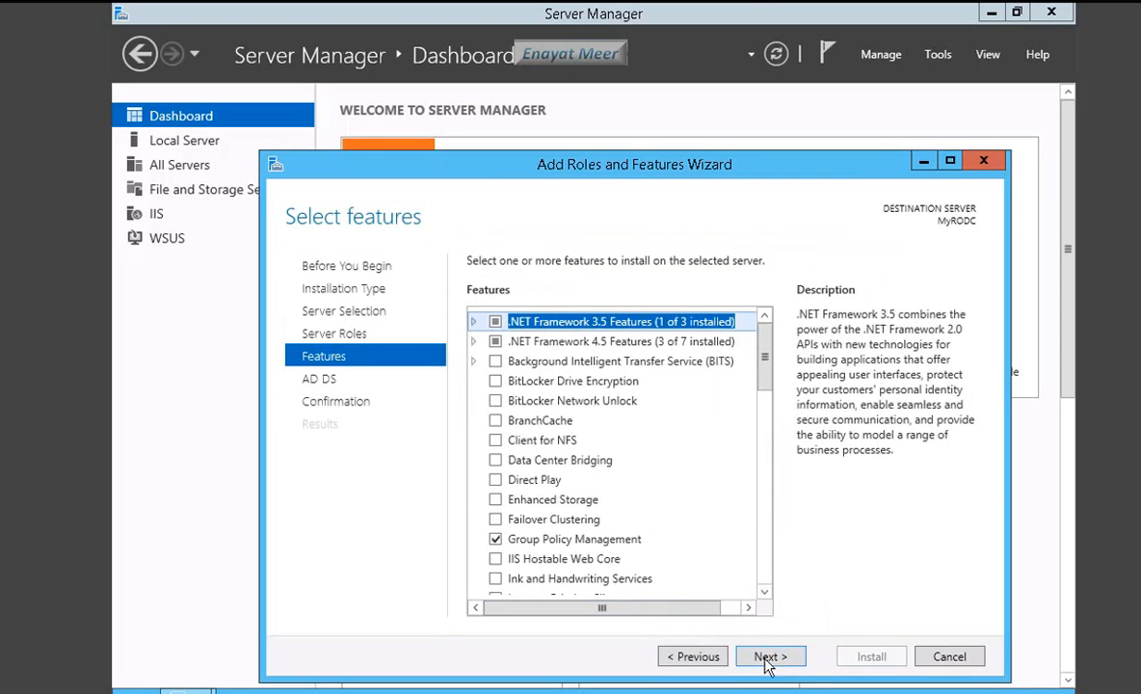
click(769, 655)
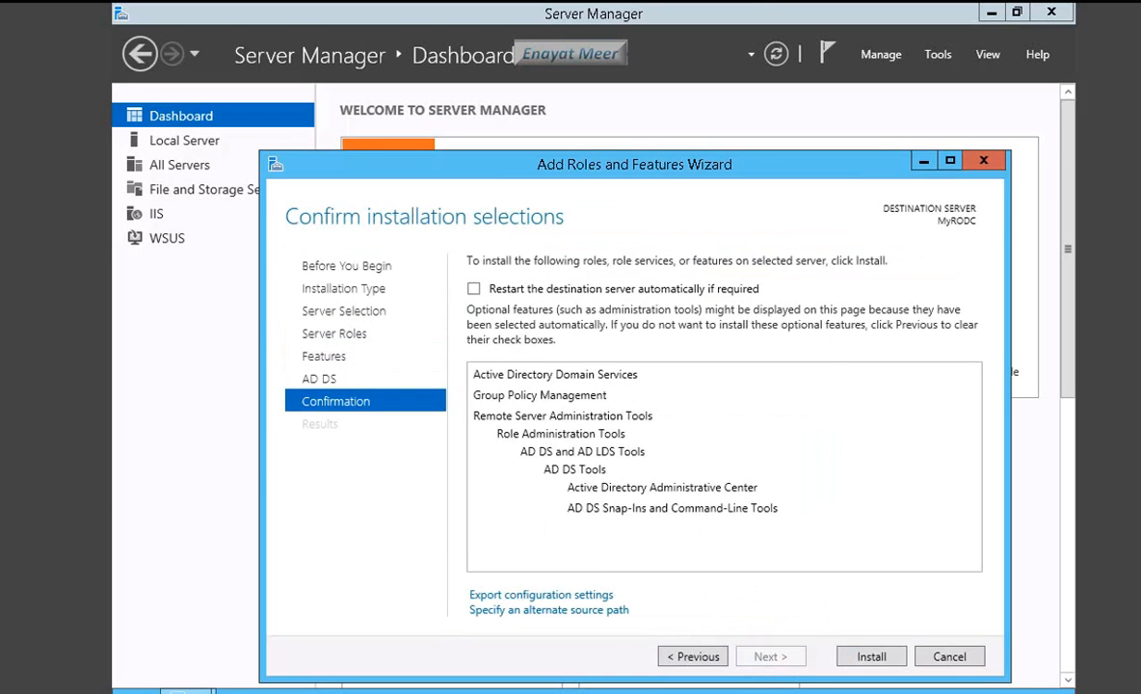
click(869, 655)
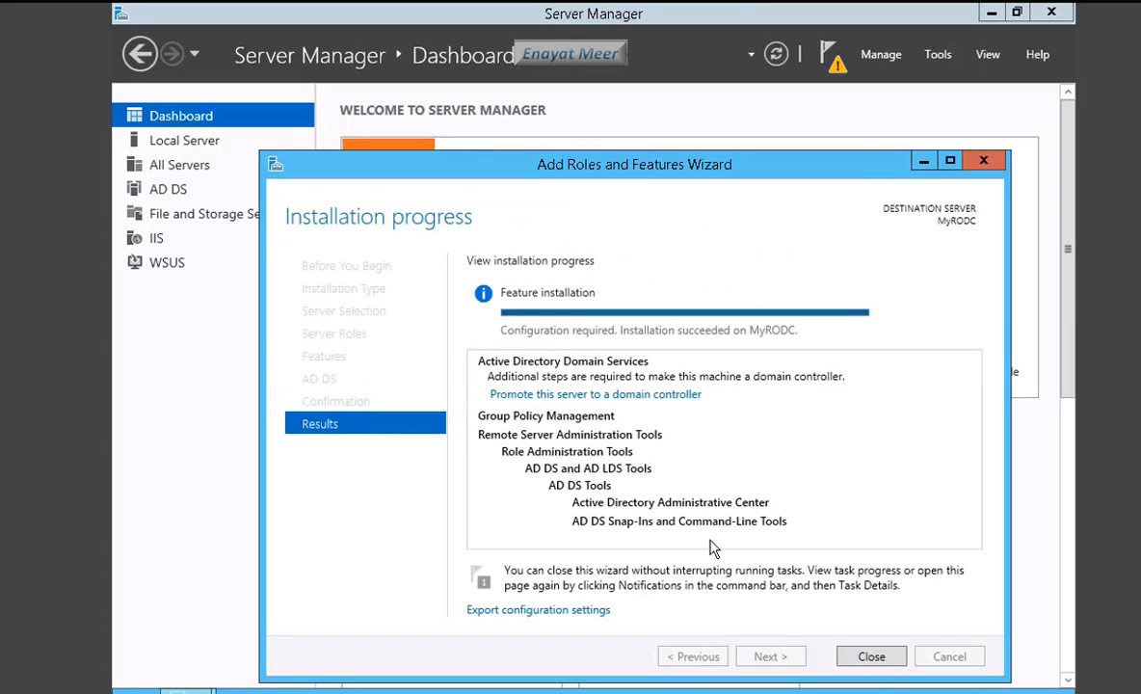
click(869, 655)
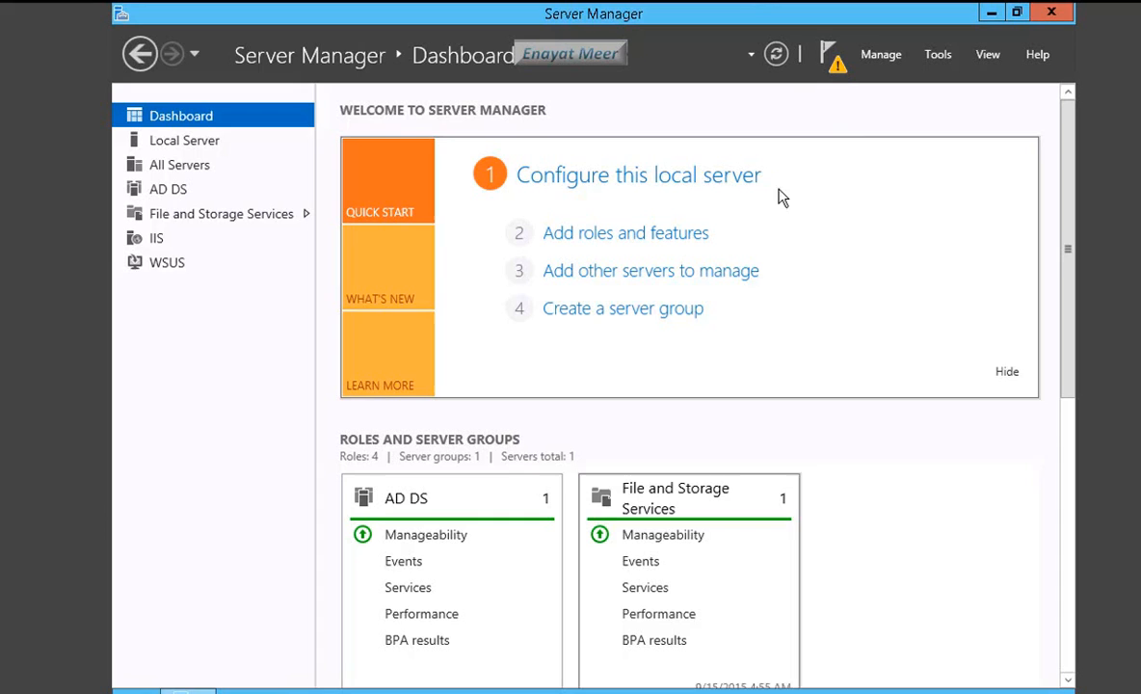
- Start promoting MyRODC as an additional domain controller in an existing domain
click(833, 54)
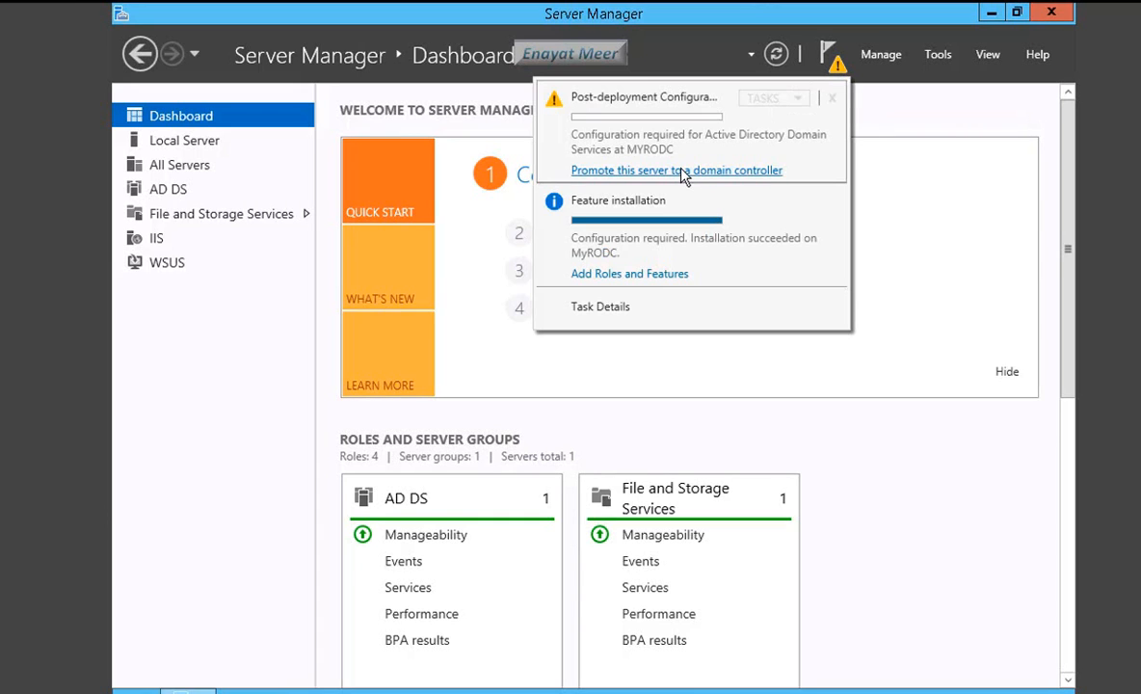
click(677, 170)
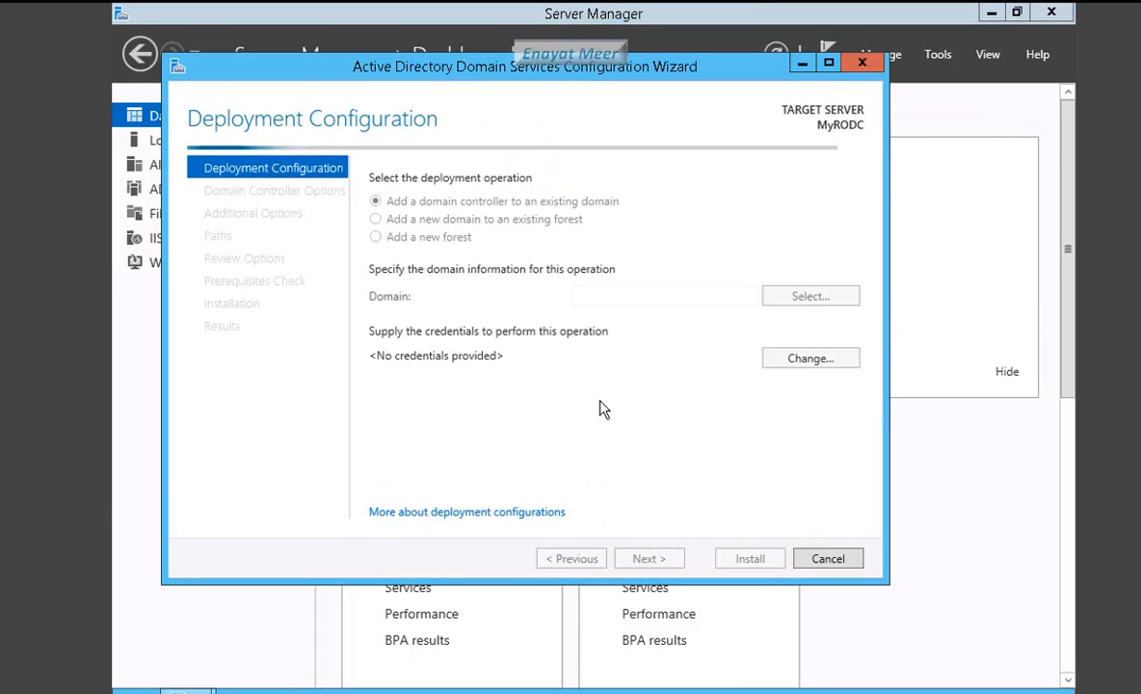
click(374, 200)
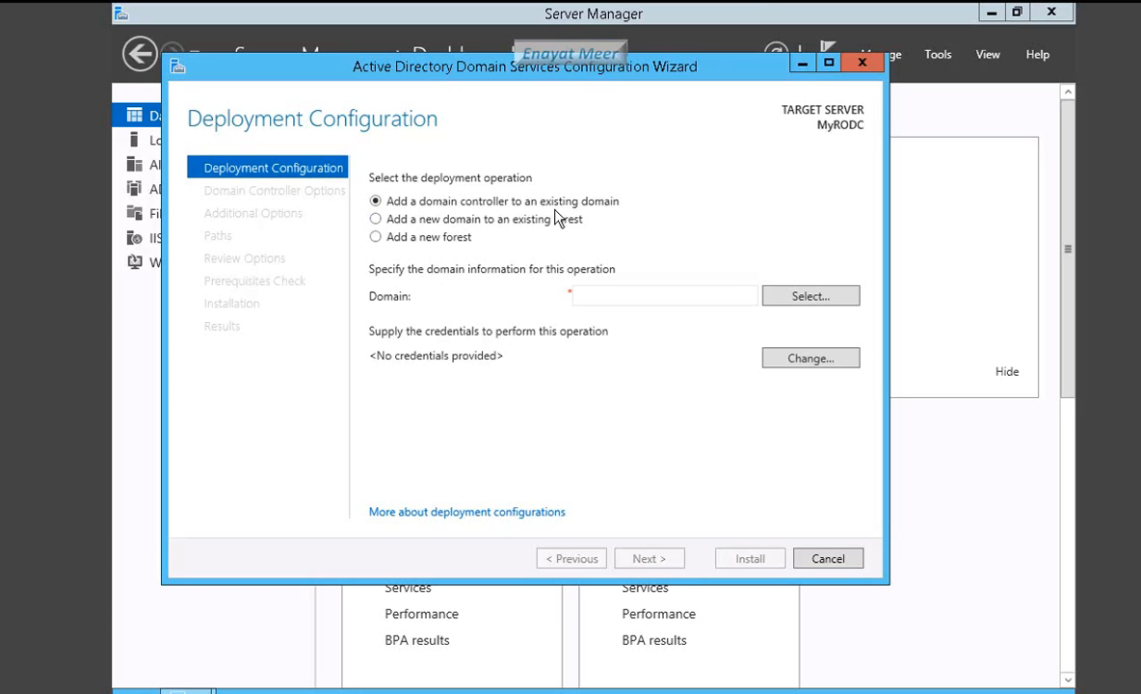
- Supply adatum\emeer credentials and select Adatum.com as the target domain
click(809, 357)
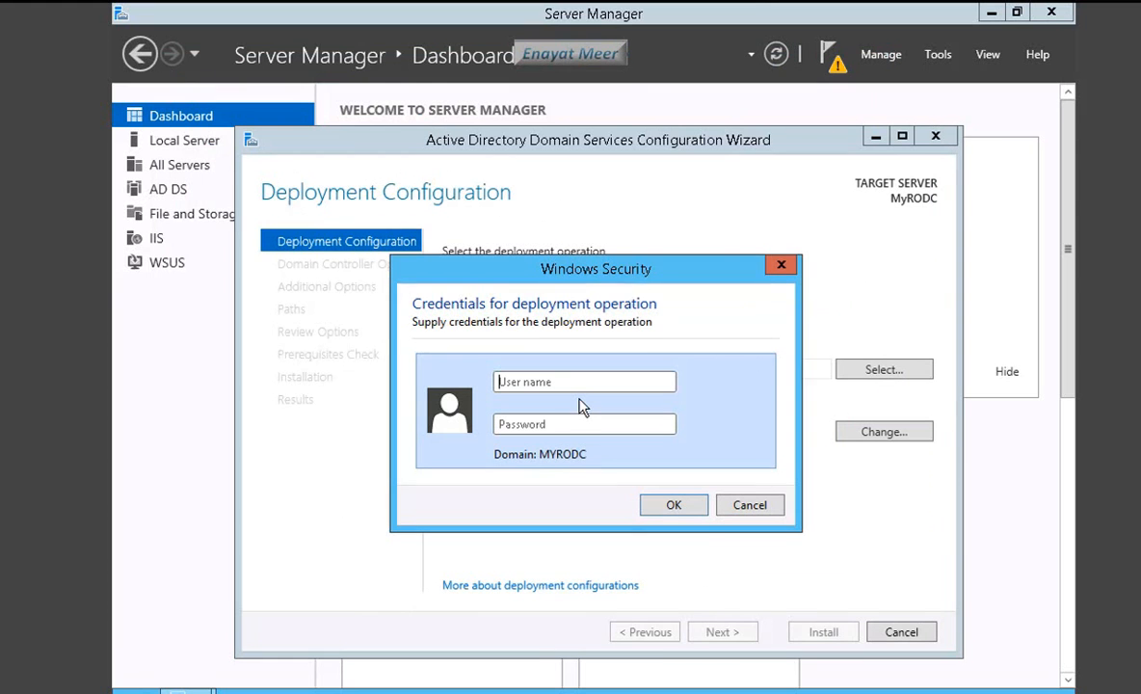
text(adatum)
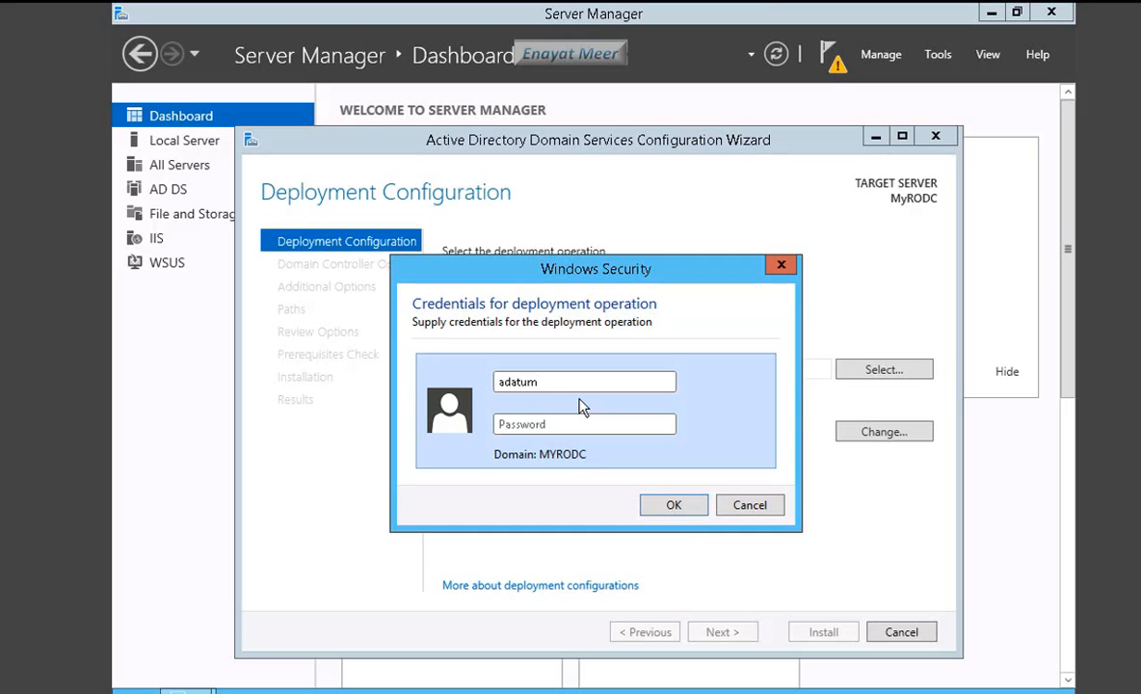
text(\emeer)
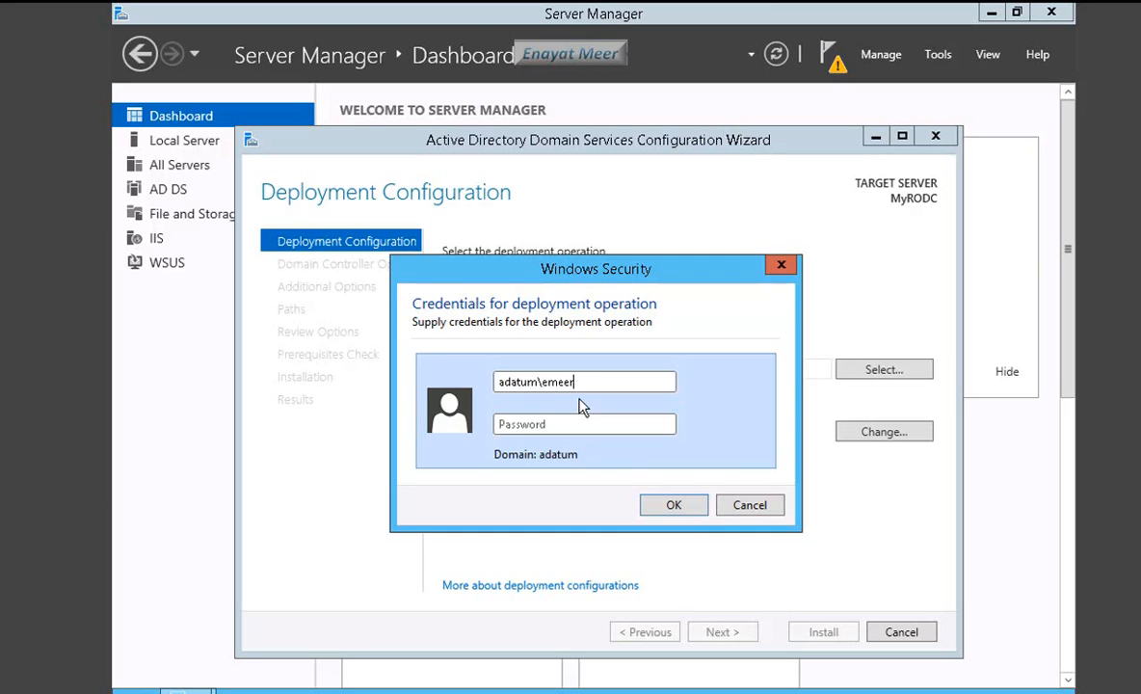
text(••)
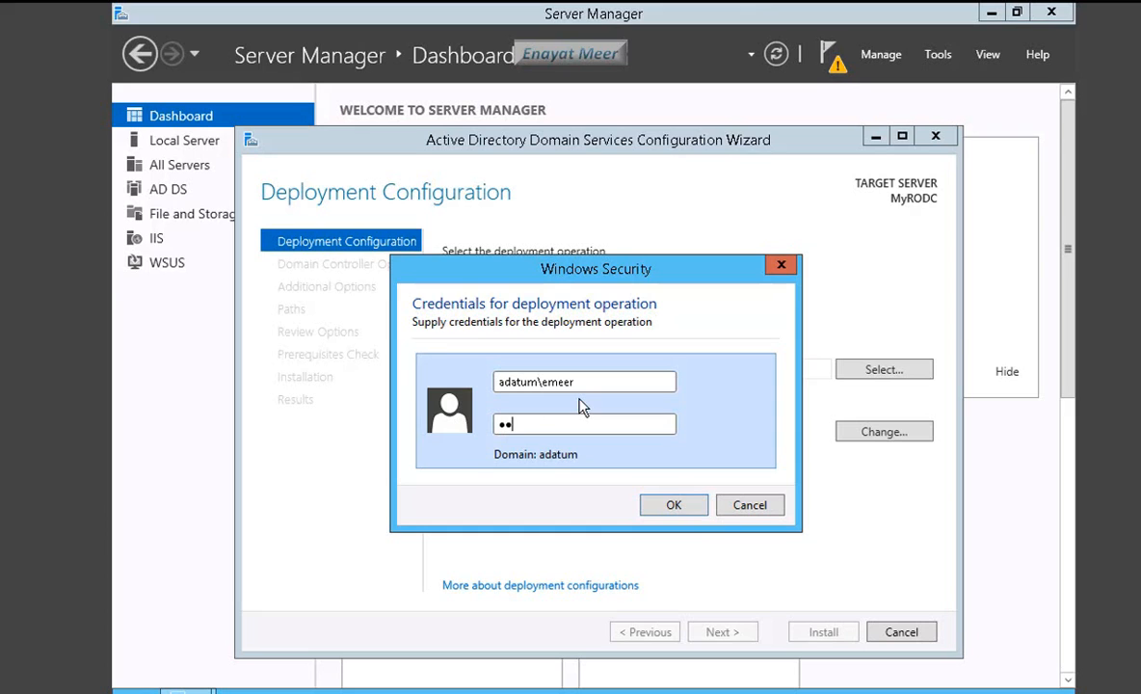
text(••••••)
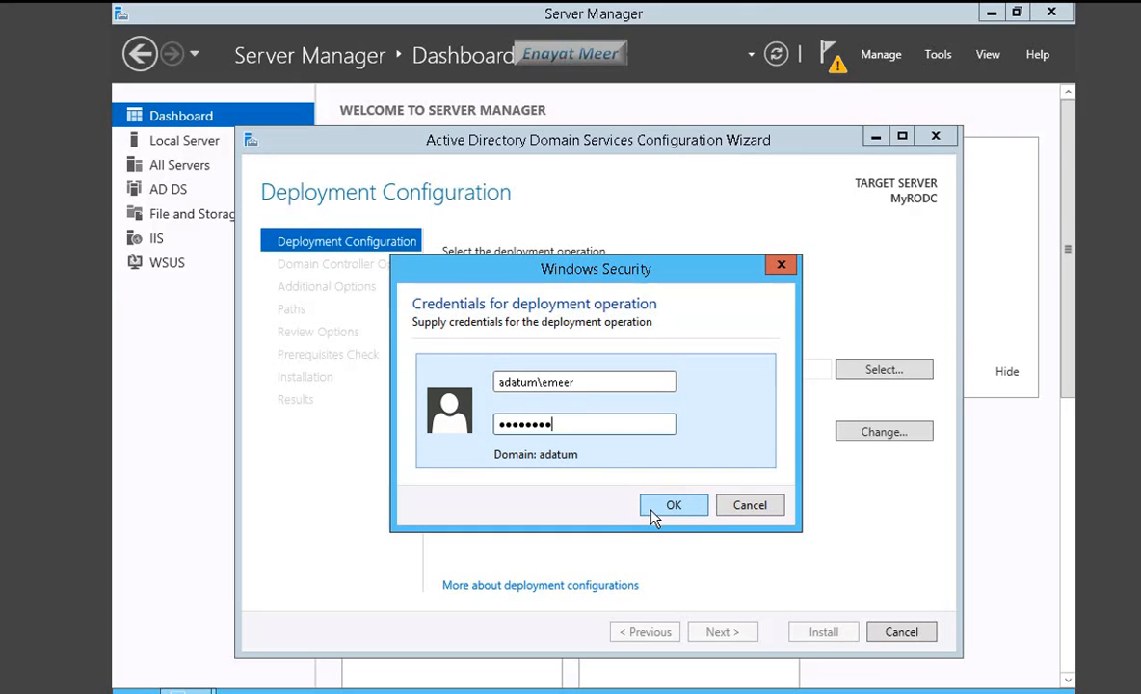
click(674, 505)
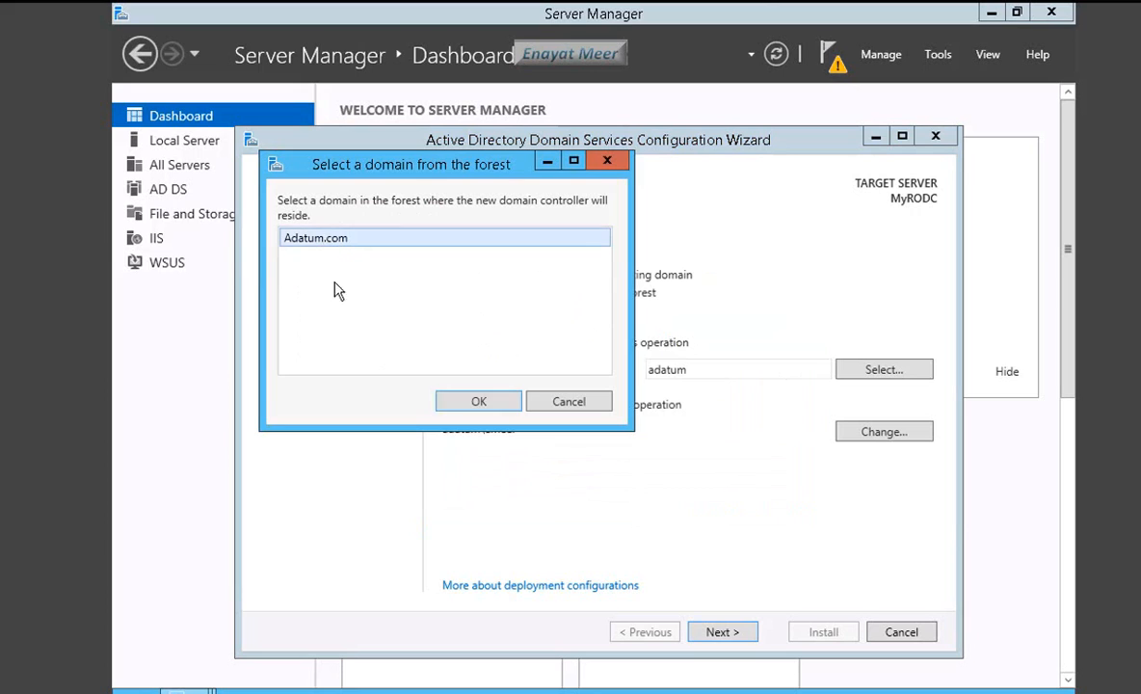
click(478, 401)
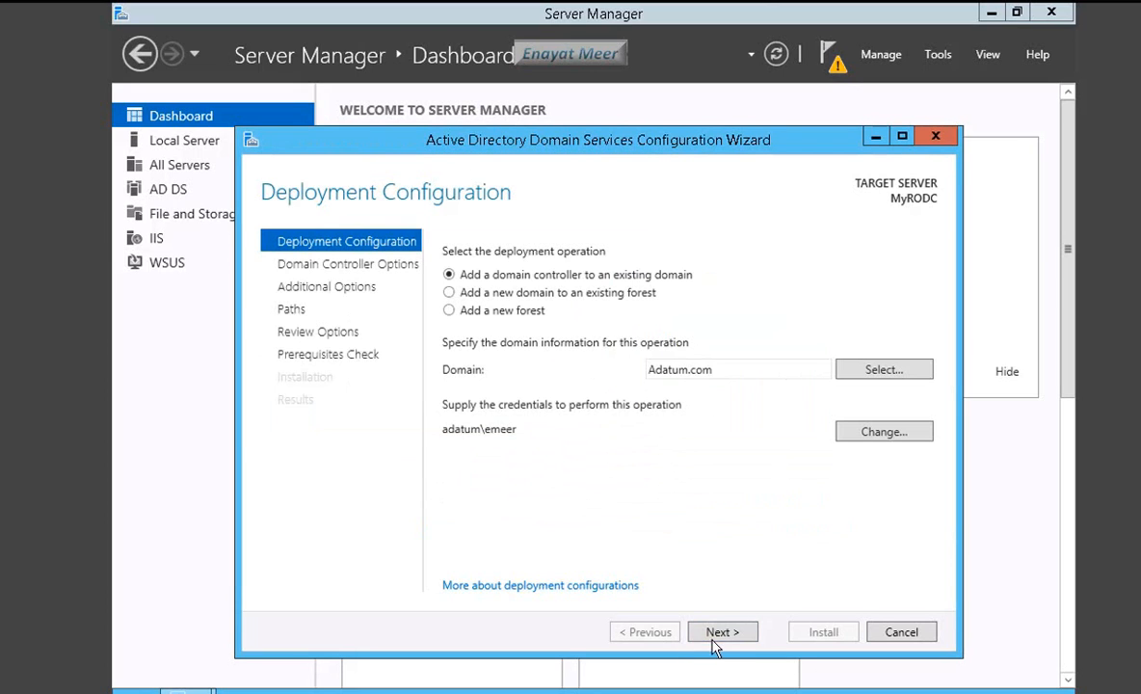
- Set and confirm the DSRM password on the domain controller options
click(723, 633)
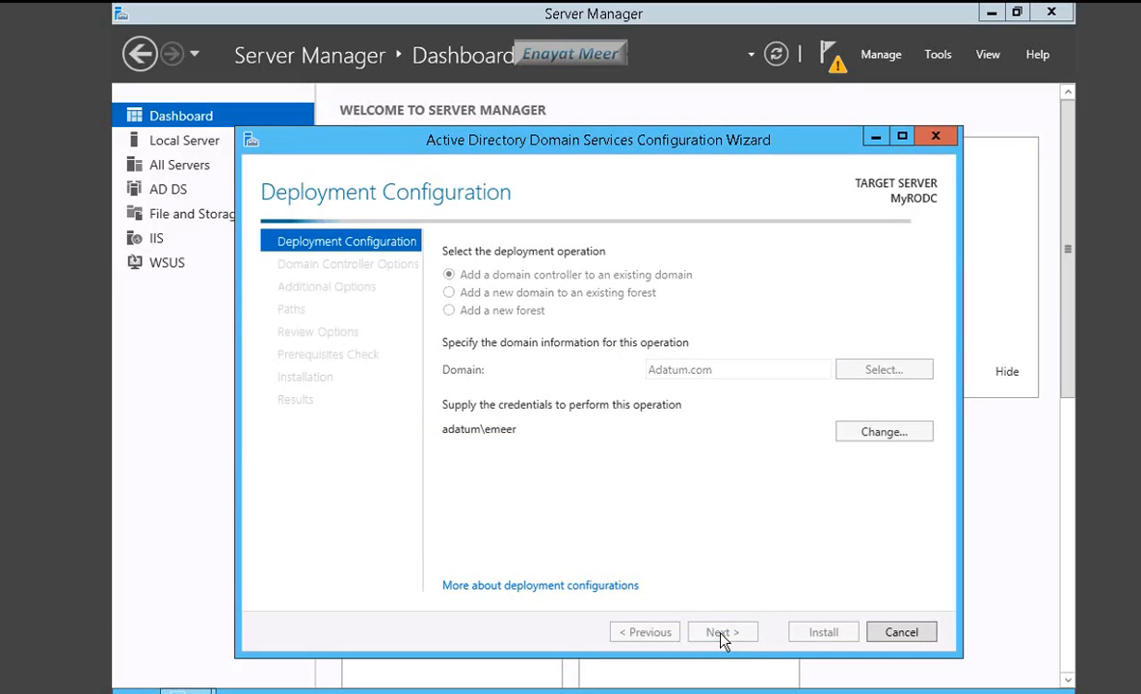
click(721, 632)
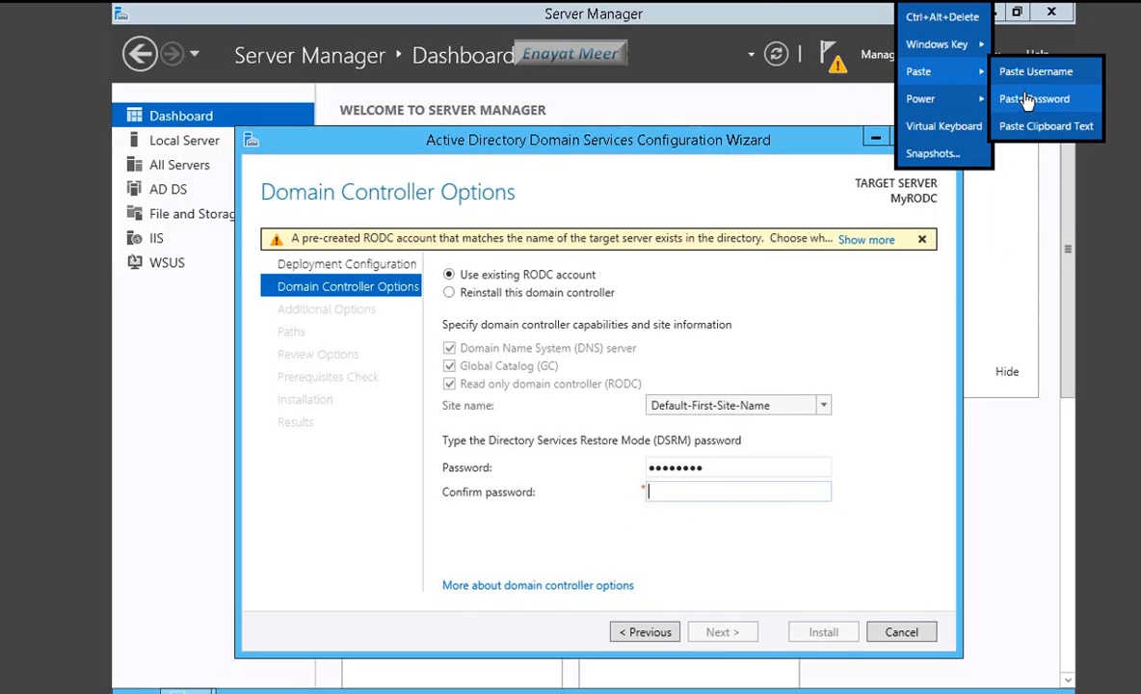
click(1033, 99)
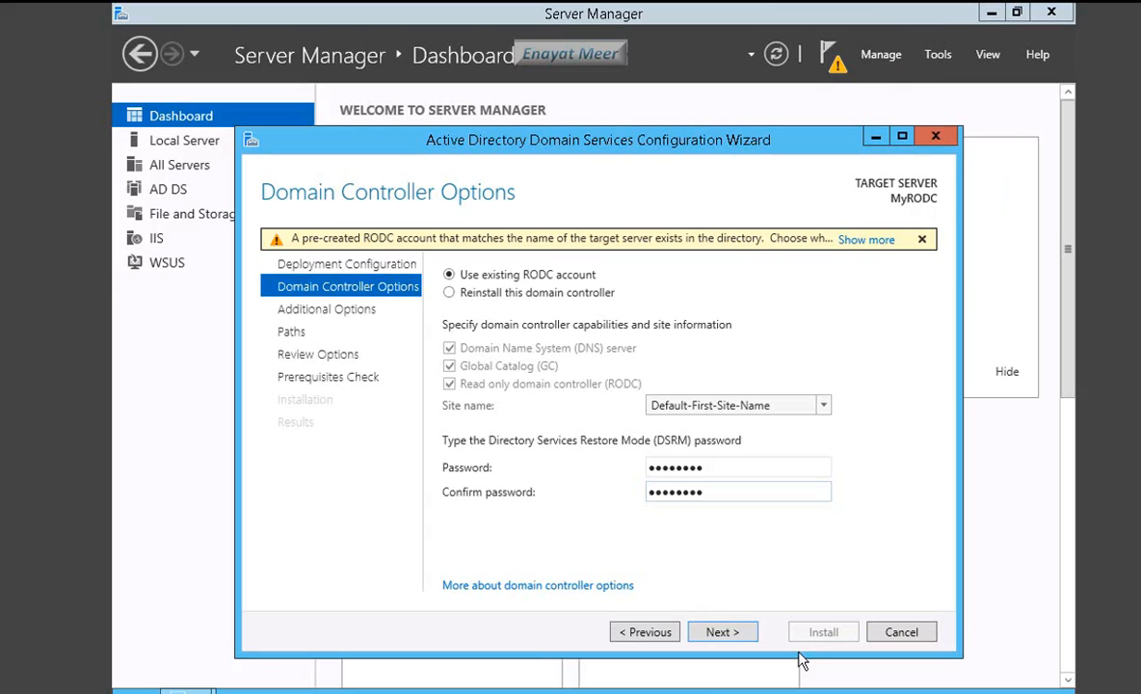
mouse_move(723, 633)
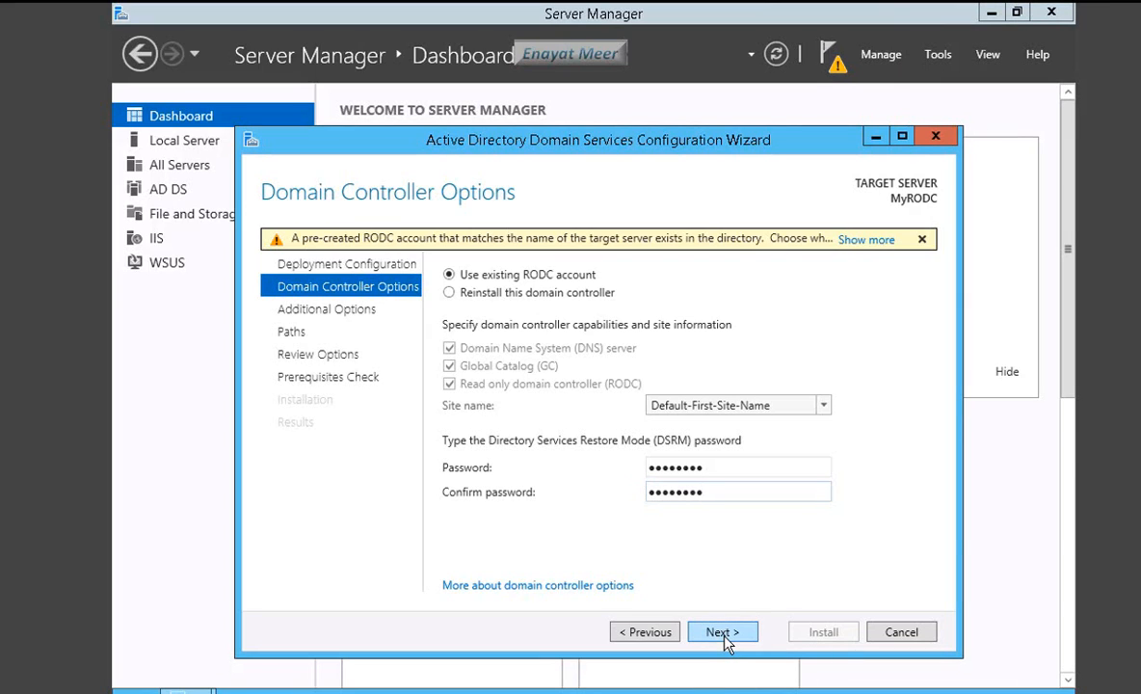
click(721, 632)
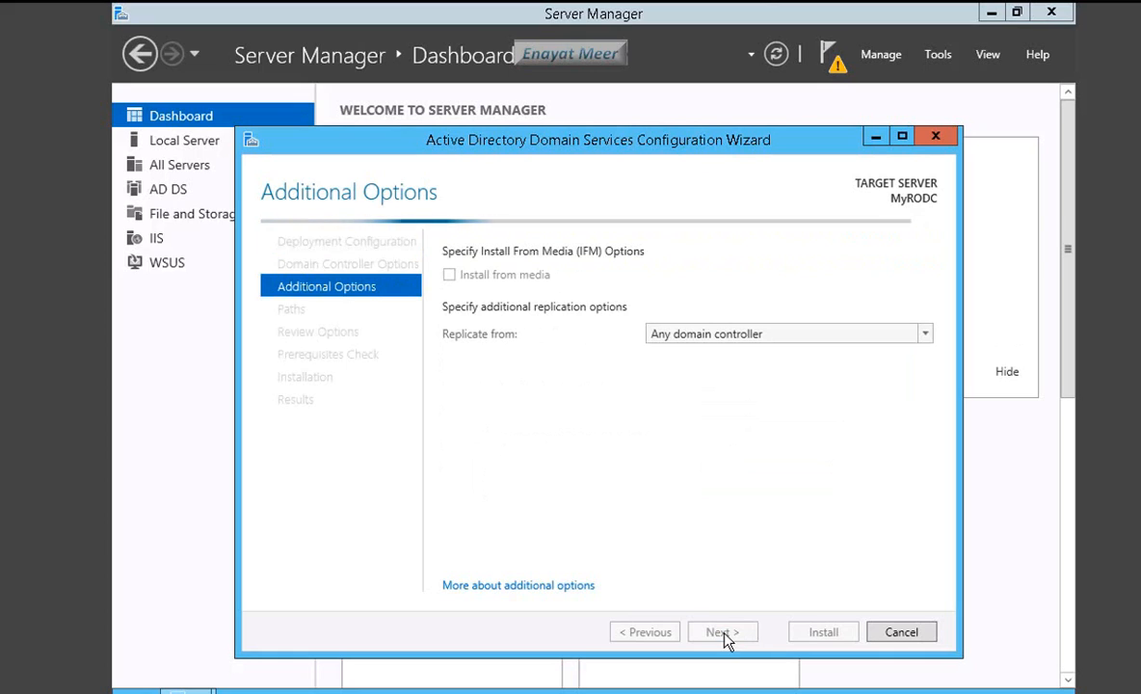
- Replicate from LON-DC1.Adatum.com, keep default database and log paths, and reach the review
click(921, 334)
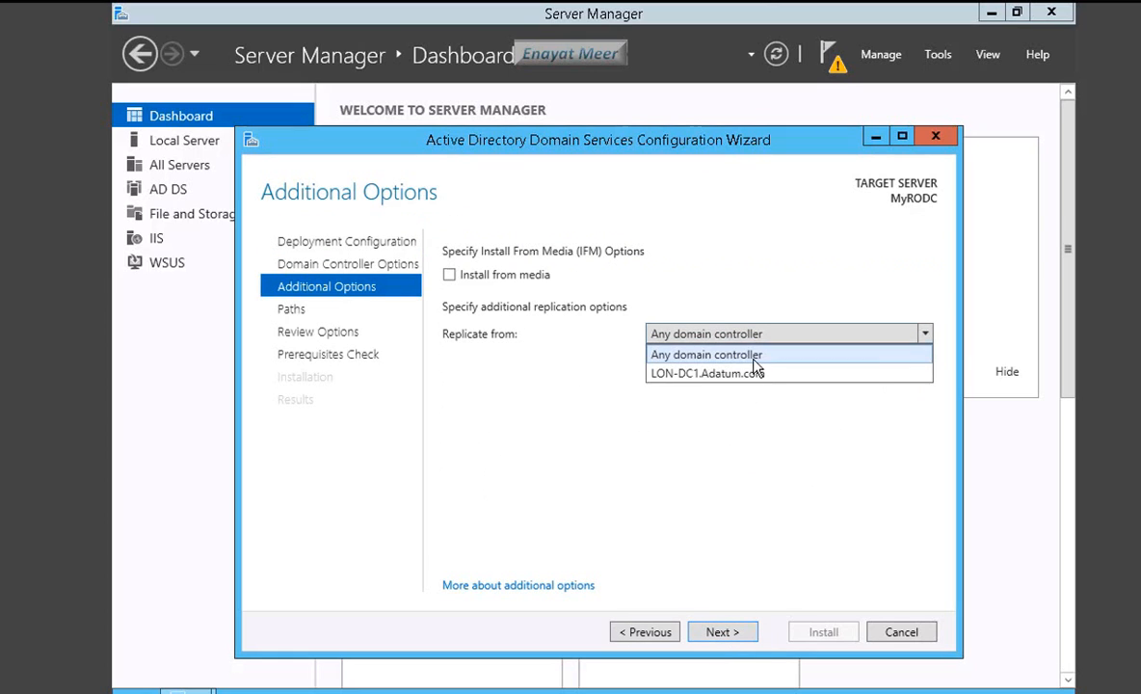
click(705, 374)
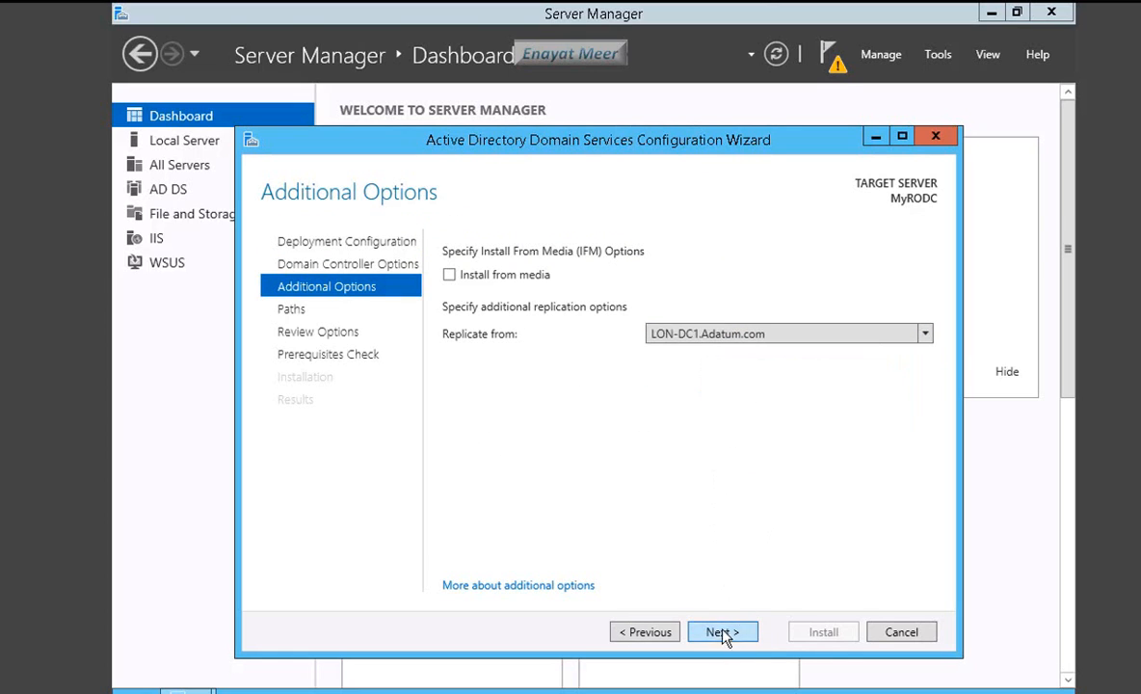
click(721, 633)
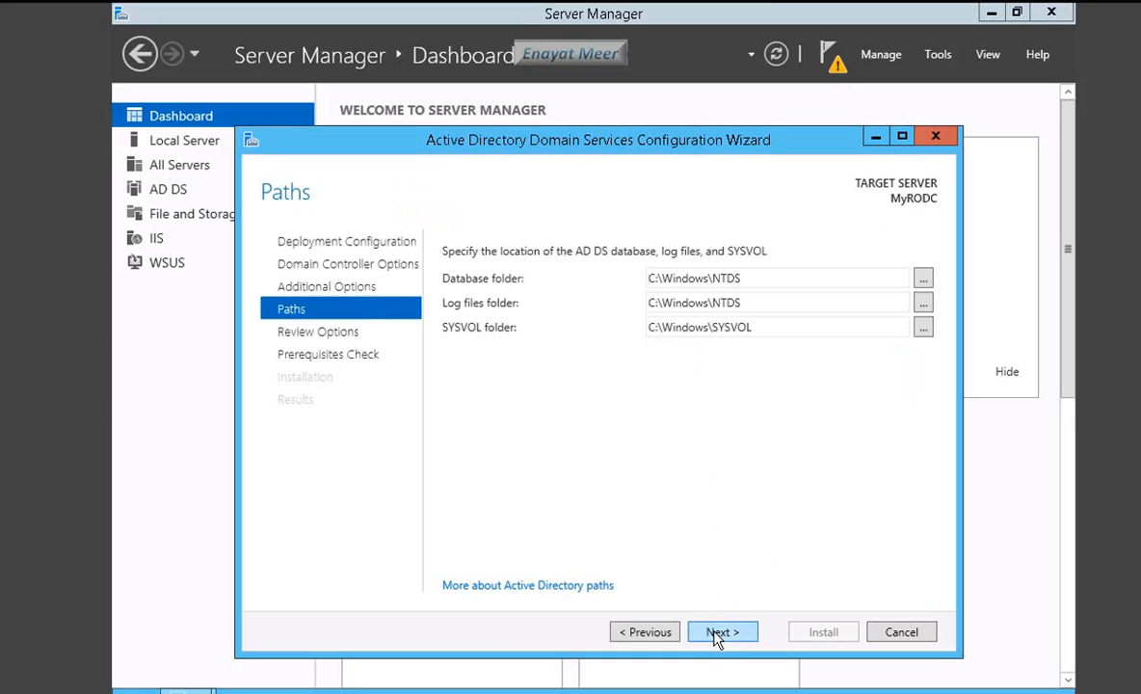
click(721, 632)
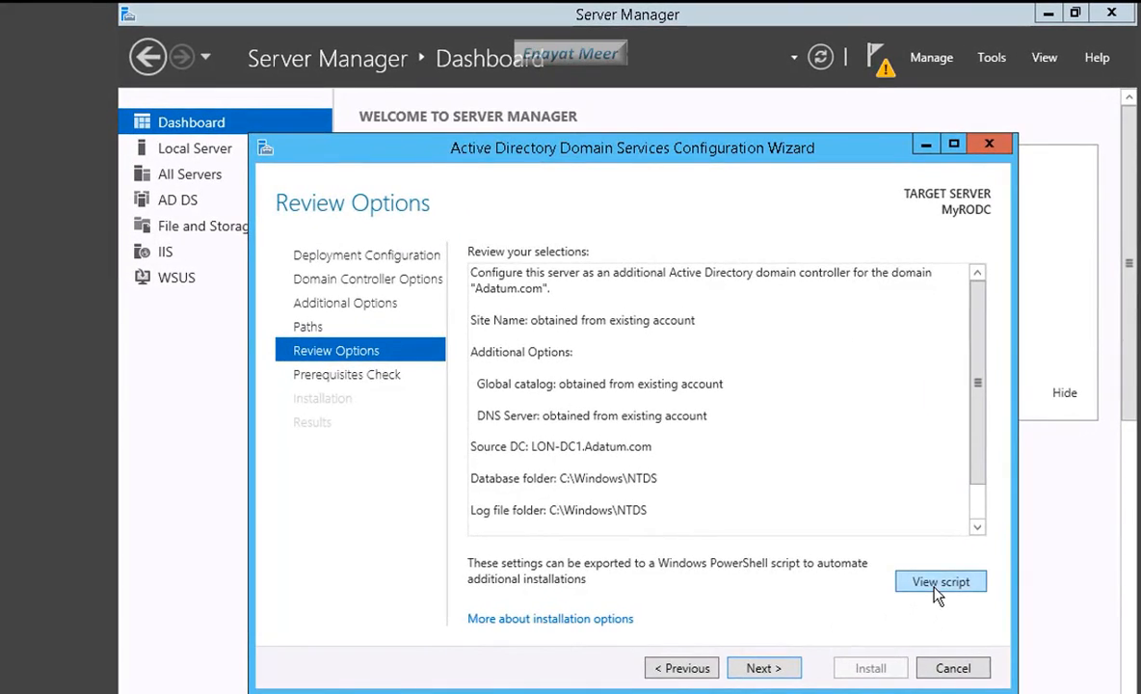
- View the generated PowerShell deployment script, then run the prerequisite checks
click(941, 582)
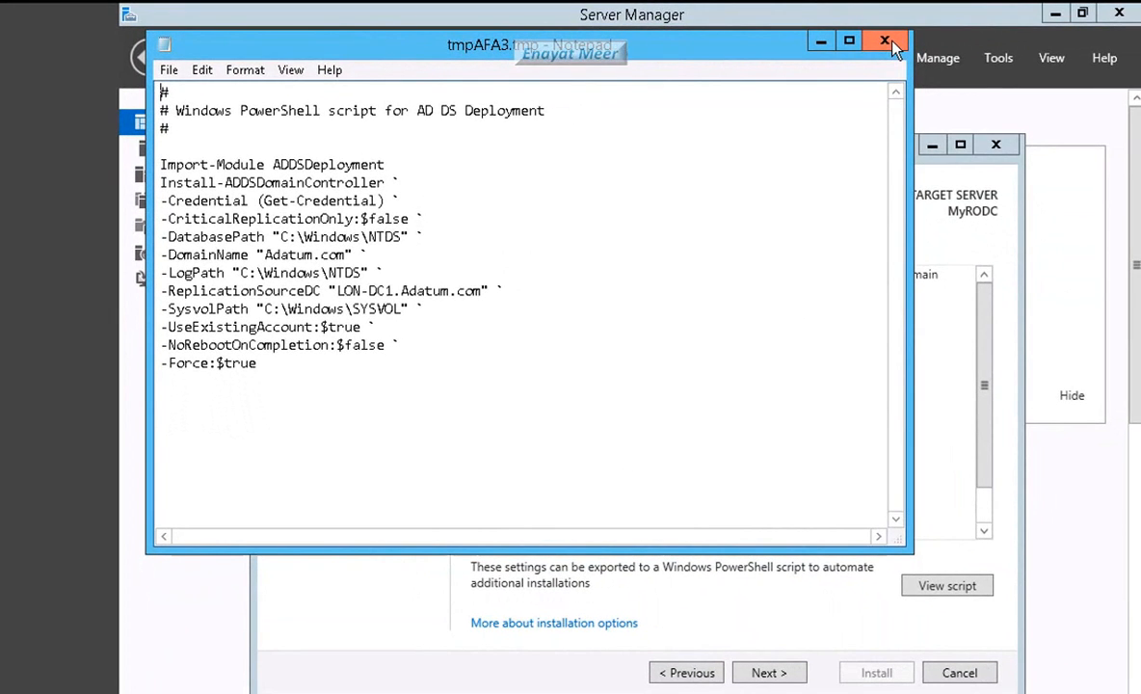
click(883, 40)
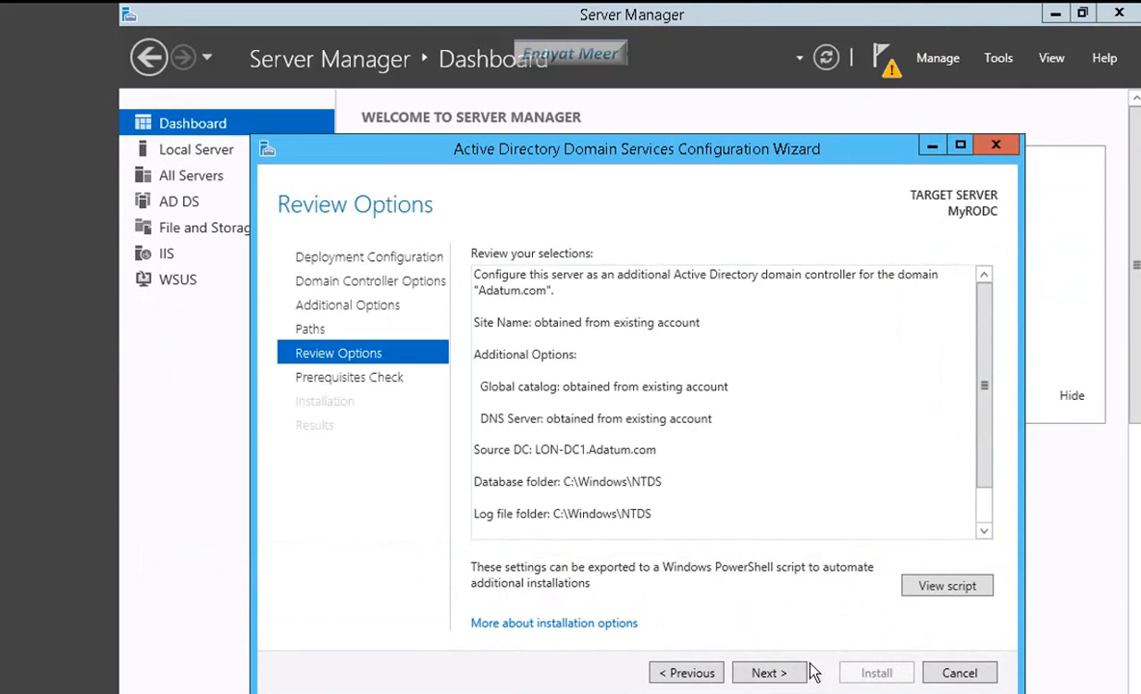
click(769, 671)
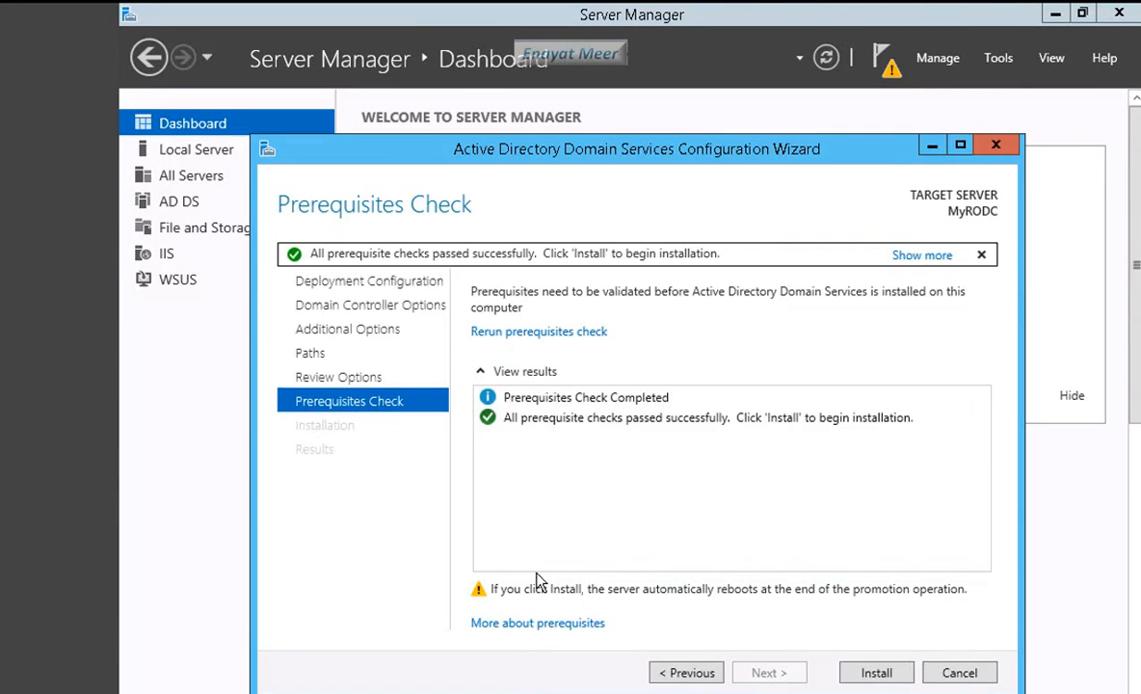
- Install AD DS to promote MyRODC, dismiss the sign-out notice and let it restart
click(876, 671)
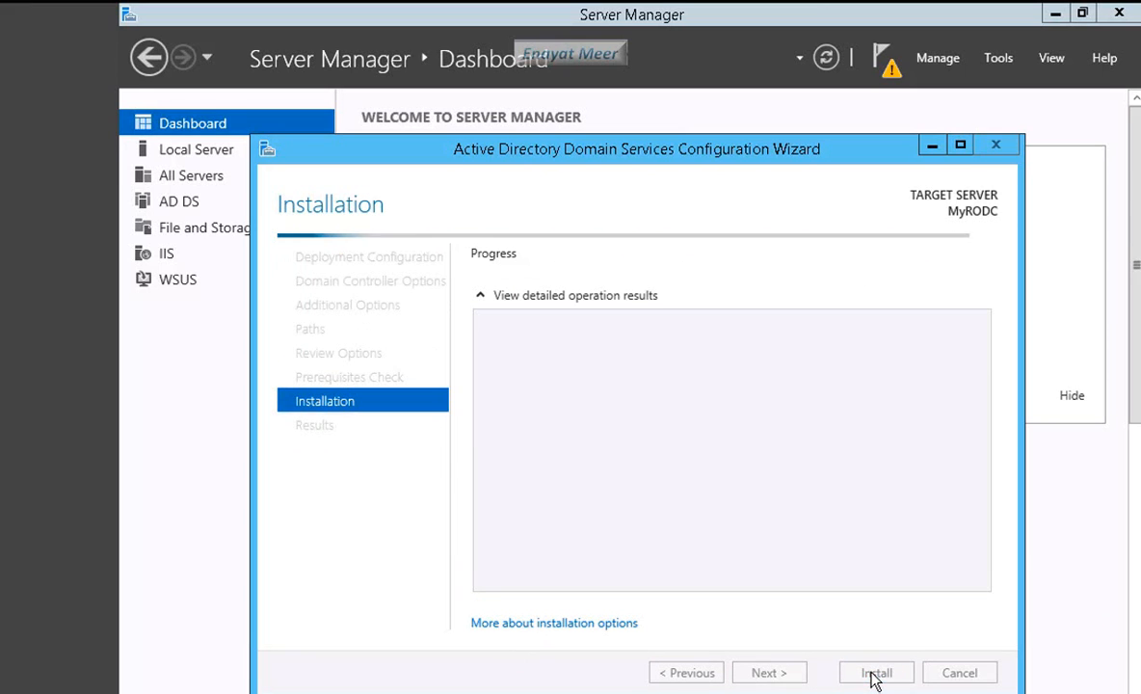
click(875, 670)
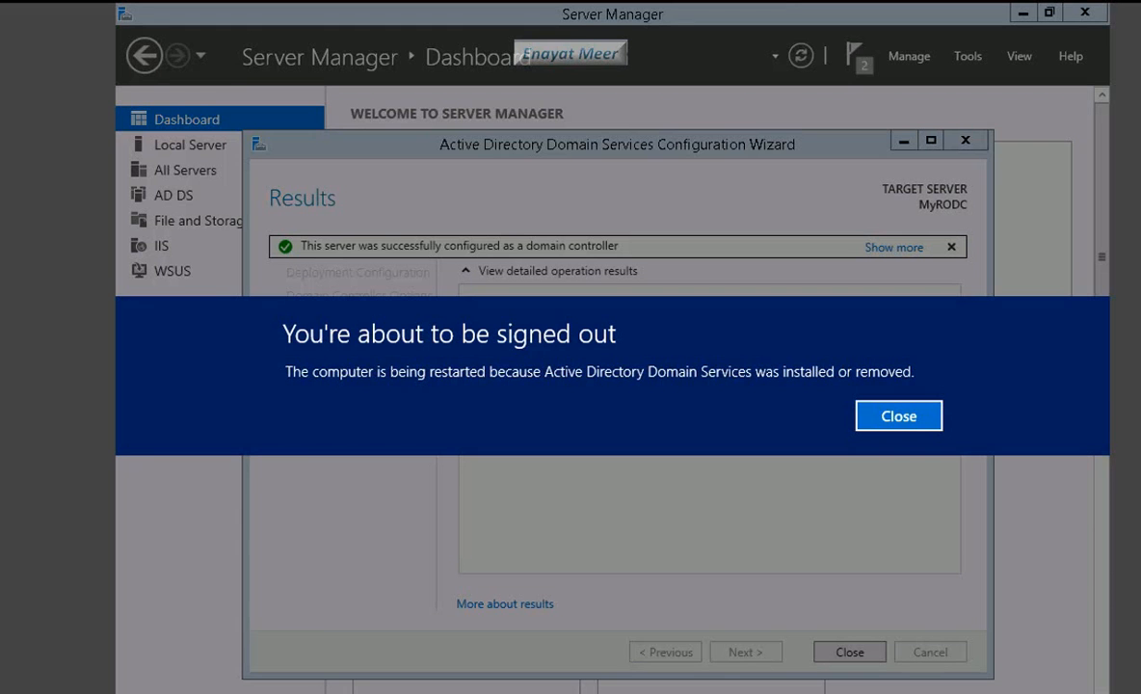
click(898, 416)
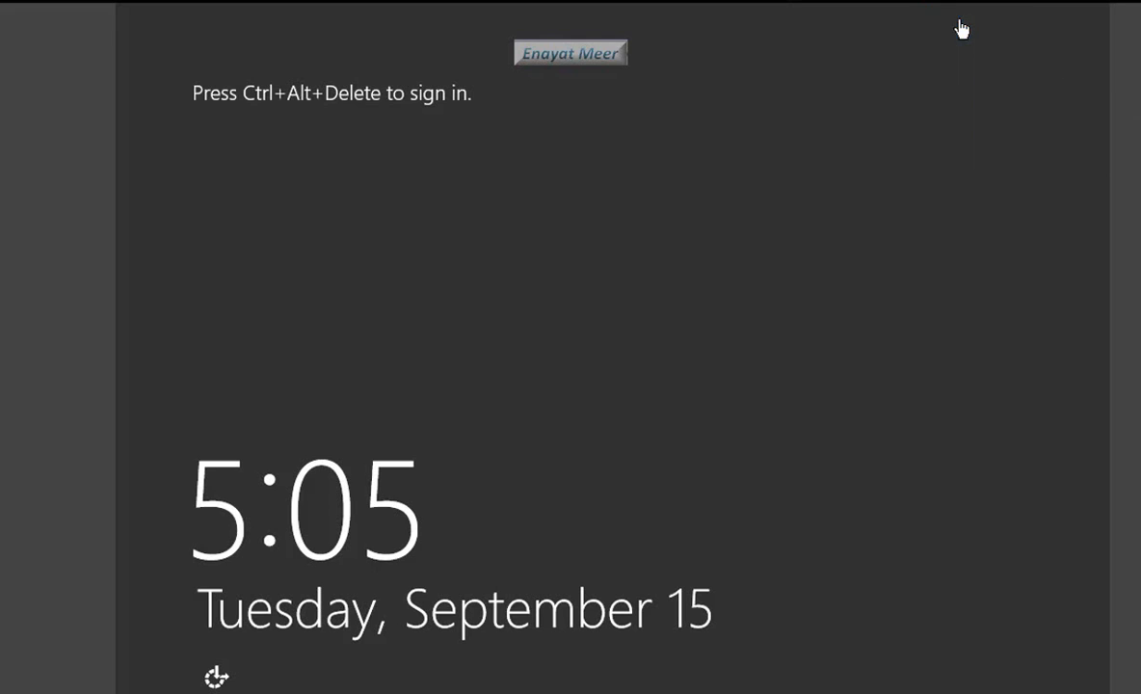
- Sign in as ADATUM\Administrator and check Local Server shows MyRODC joined to Adatum.com
key(ctrl+alt+delete)
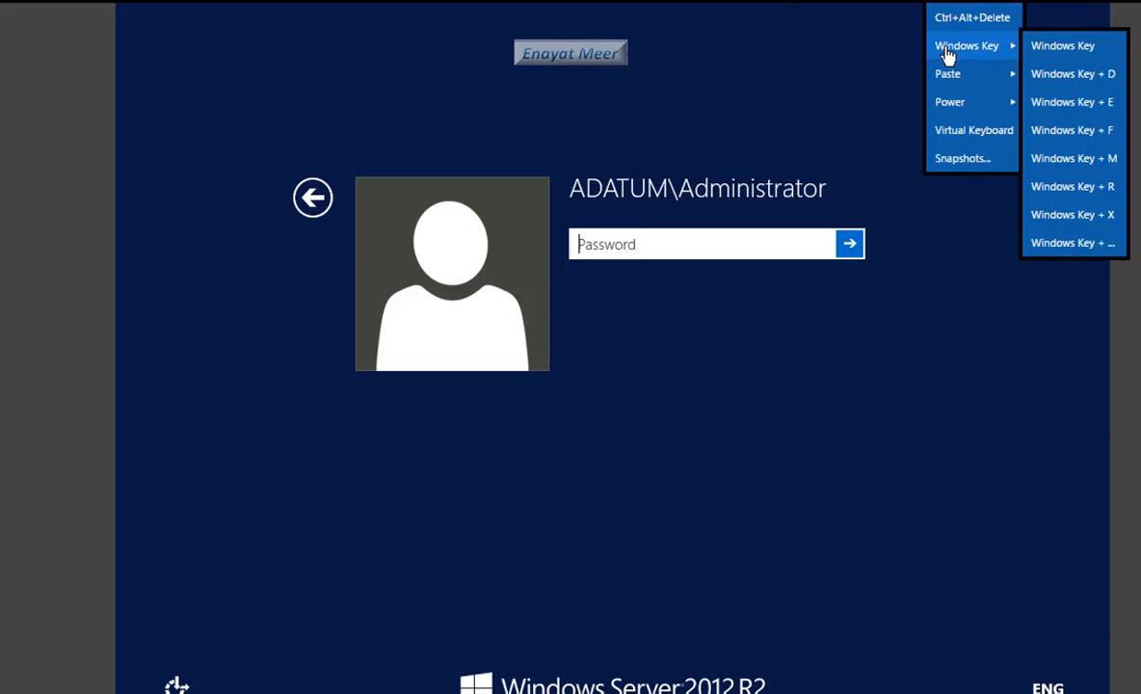
text(password)
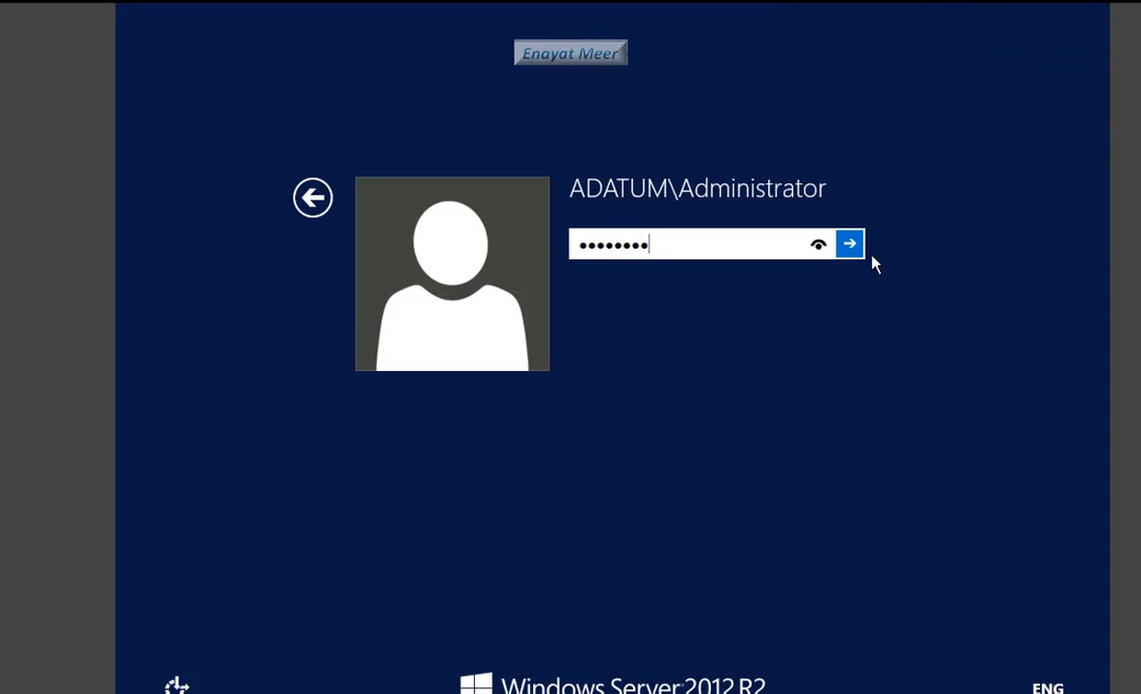
click(848, 242)
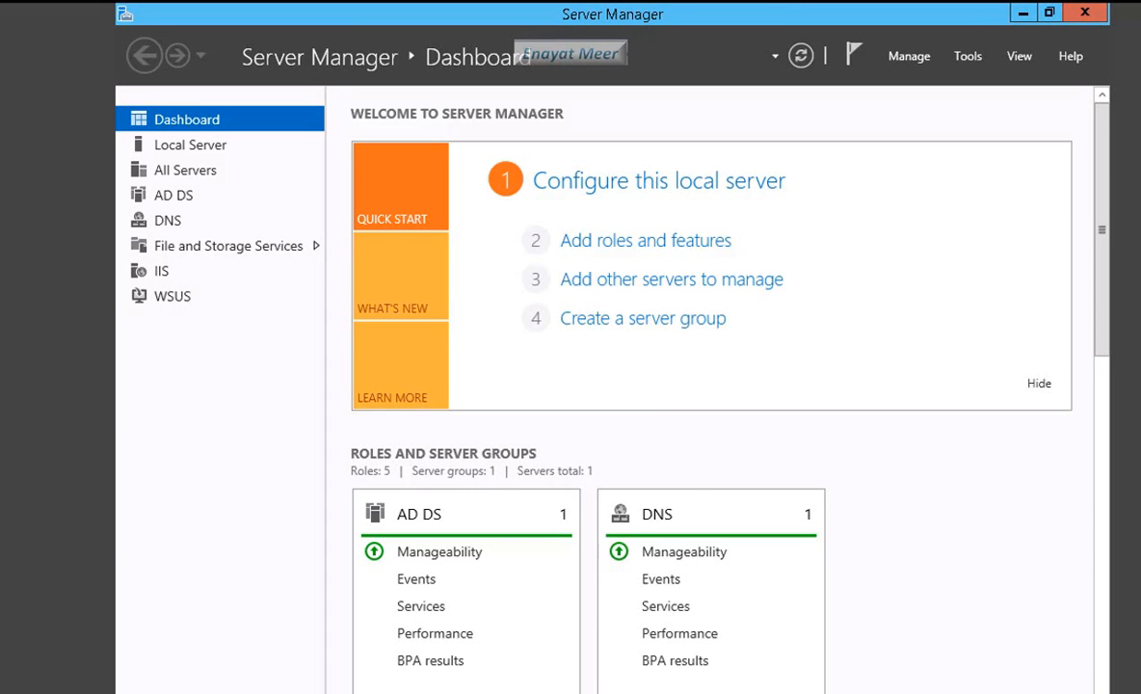
click(189, 145)
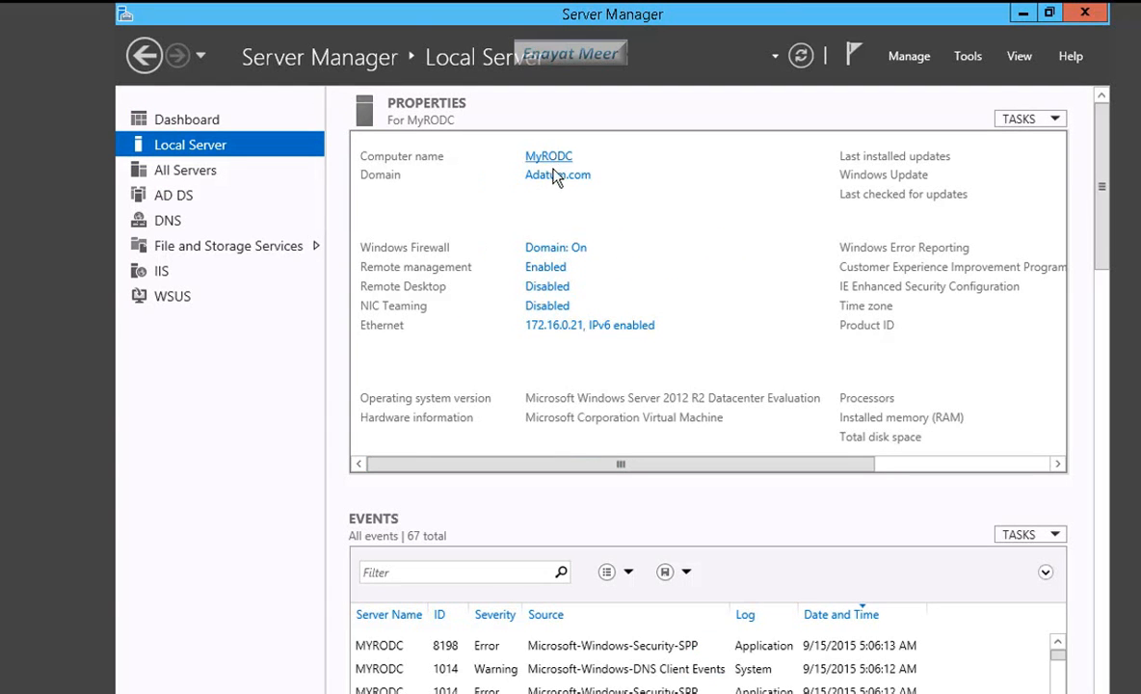
mouse_move(967, 56)
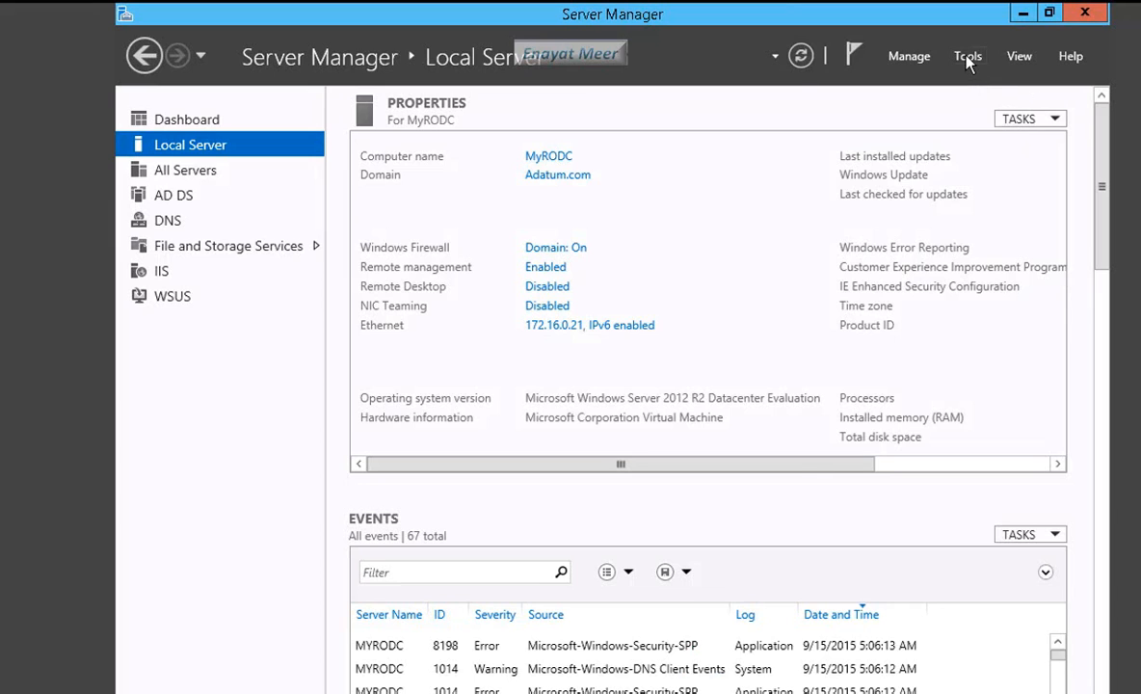
- Launch ADUC from Administrative Tools and list Adatum.com's containers and Emeer
click(968, 56)
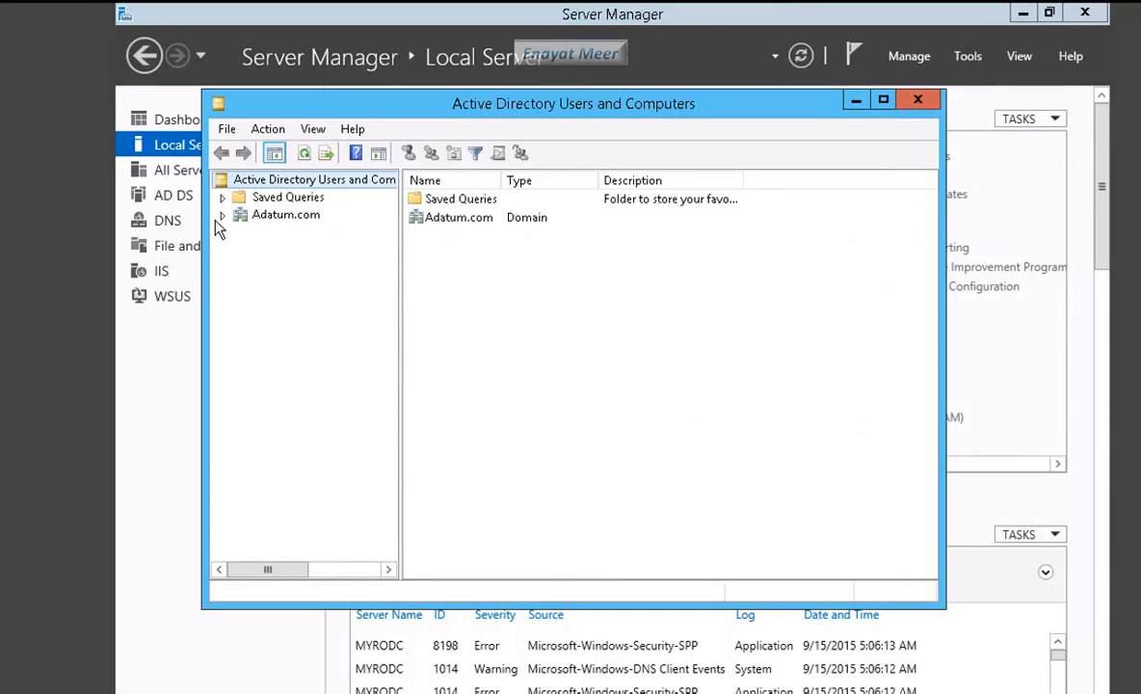
click(219, 214)
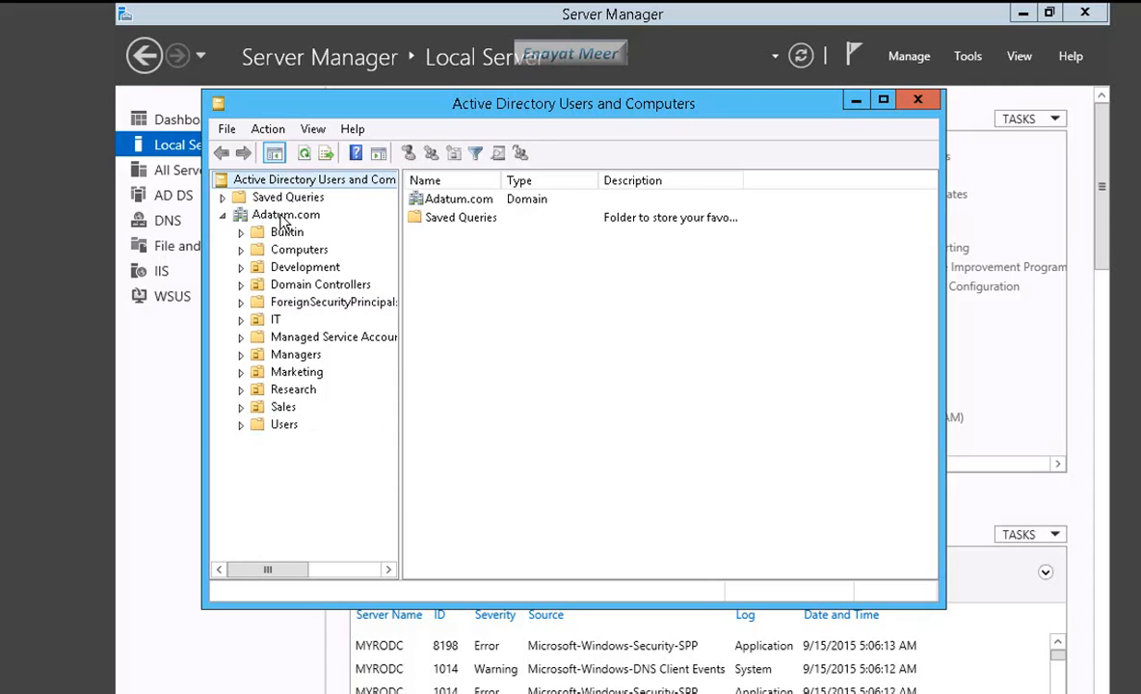
click(285, 214)
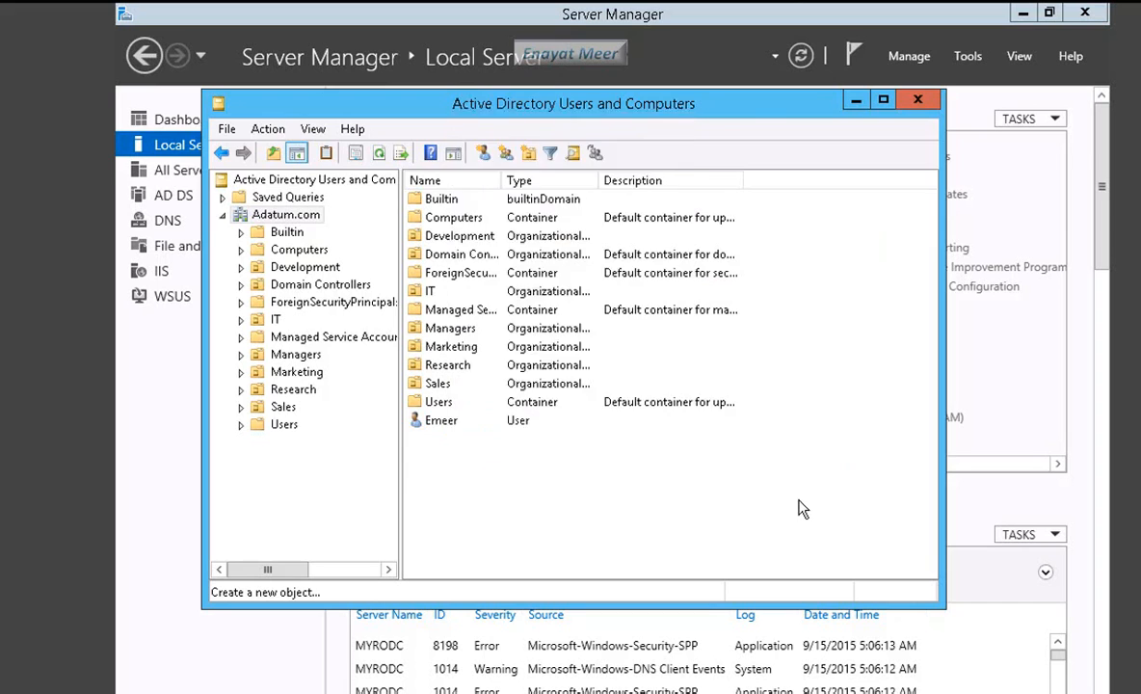
text(E)
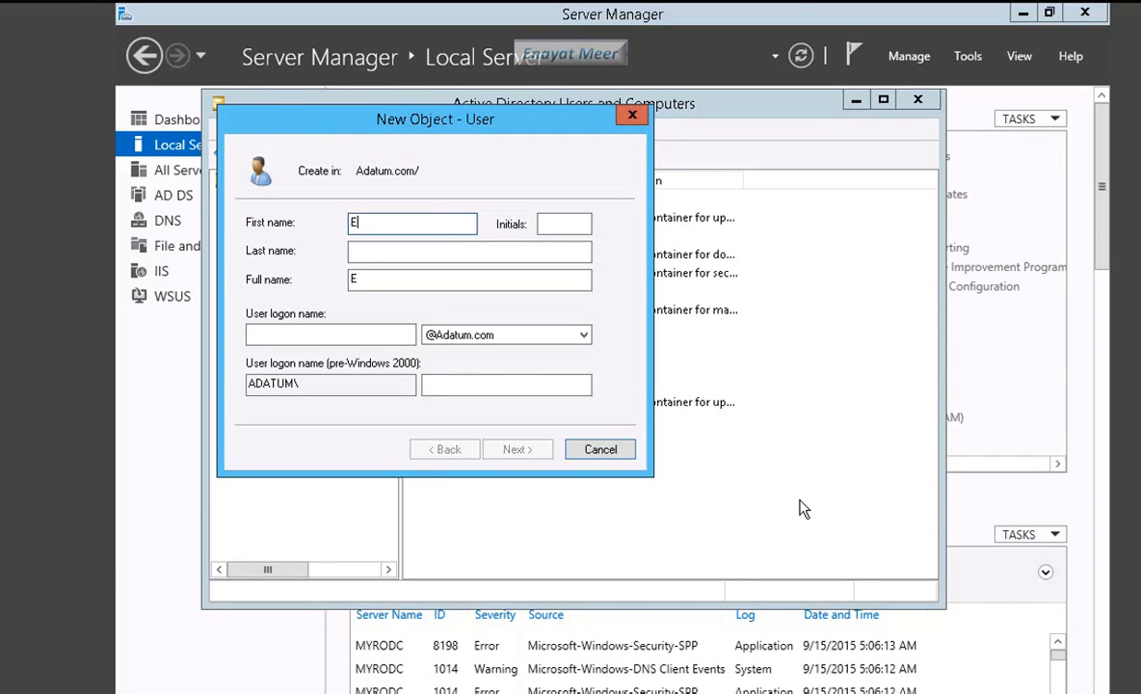
text(meer)
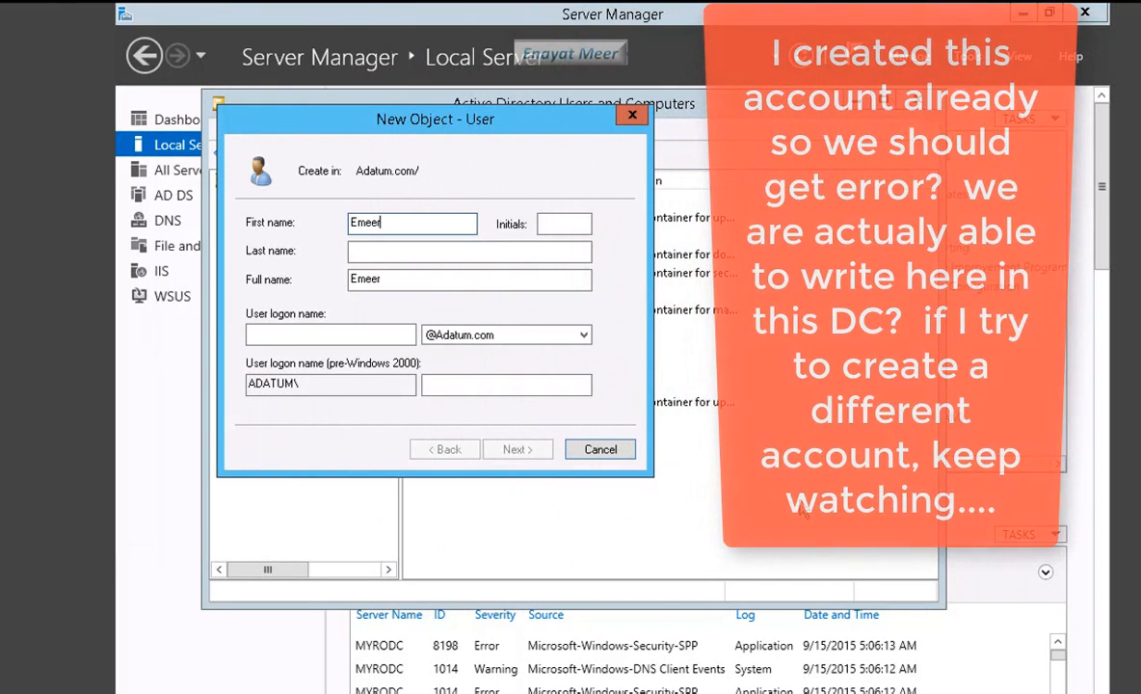
click(332, 335)
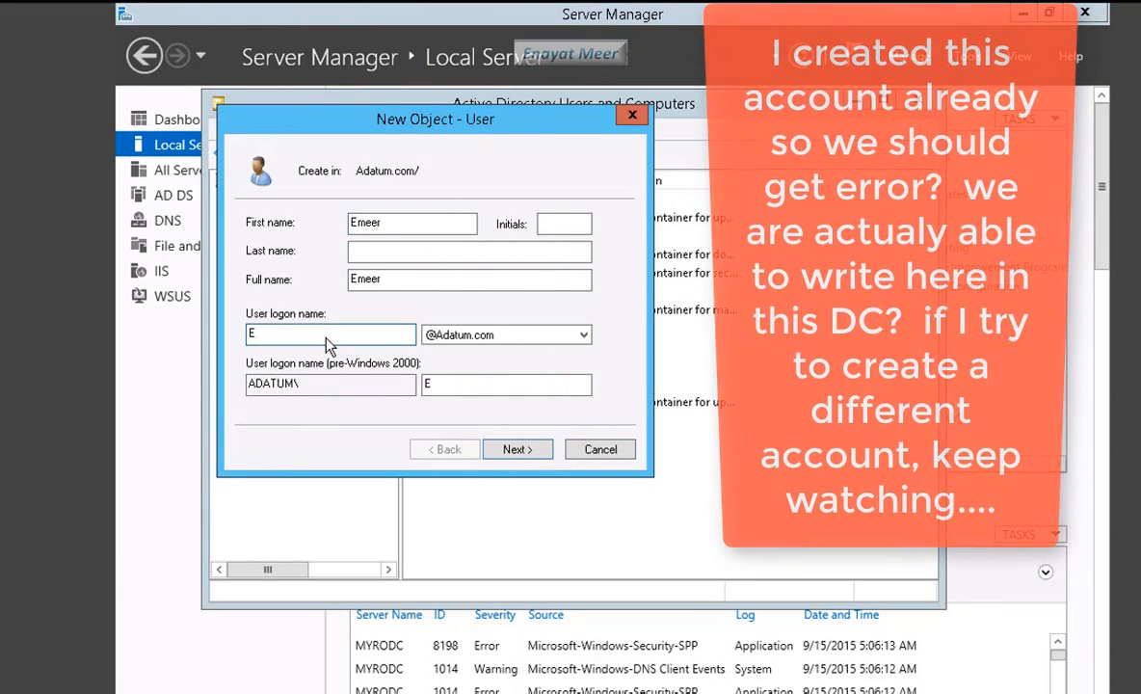
text(meer)
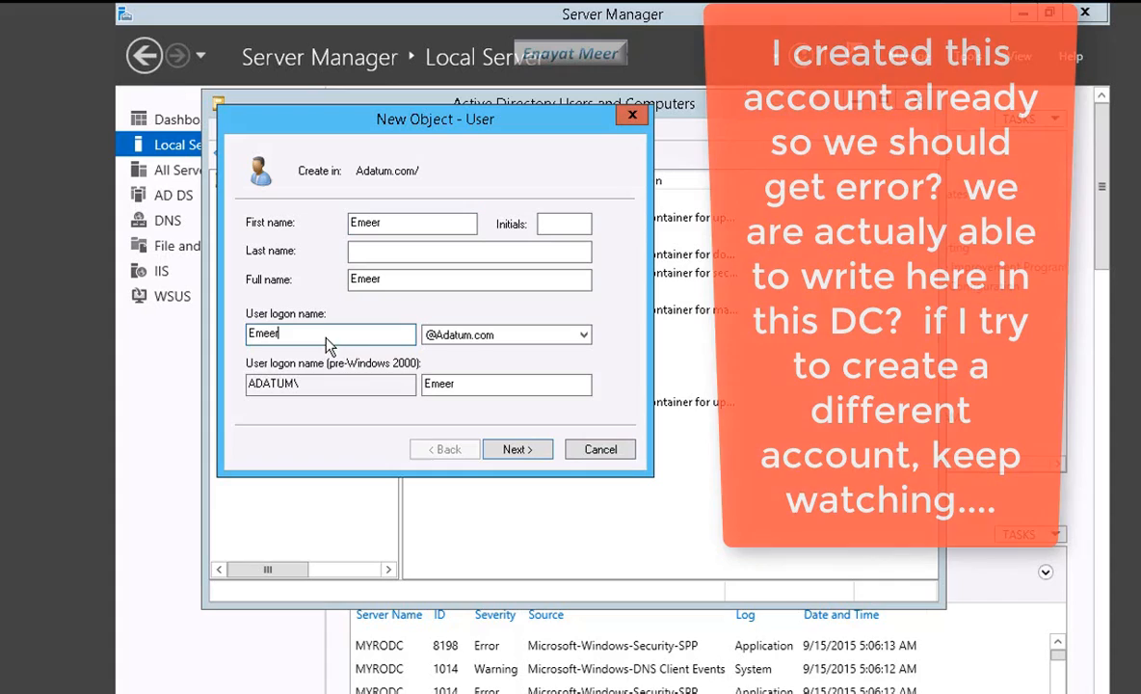
click(516, 449)
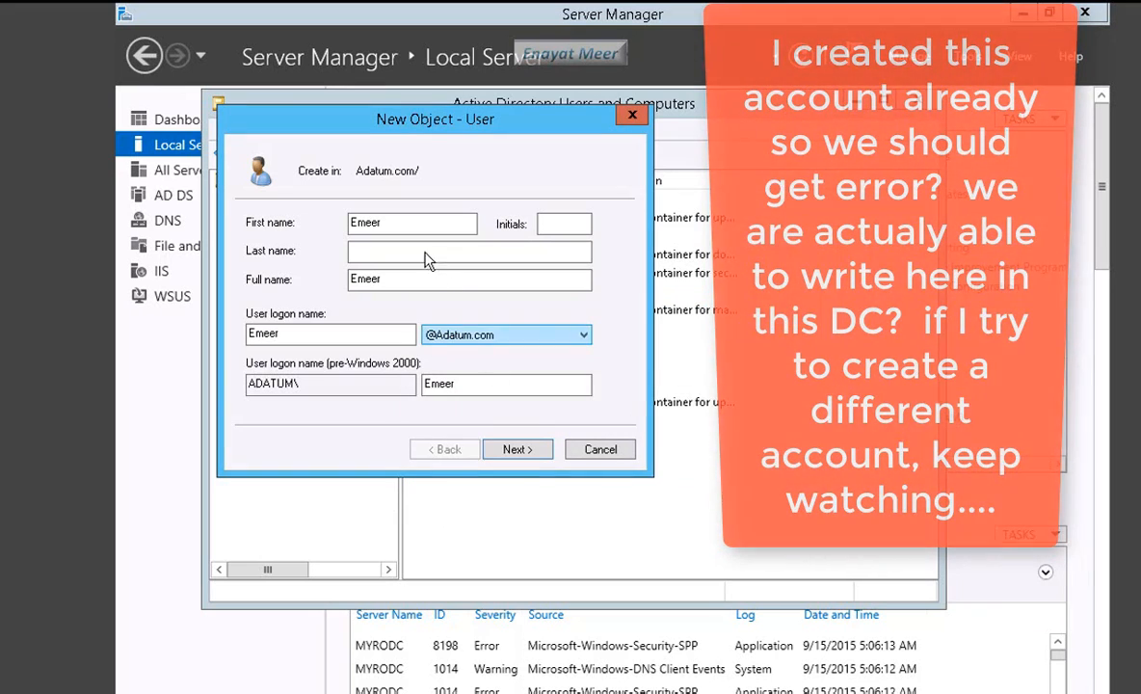
click(413, 223)
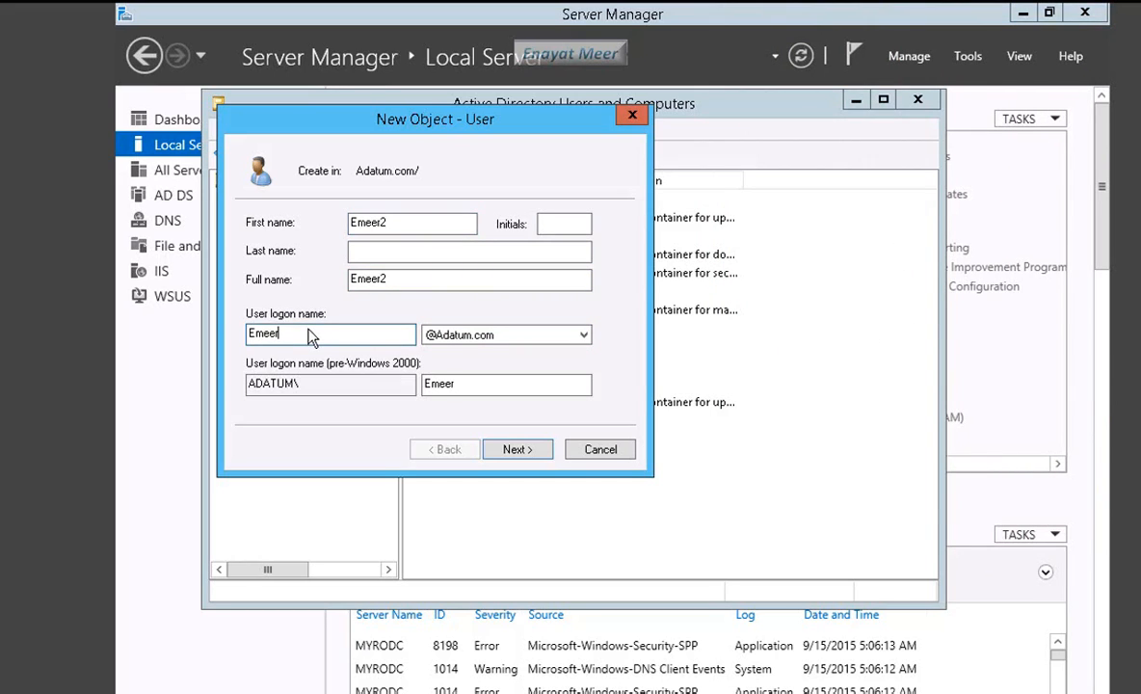
- Set the password with Password never expires and create the Emeer2 account
click(516, 449)
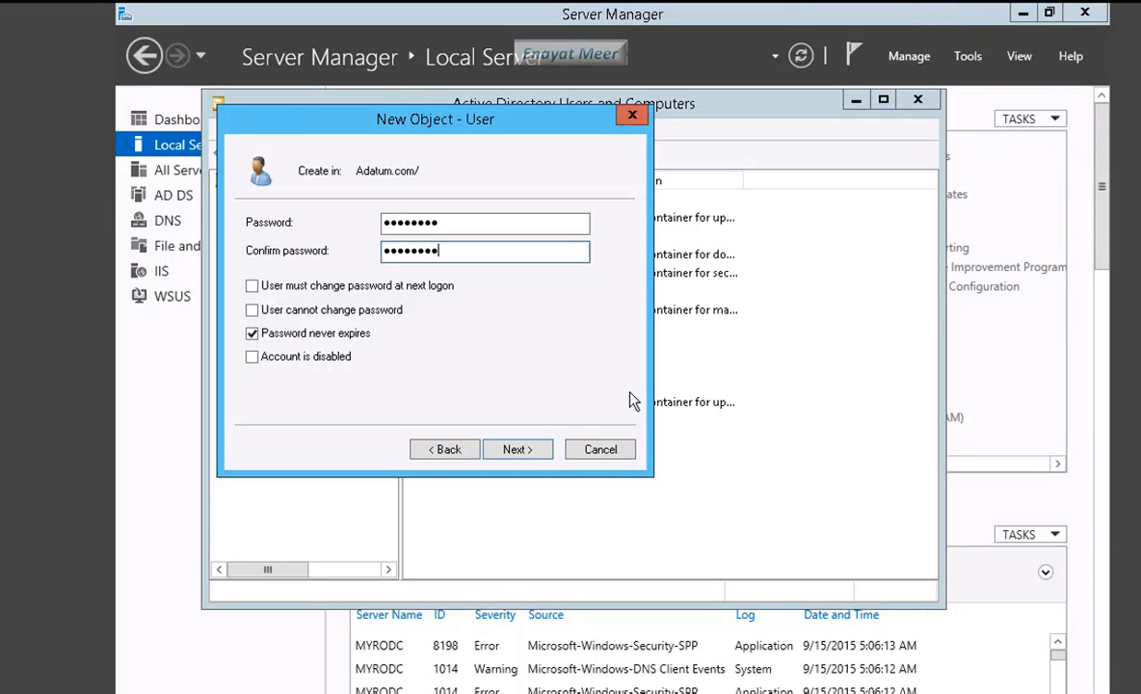
click(517, 450)
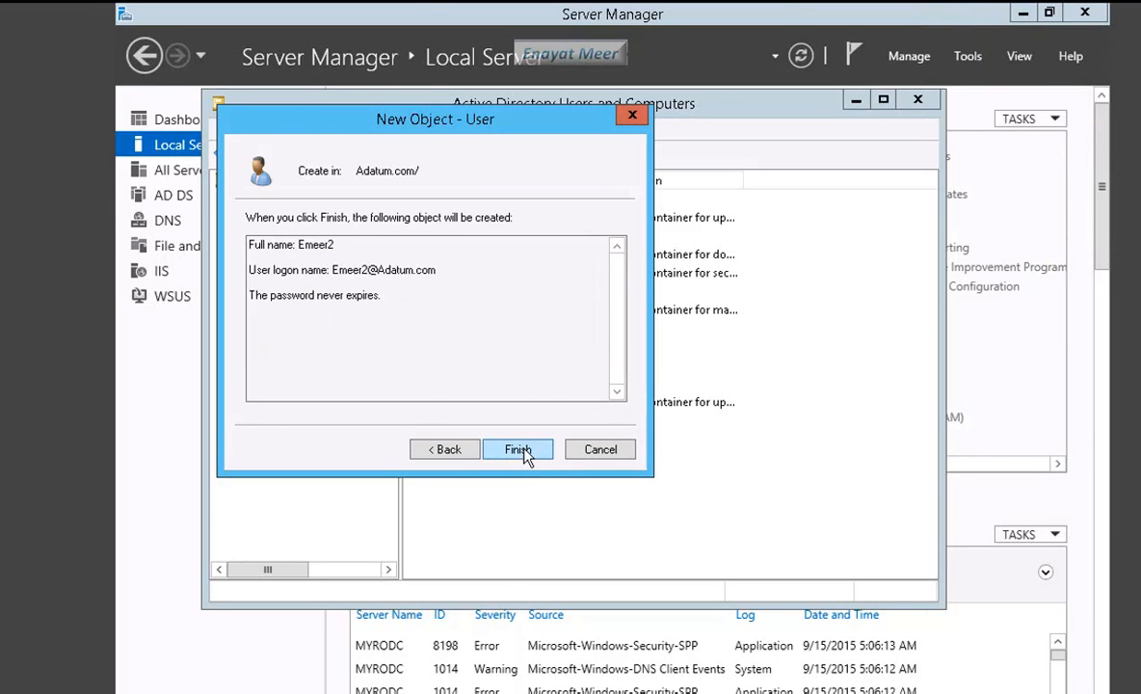
click(516, 449)
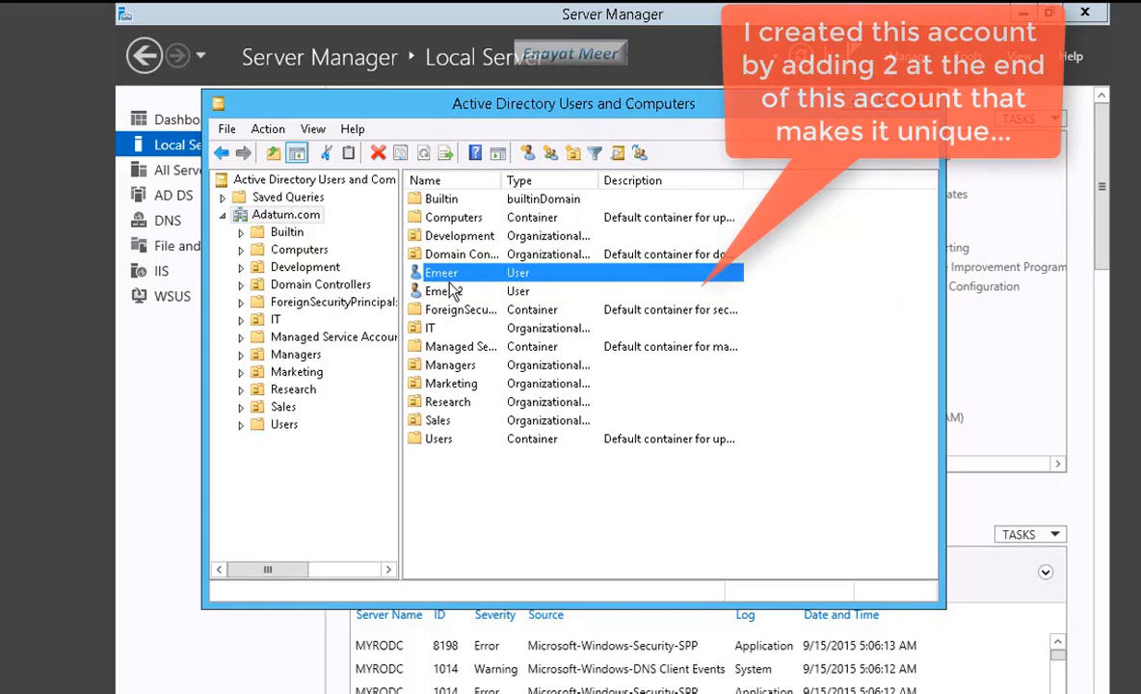
- Change the console's domain controller to MYRODC.Adatum.com and acknowledge the read-only warning
click(443, 289)
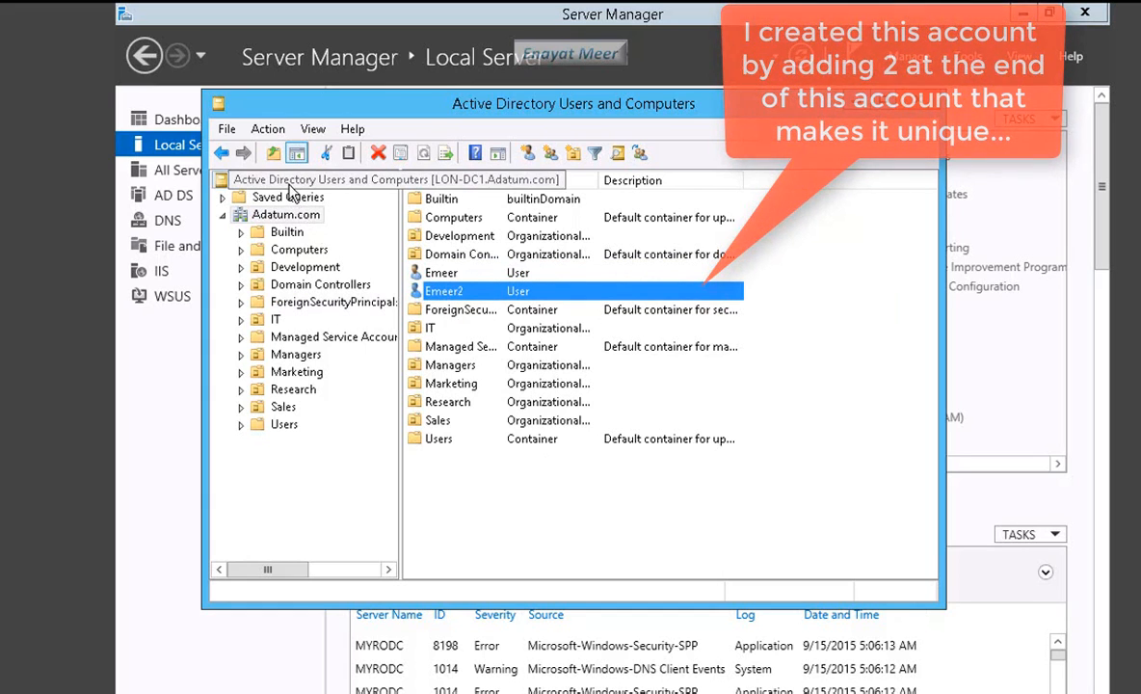
right_click(316, 179)
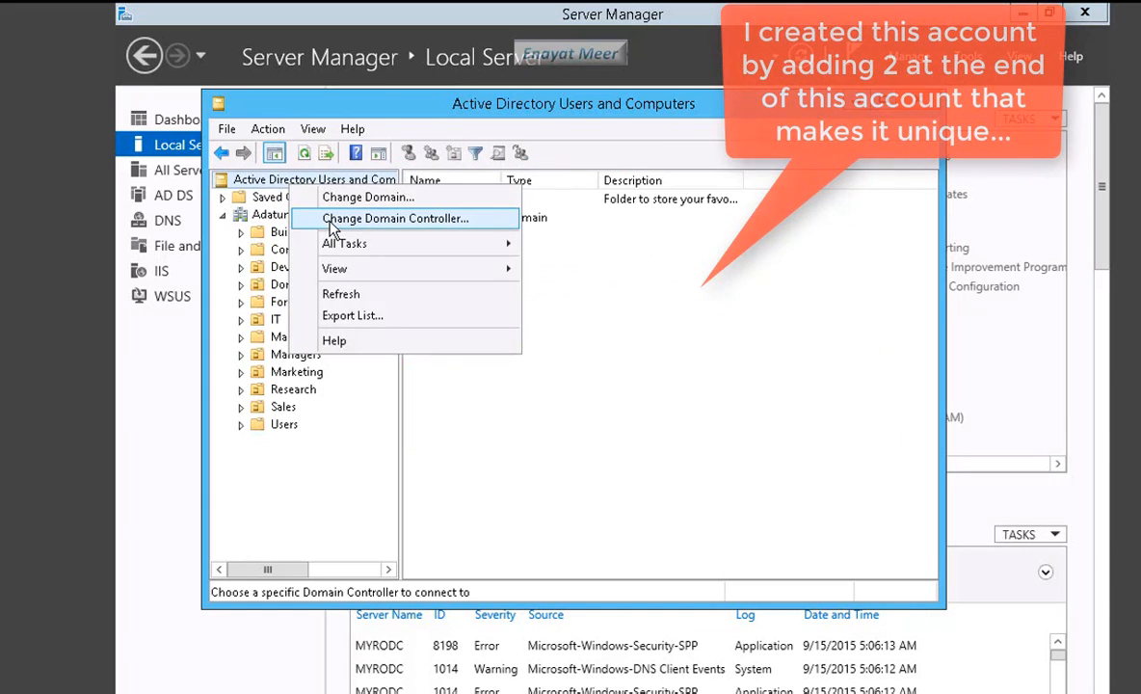
click(393, 217)
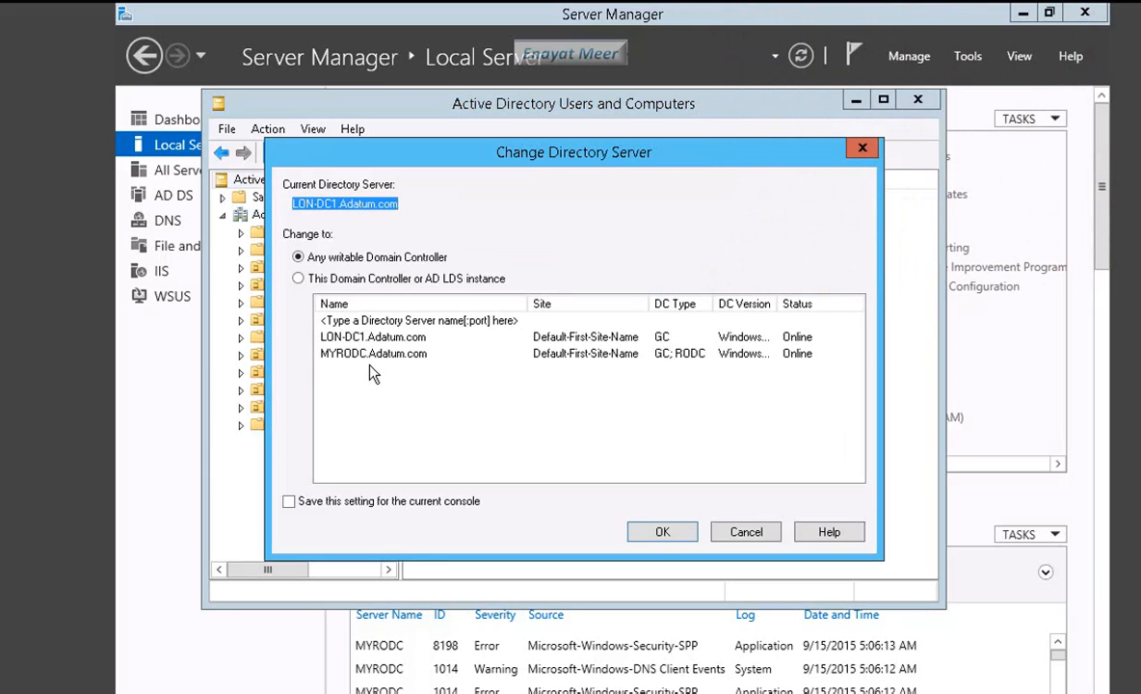
click(374, 353)
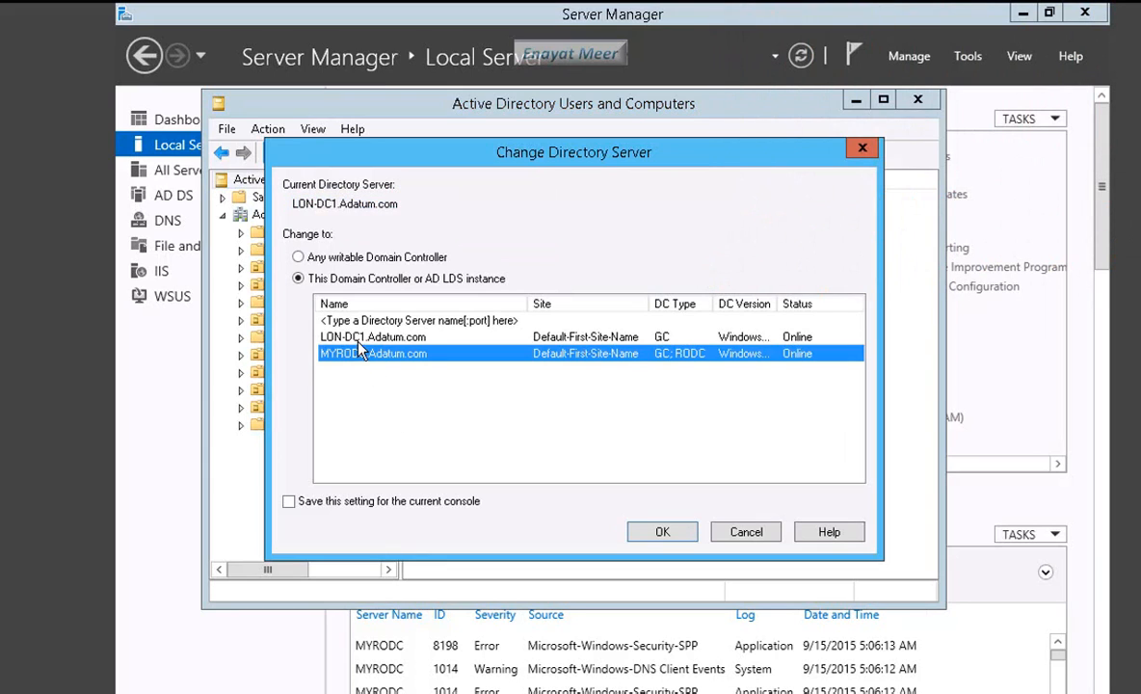
click(372, 336)
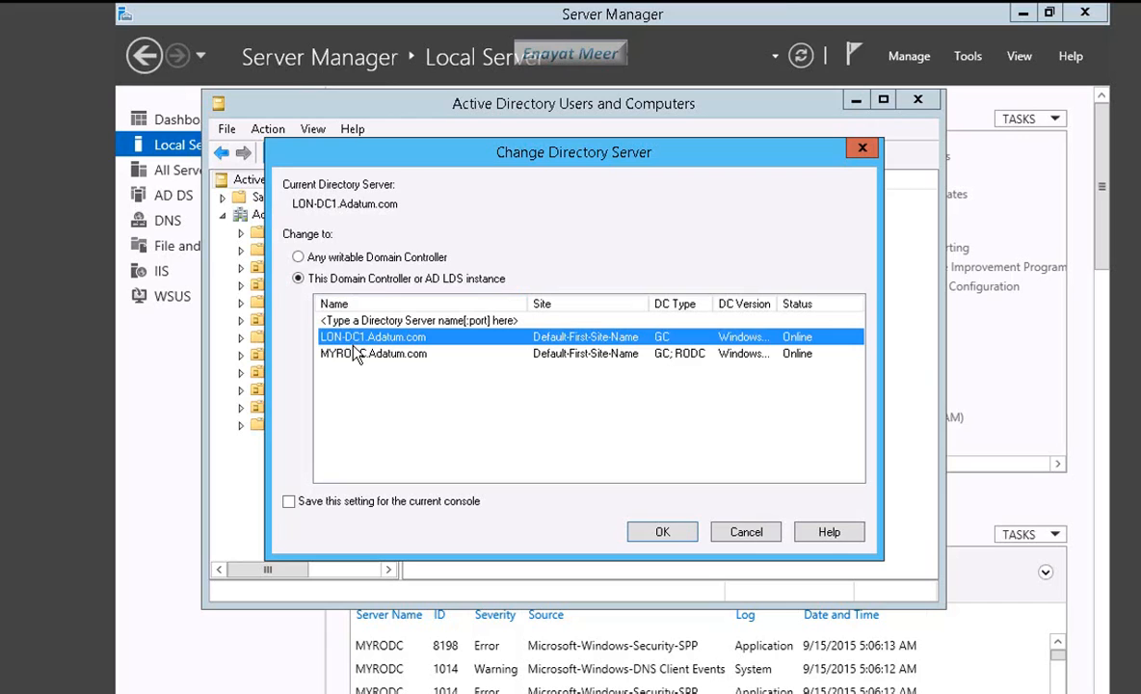
click(373, 353)
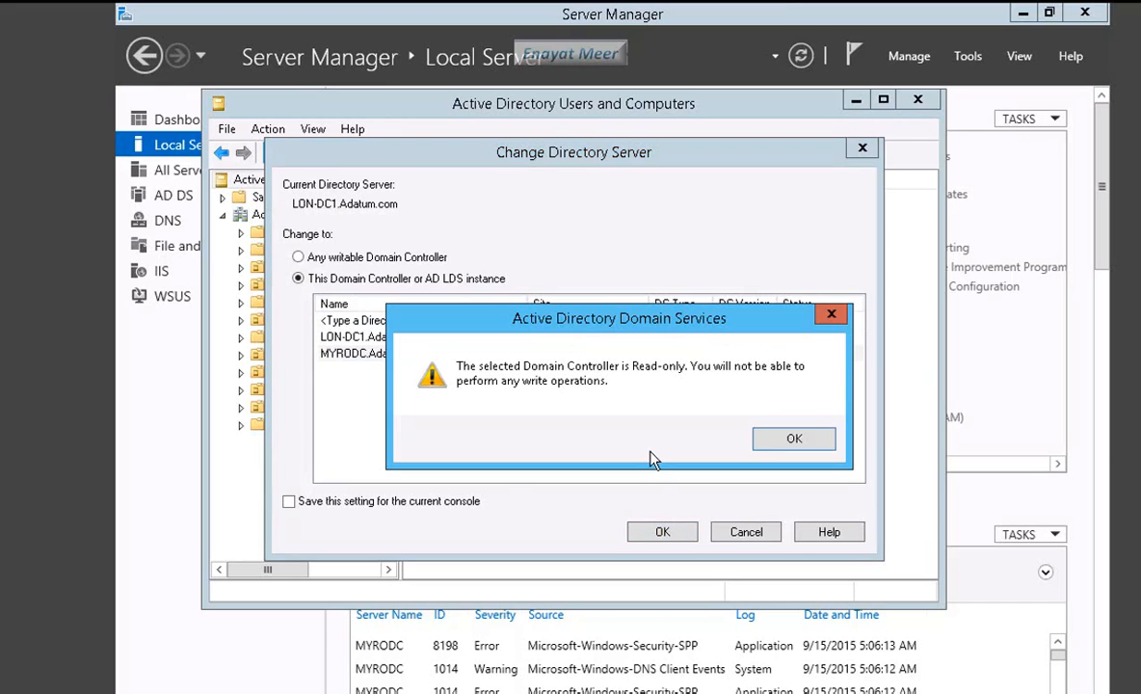
mouse_move(675, 394)
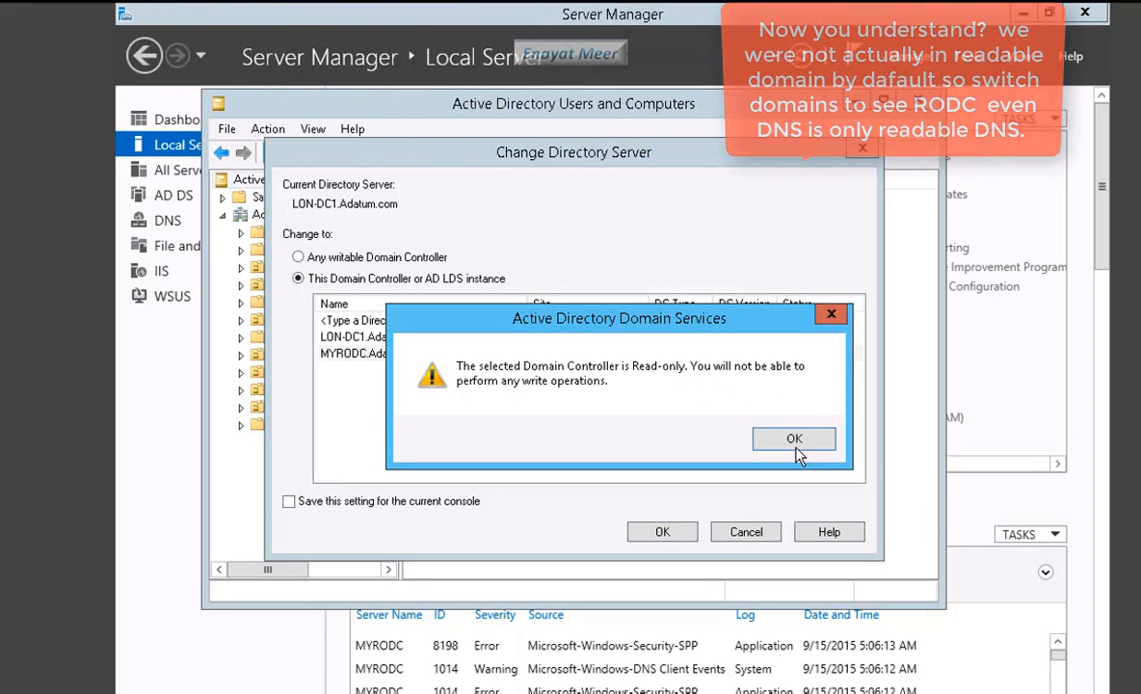
click(794, 439)
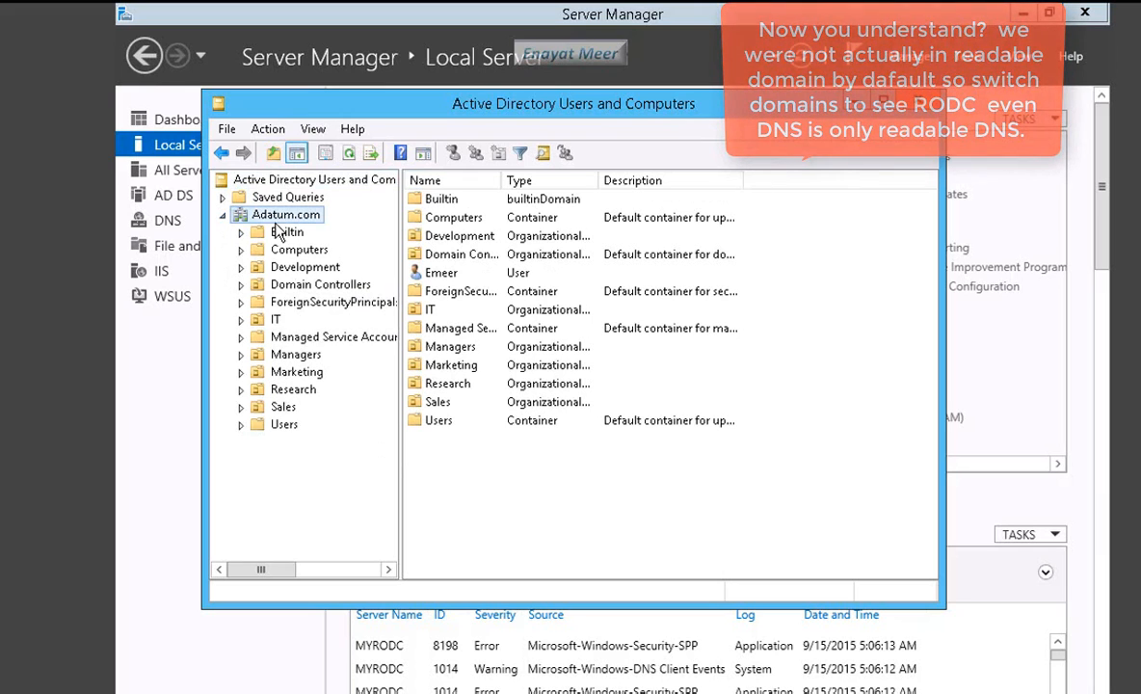
right_click(285, 214)
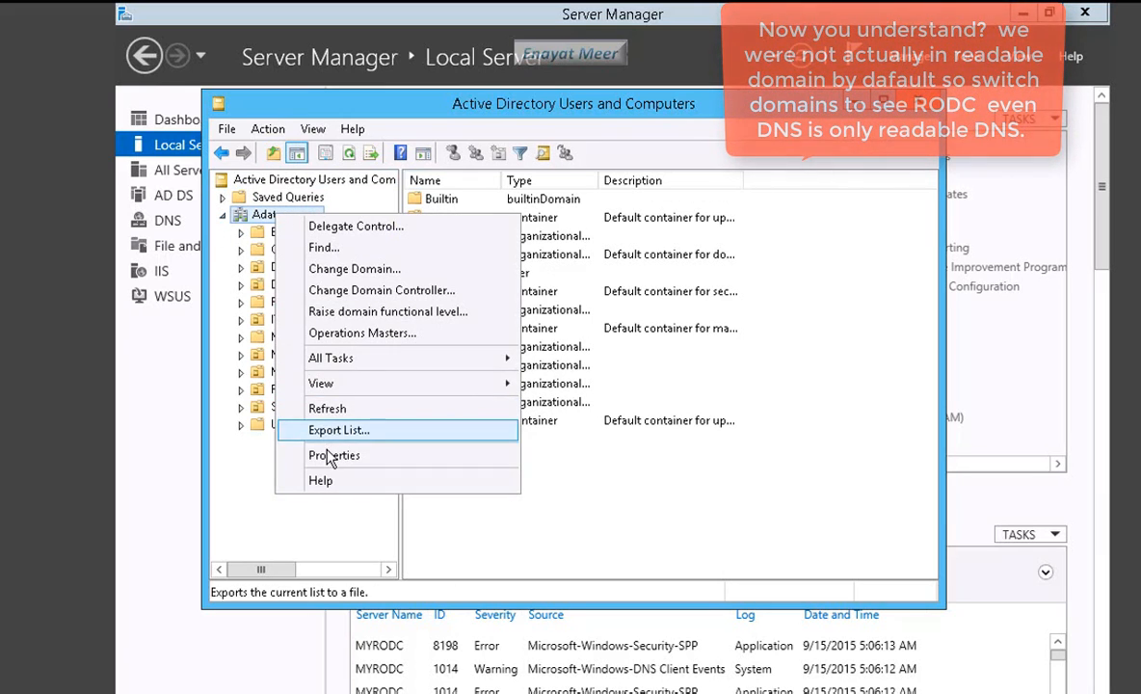
click(333, 455)
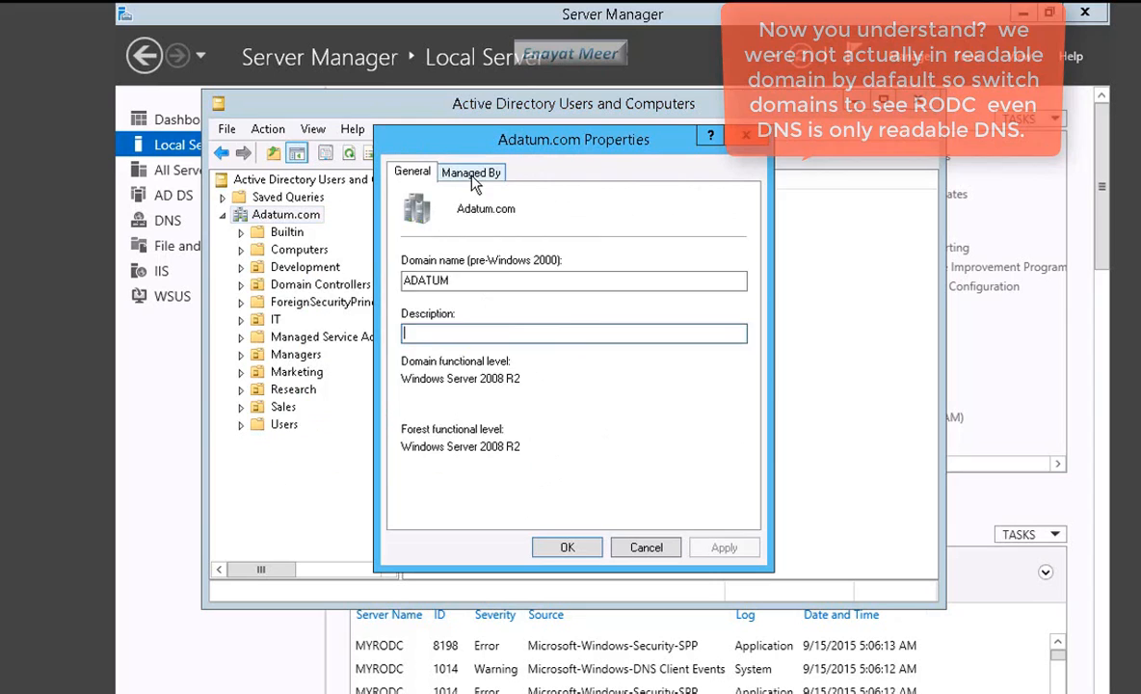
click(471, 171)
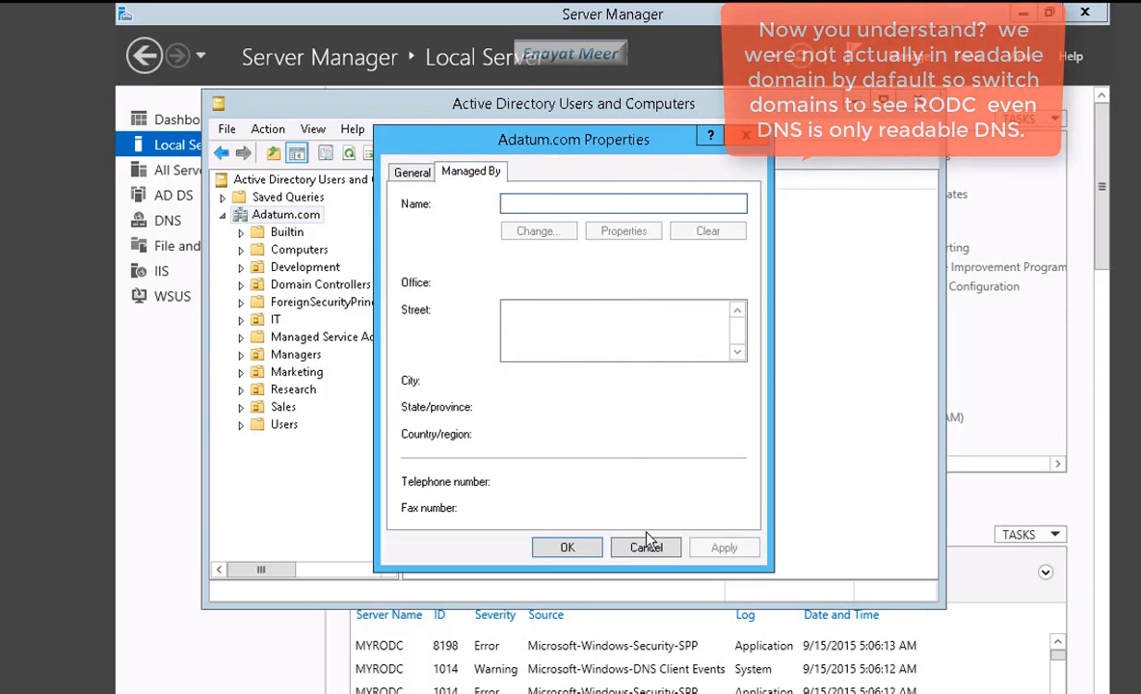
click(643, 548)
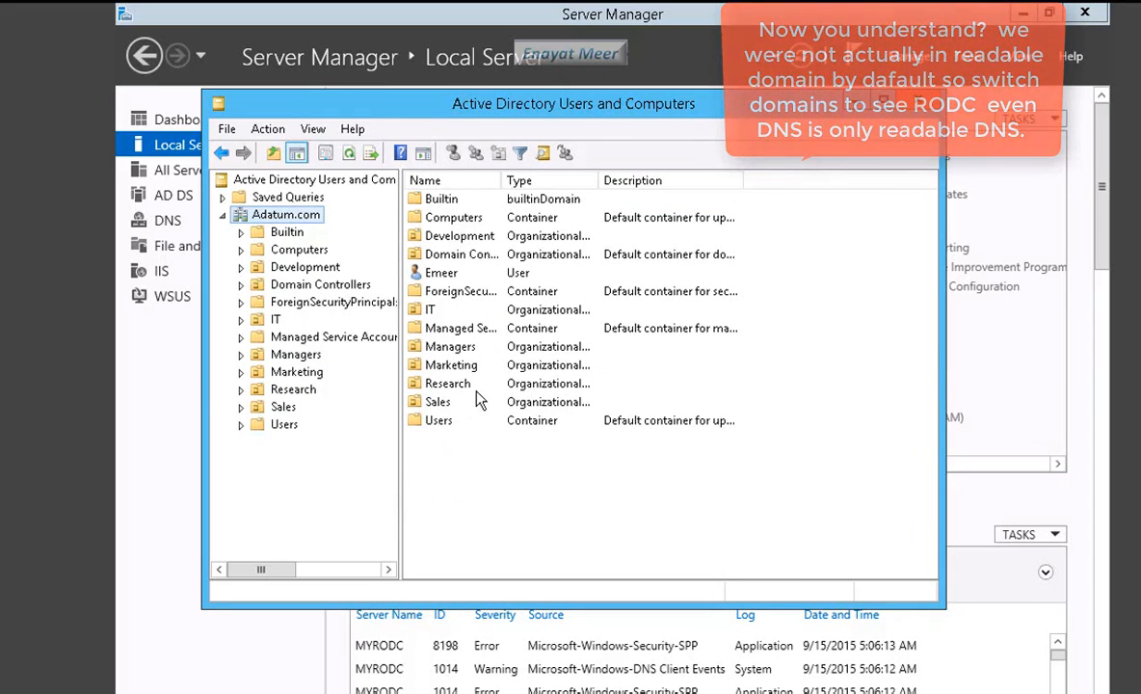
click(442, 274)
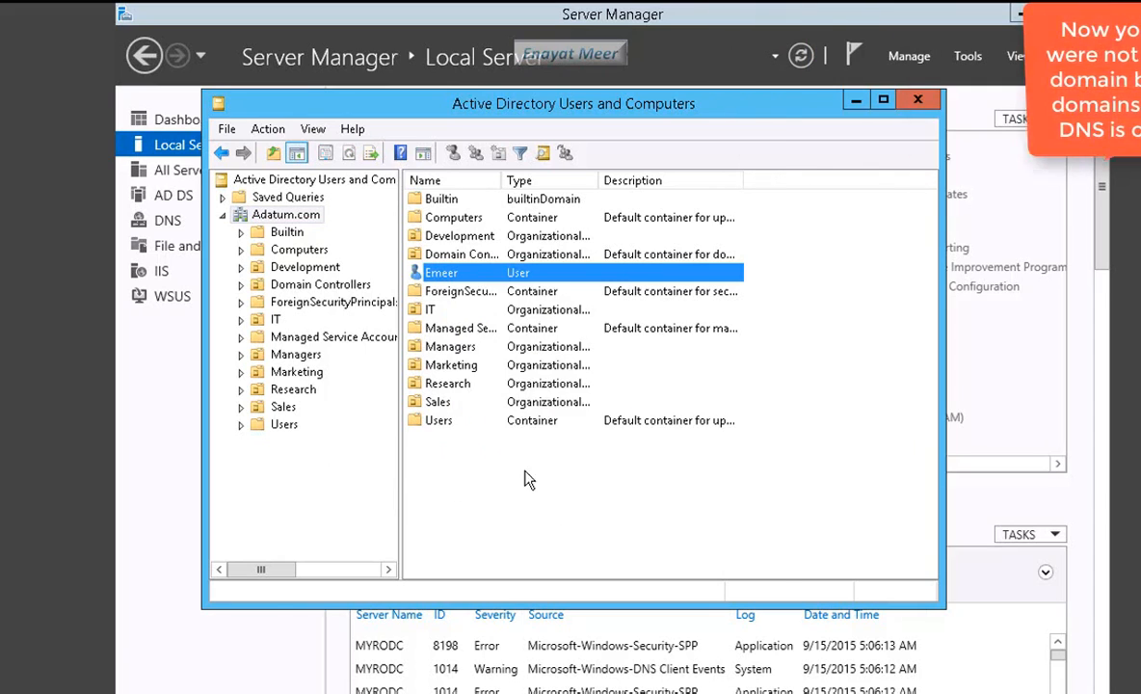
- View Emeer's Account settings, acknowledging that Logon Hours cannot be saved on this controller
double_click(441, 271)
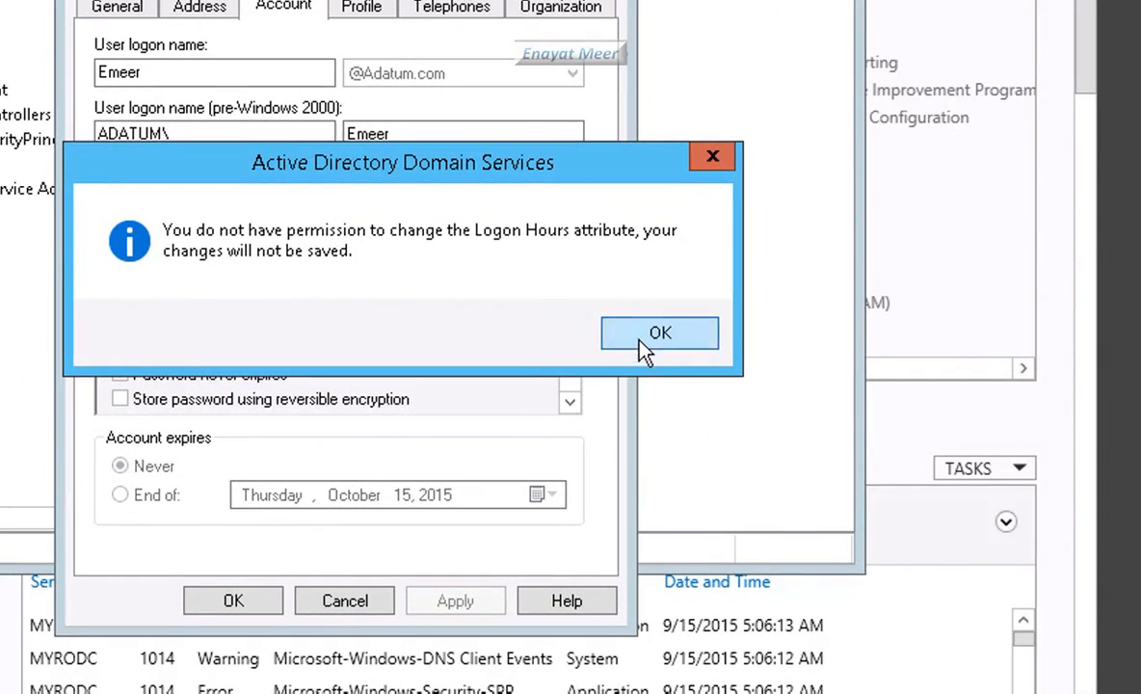
click(659, 332)
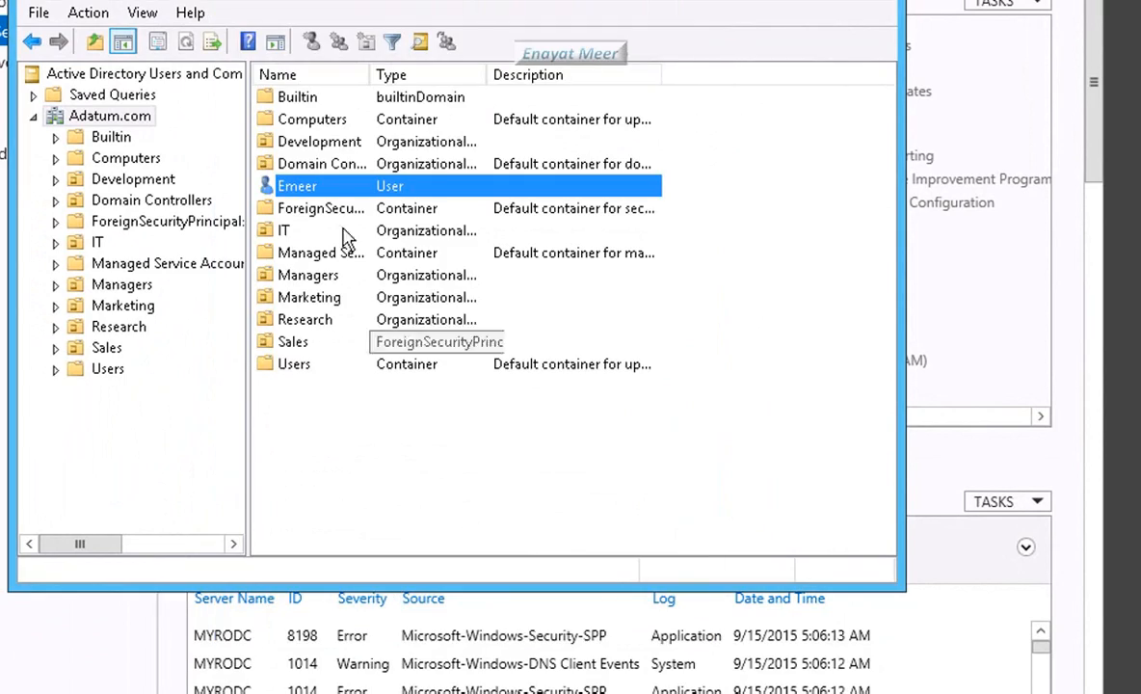
double_click(297, 185)
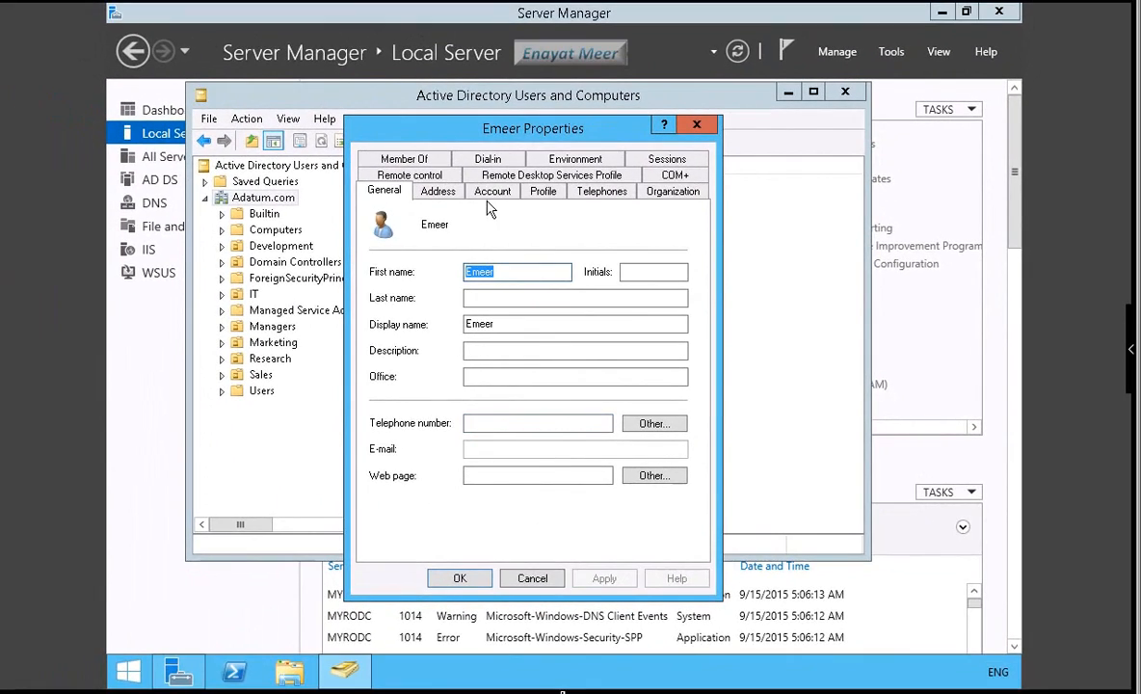
click(493, 191)
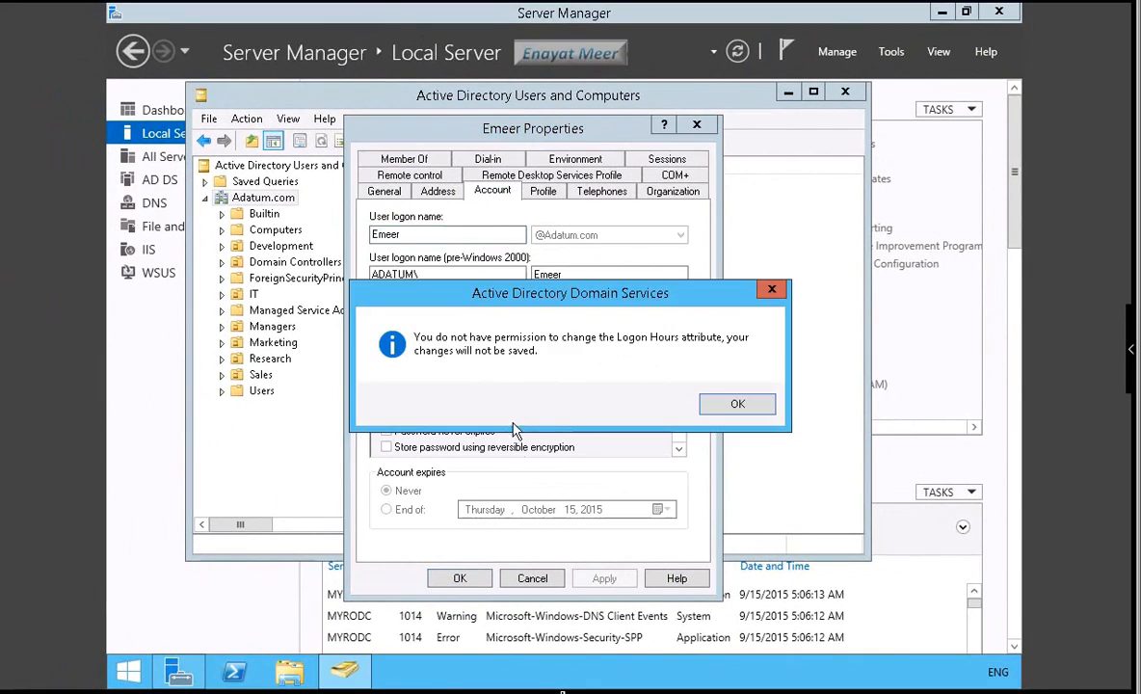
click(737, 403)
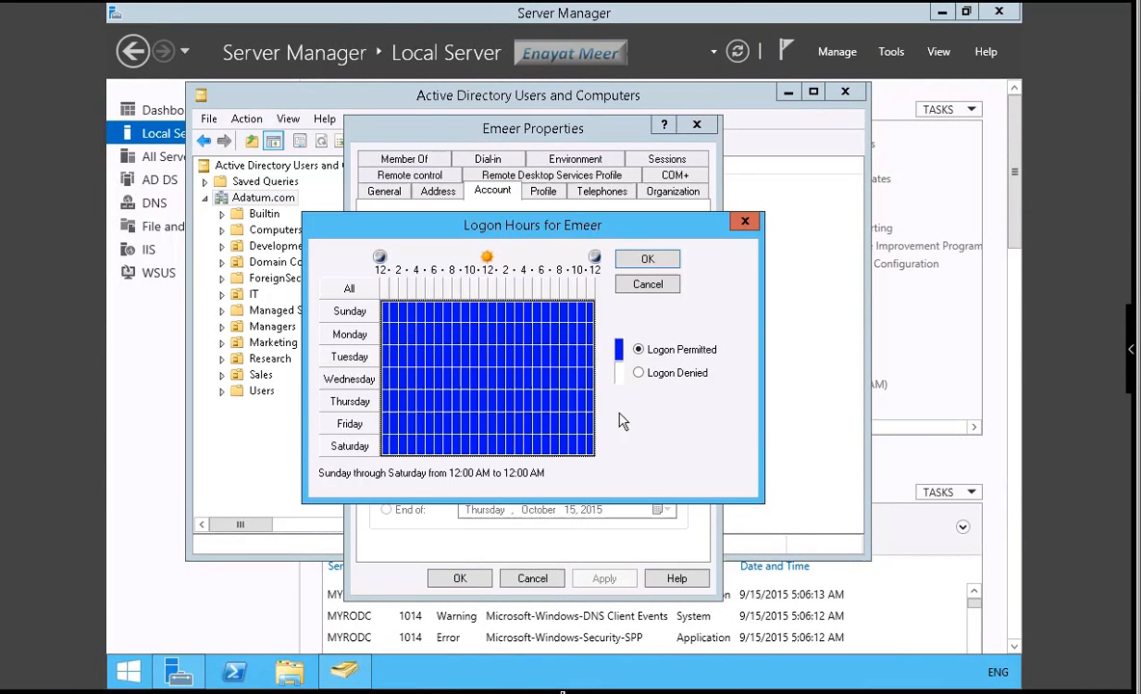
click(647, 259)
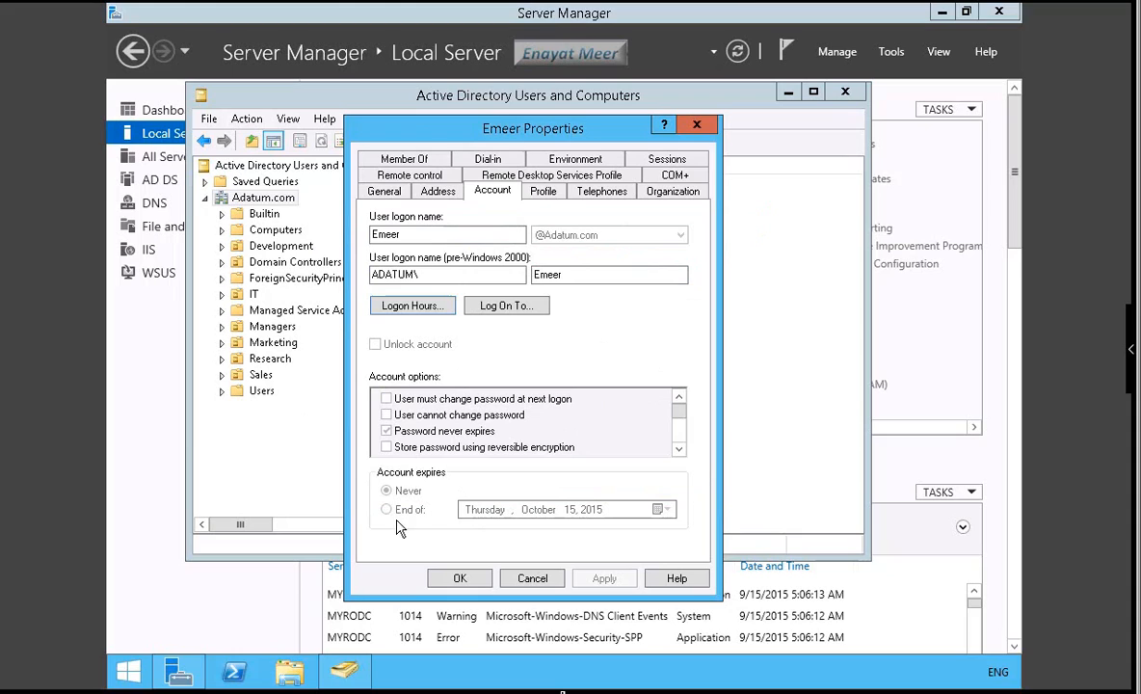
- Check Emeer's Member Of groups (Domain Users) and close the properties unchanged
click(543, 190)
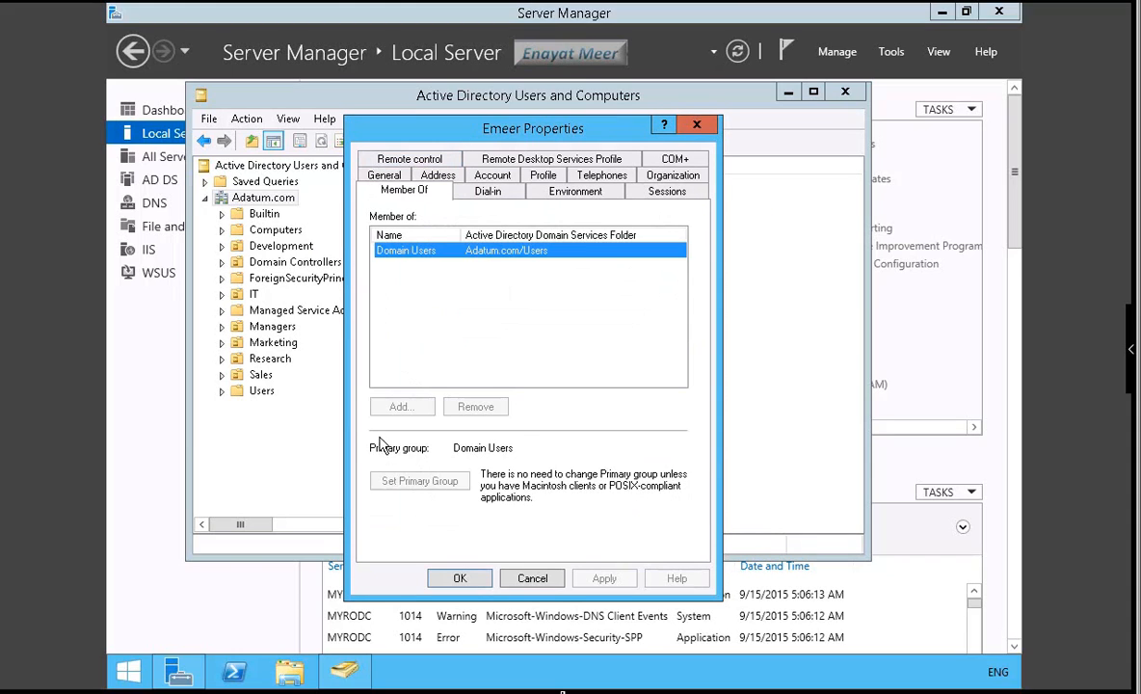
click(532, 579)
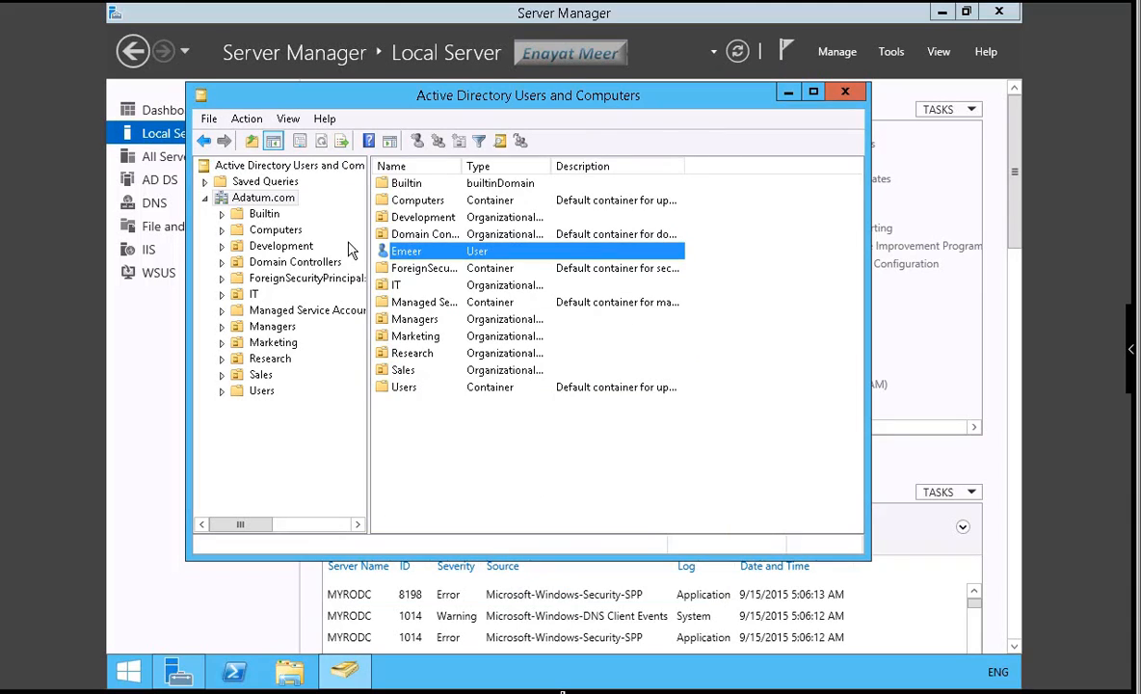
- Reconnect the console to the writable domain controller LON-DC1.Adatum.com
right_click(289, 165)
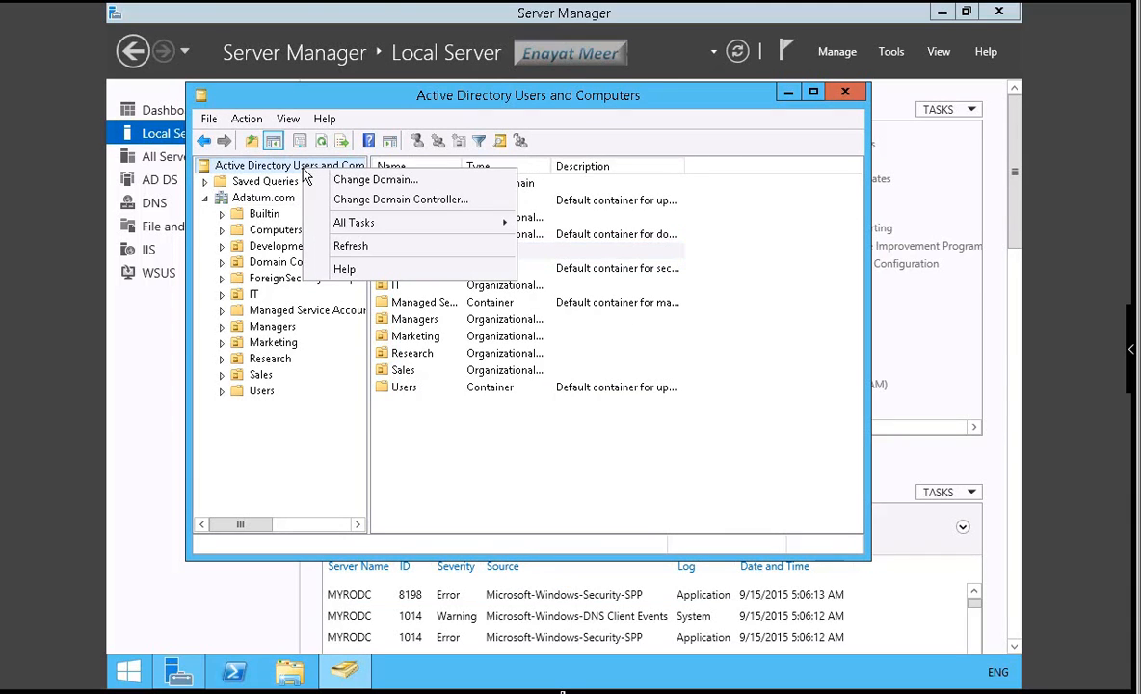
mouse_move(401, 199)
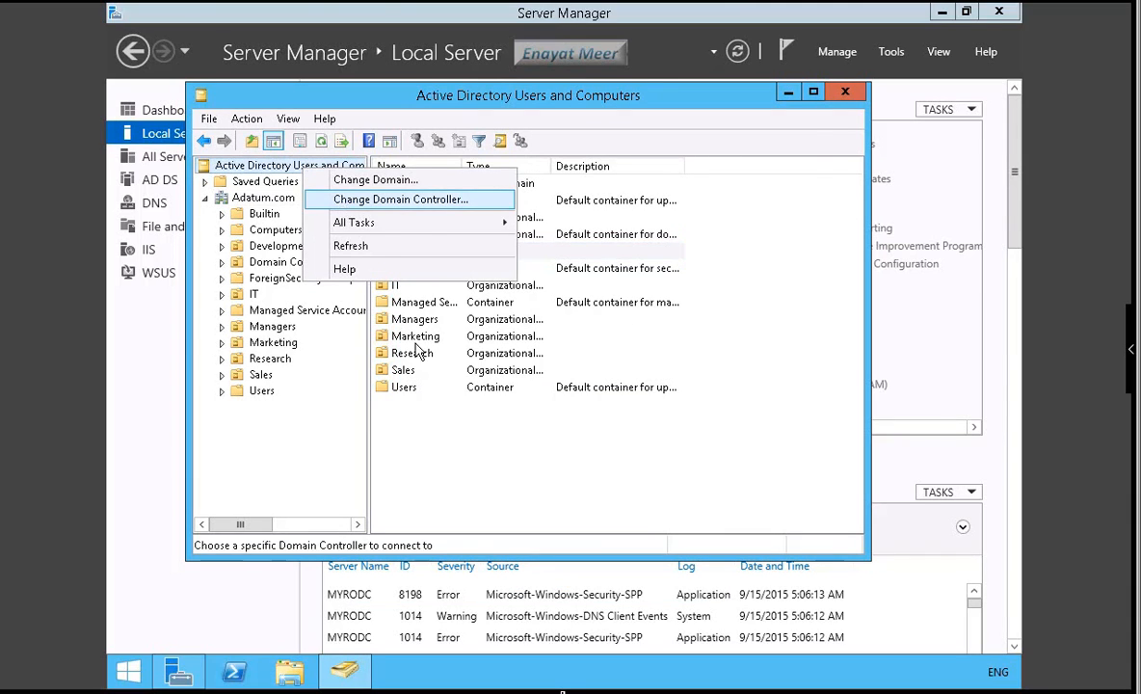
click(399, 198)
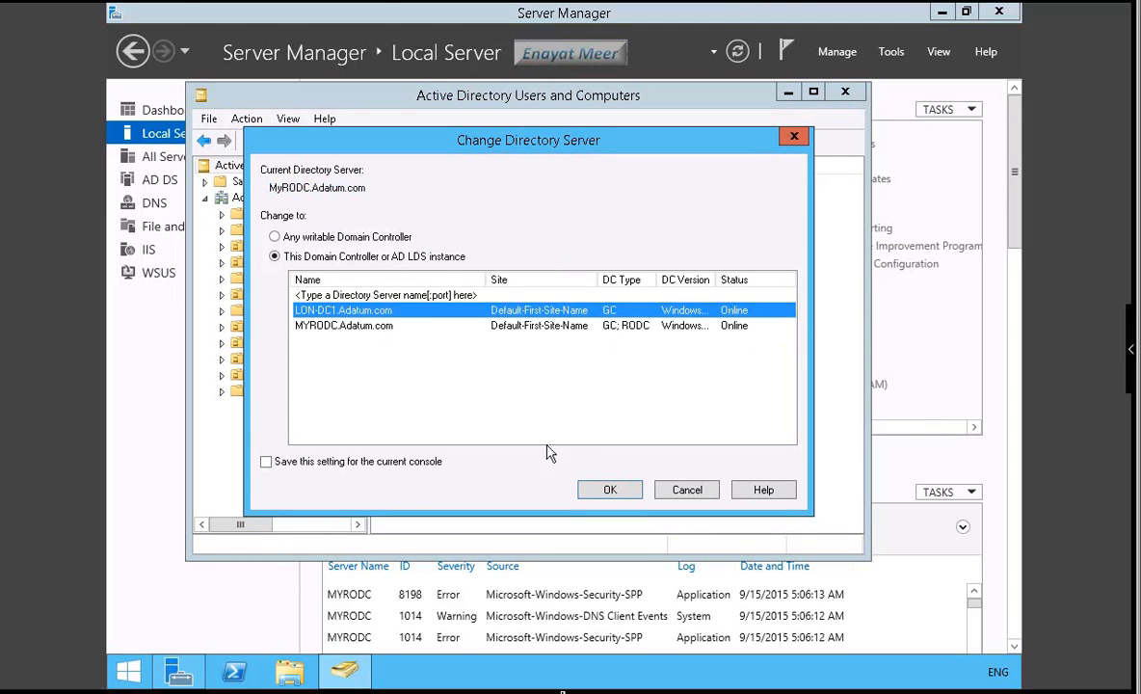
click(609, 489)
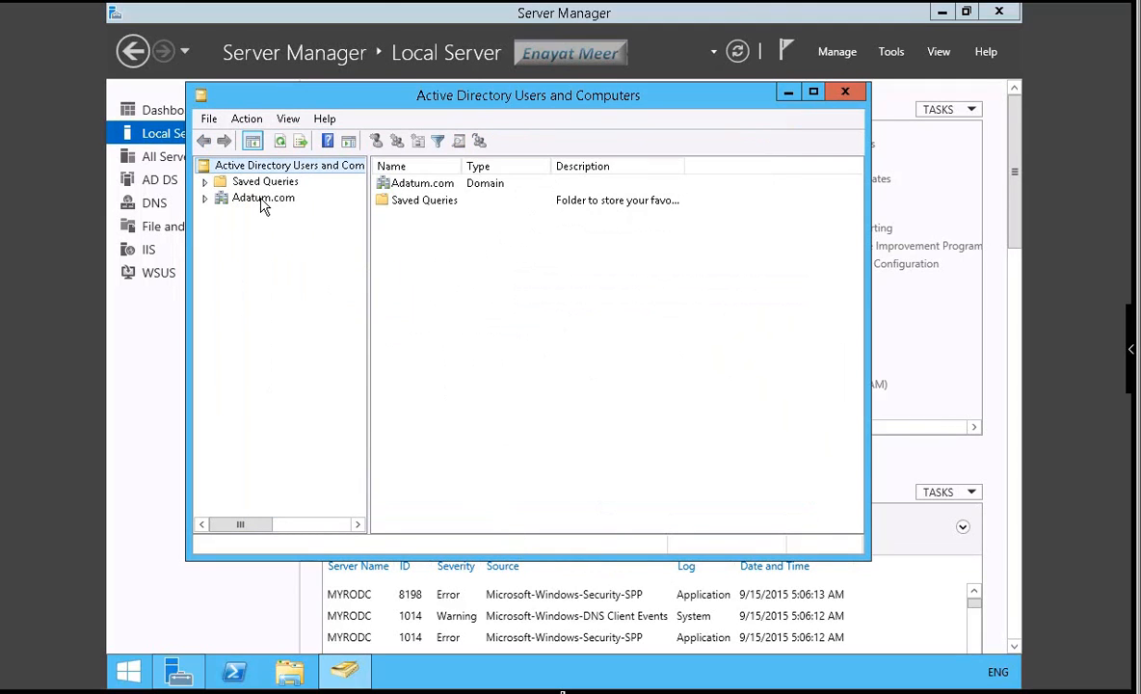
- View Adatum.com's Managed By setting, start Change and cancel without choosing anyone
right_click(262, 196)
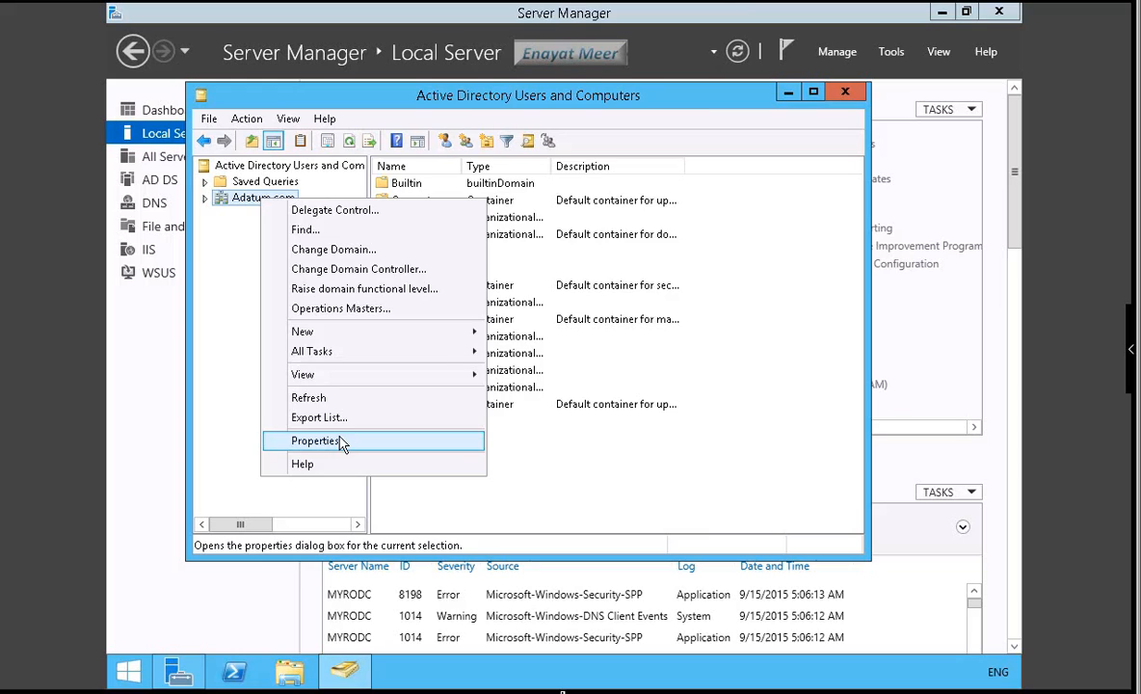
click(316, 439)
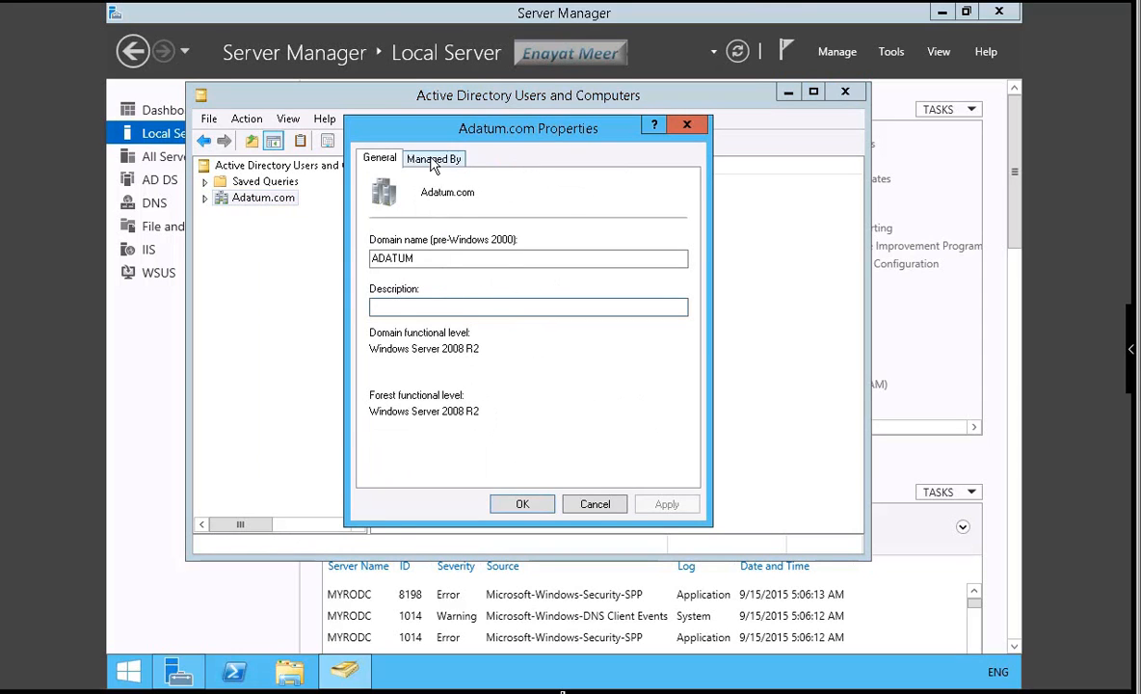
click(434, 158)
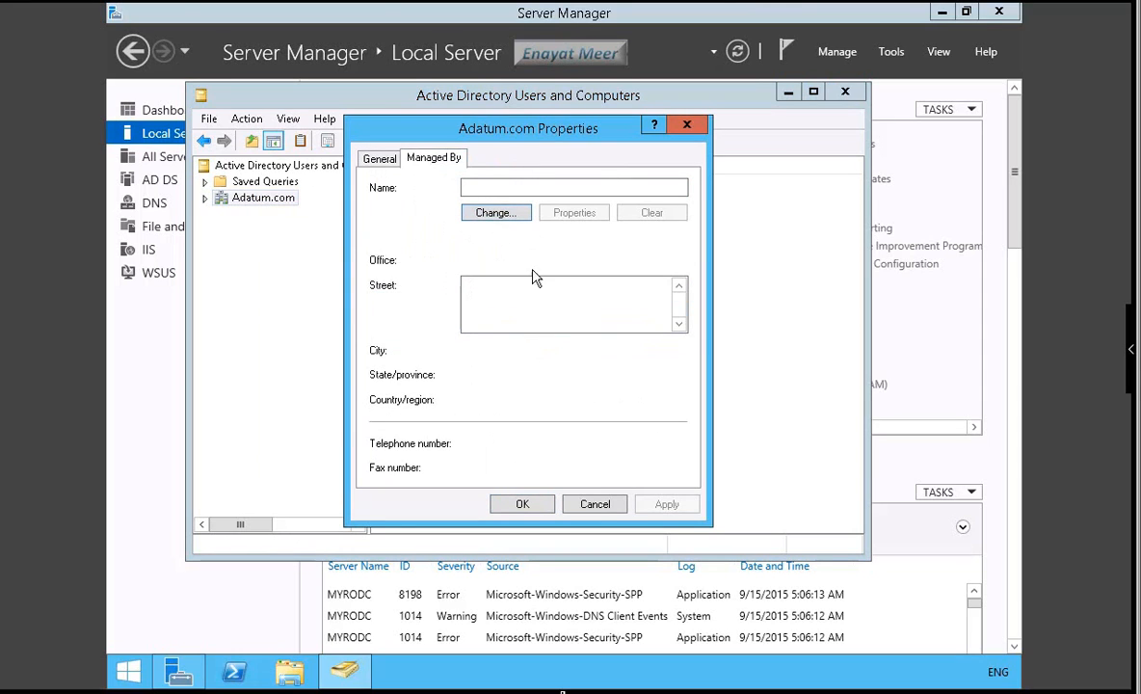
click(495, 212)
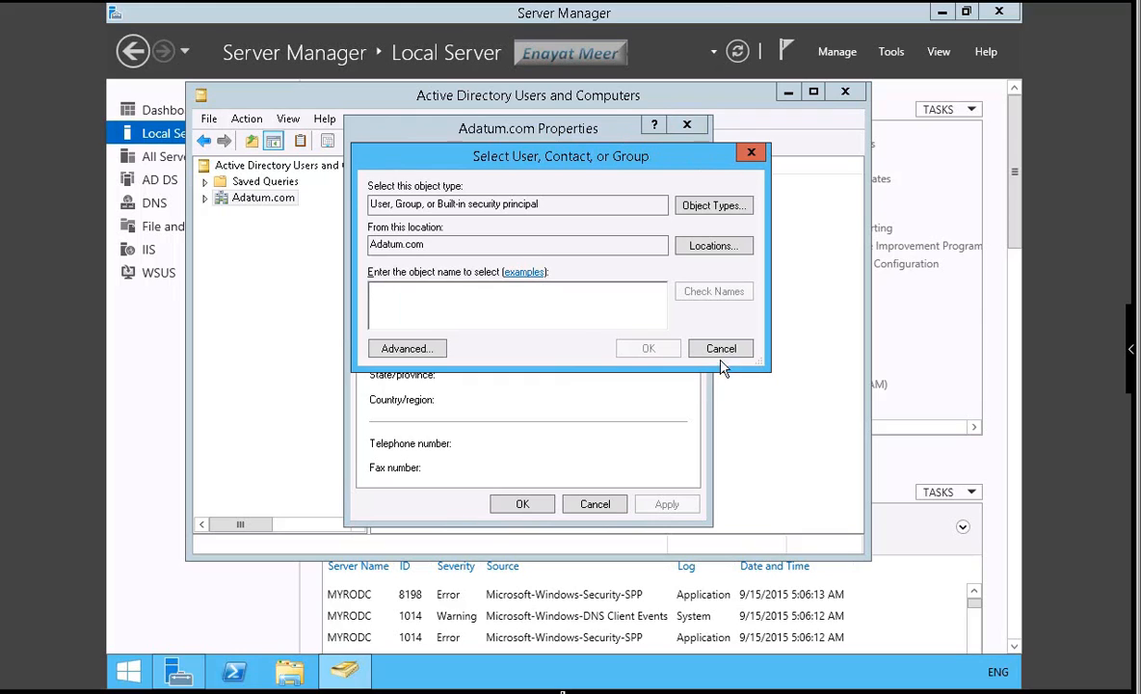
click(721, 347)
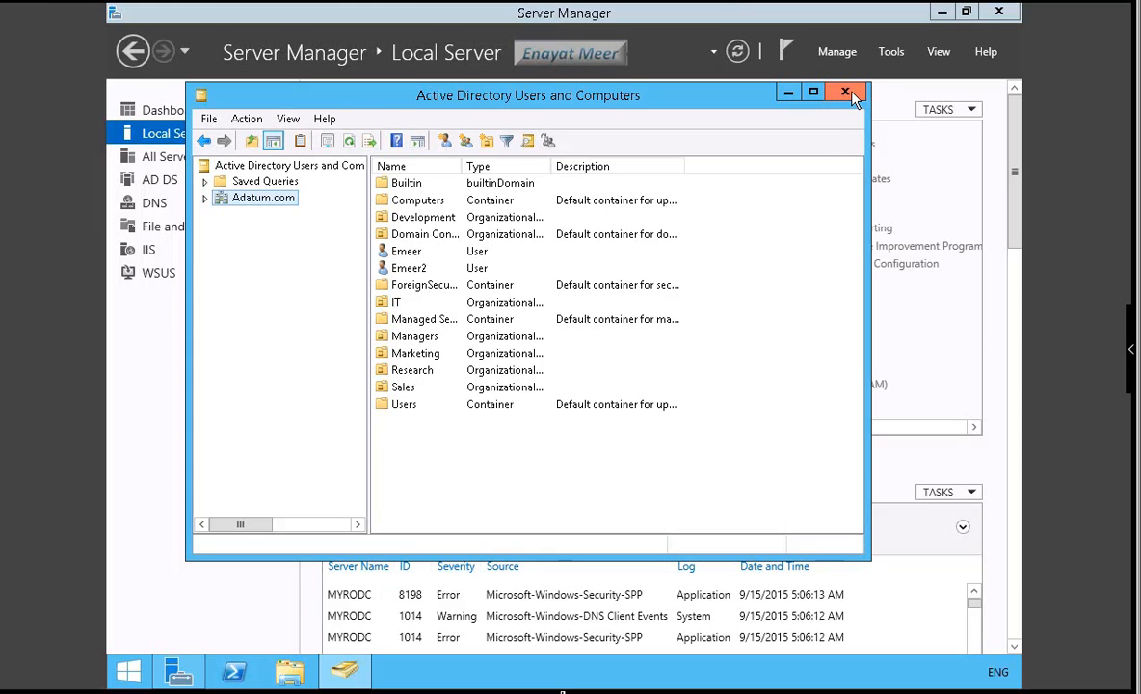
- Return to the Adatum.com domain, restore the console window and select the Users container
click(844, 93)
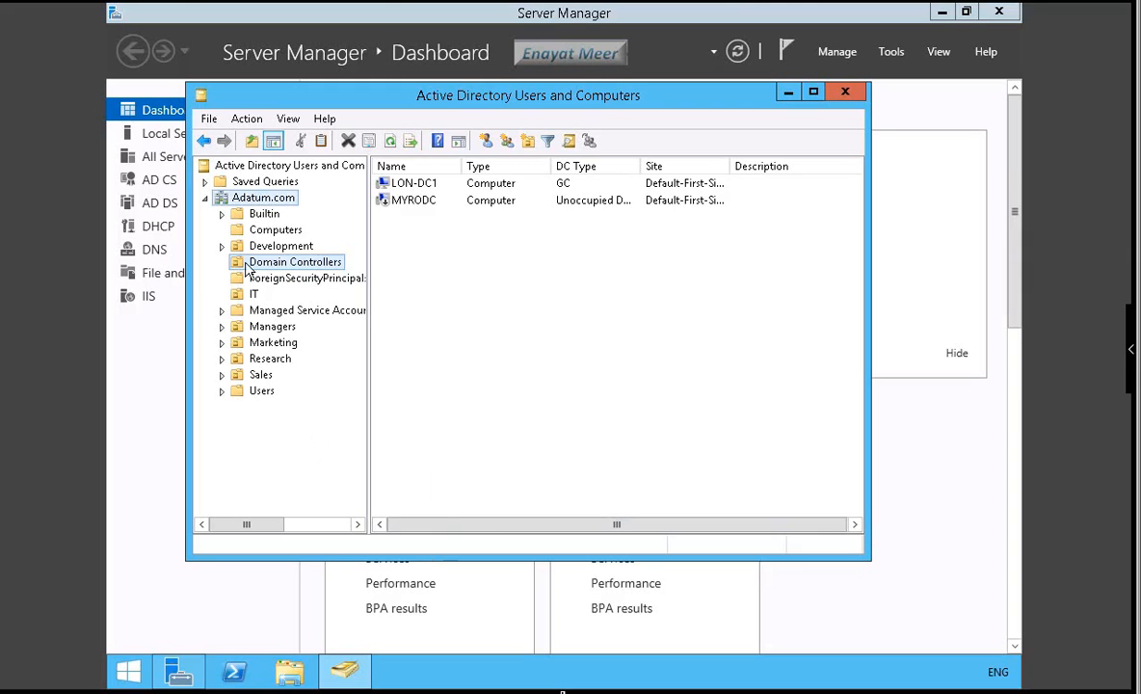
click(262, 197)
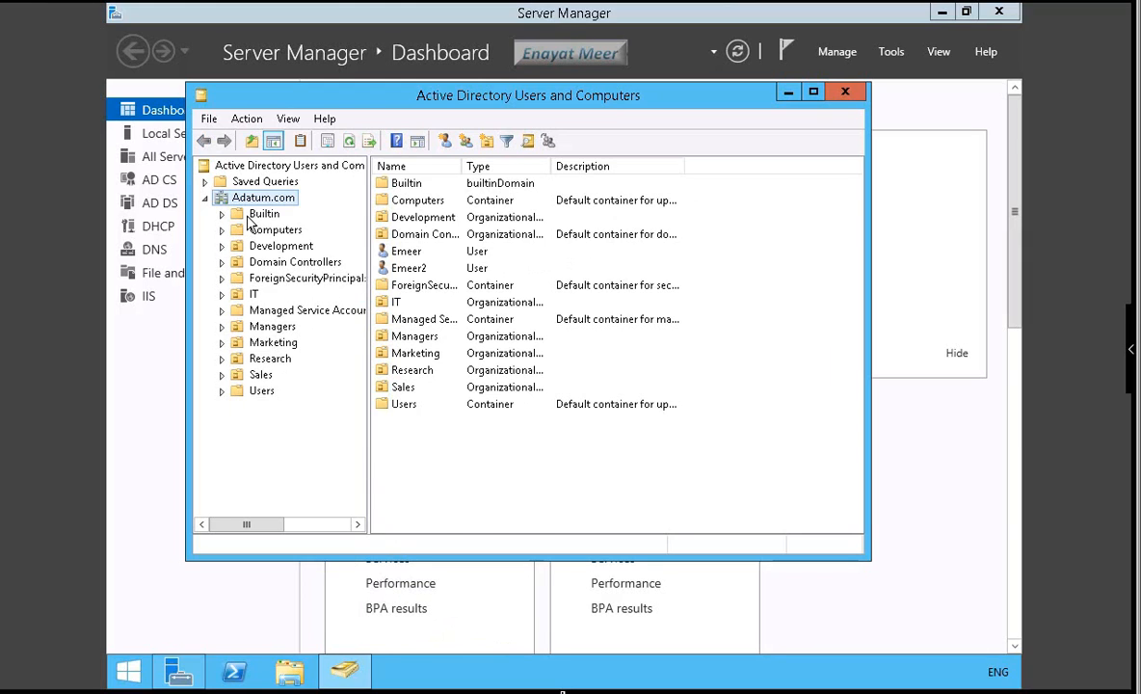
click(264, 212)
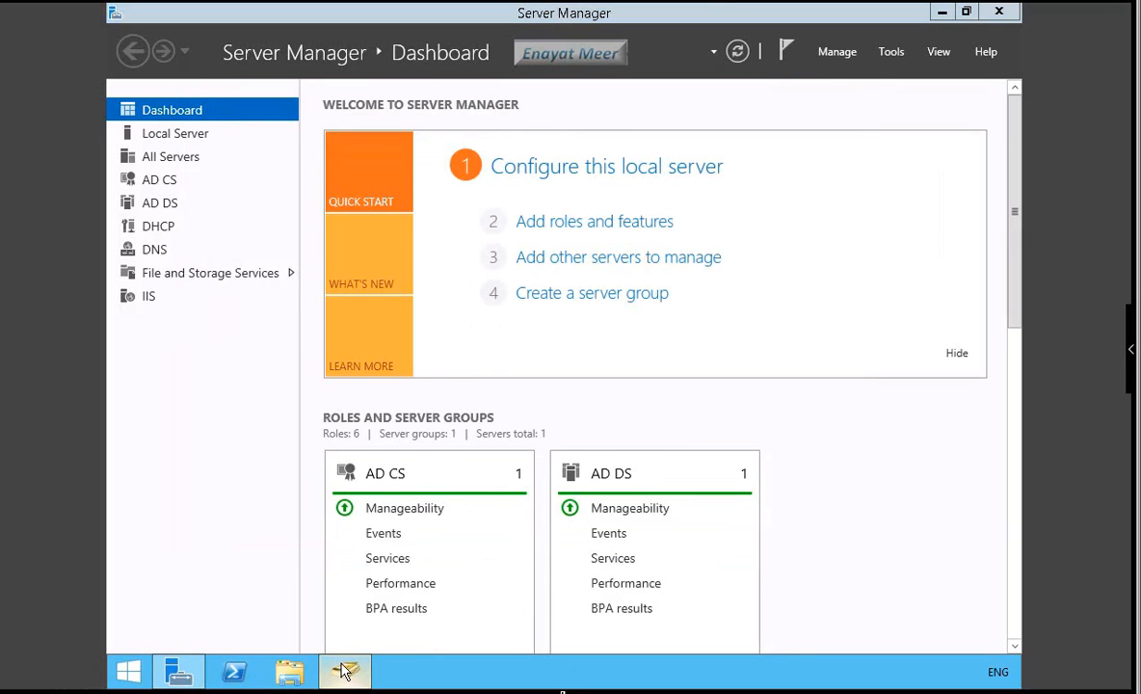
click(344, 671)
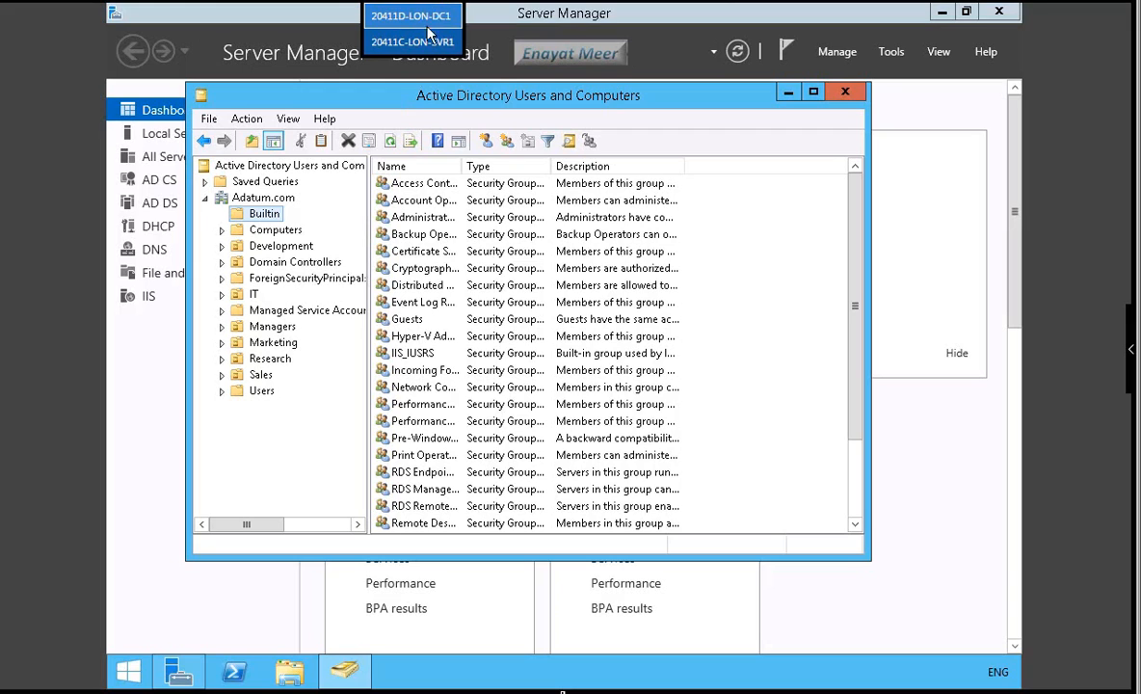
click(844, 91)
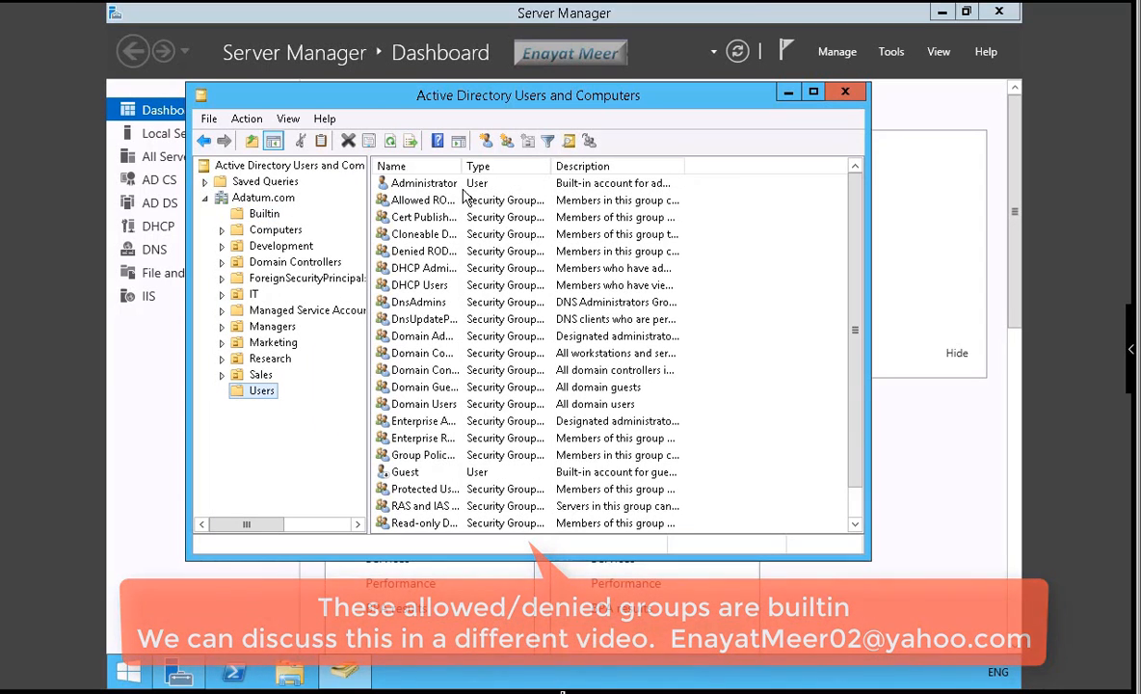
- Widen the Name column and review the Allowed RODC Password Replication Group's empty Members and Member Of lists, then cancel
click(416, 166)
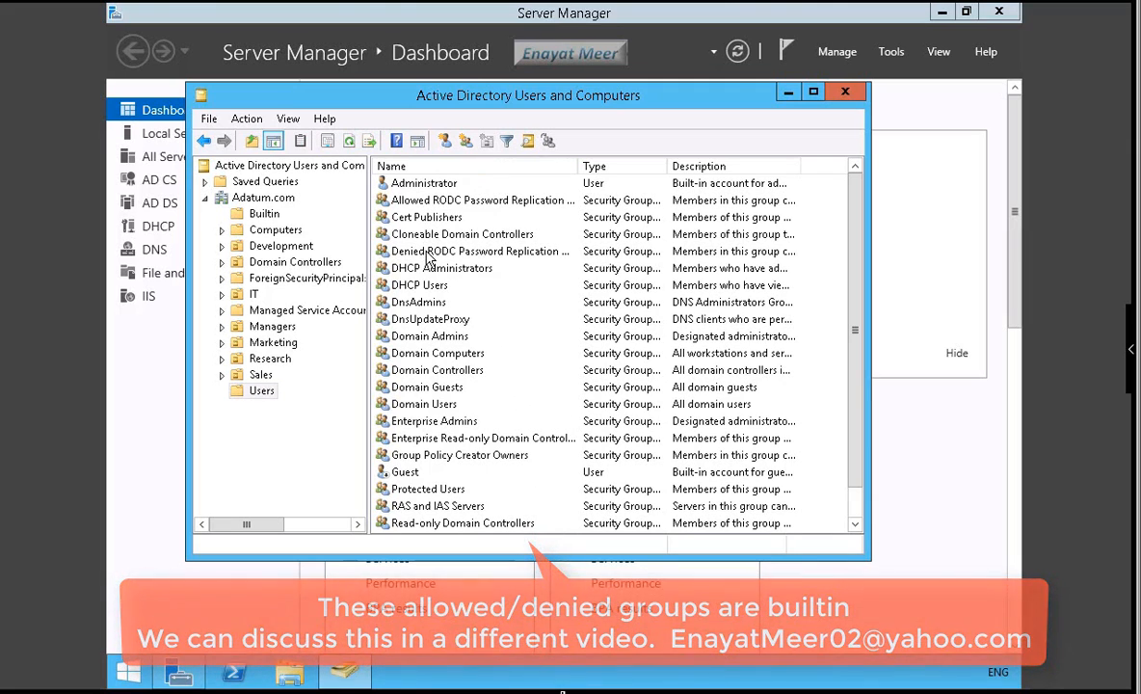
click(478, 251)
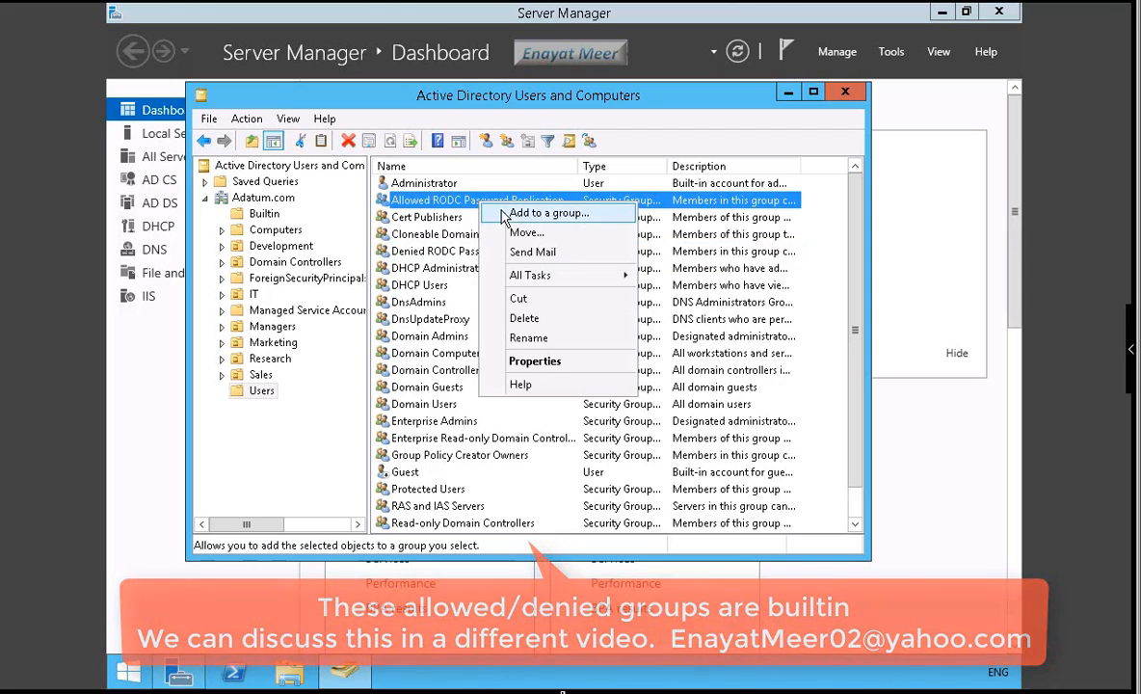
click(534, 361)
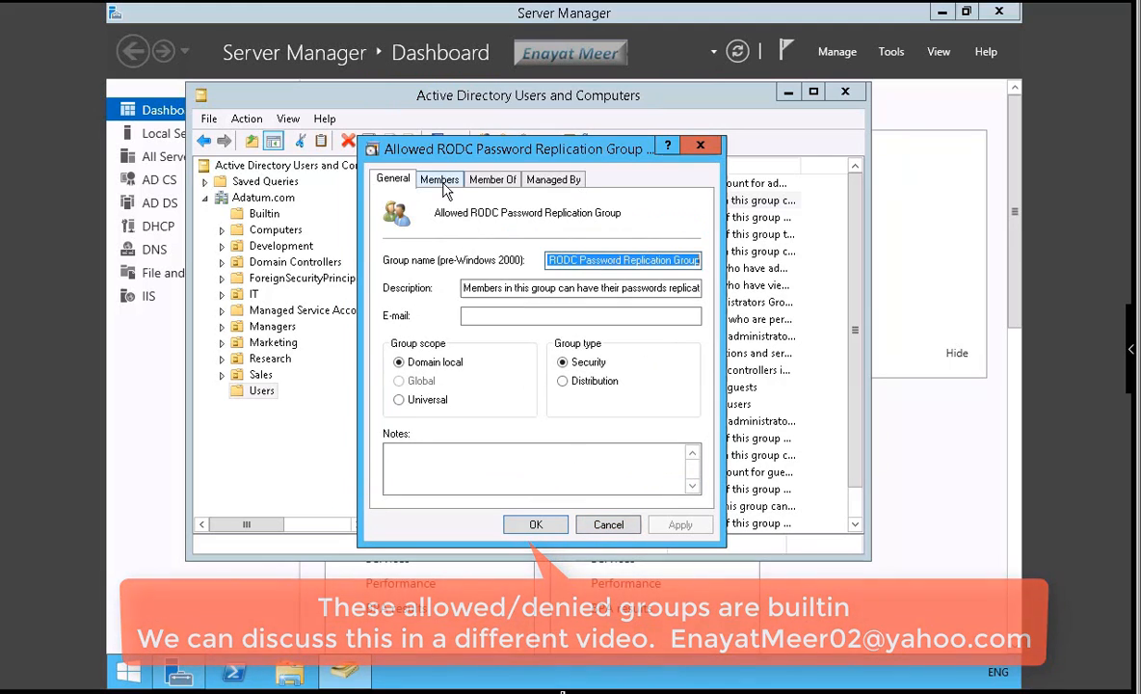
click(491, 179)
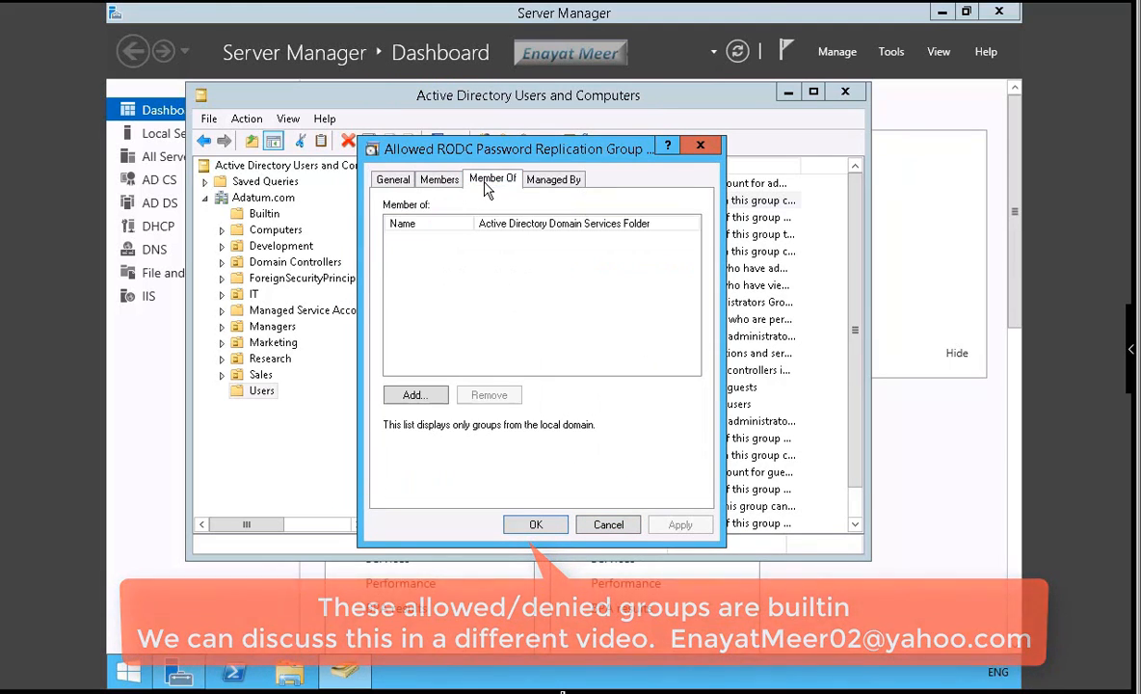
click(439, 179)
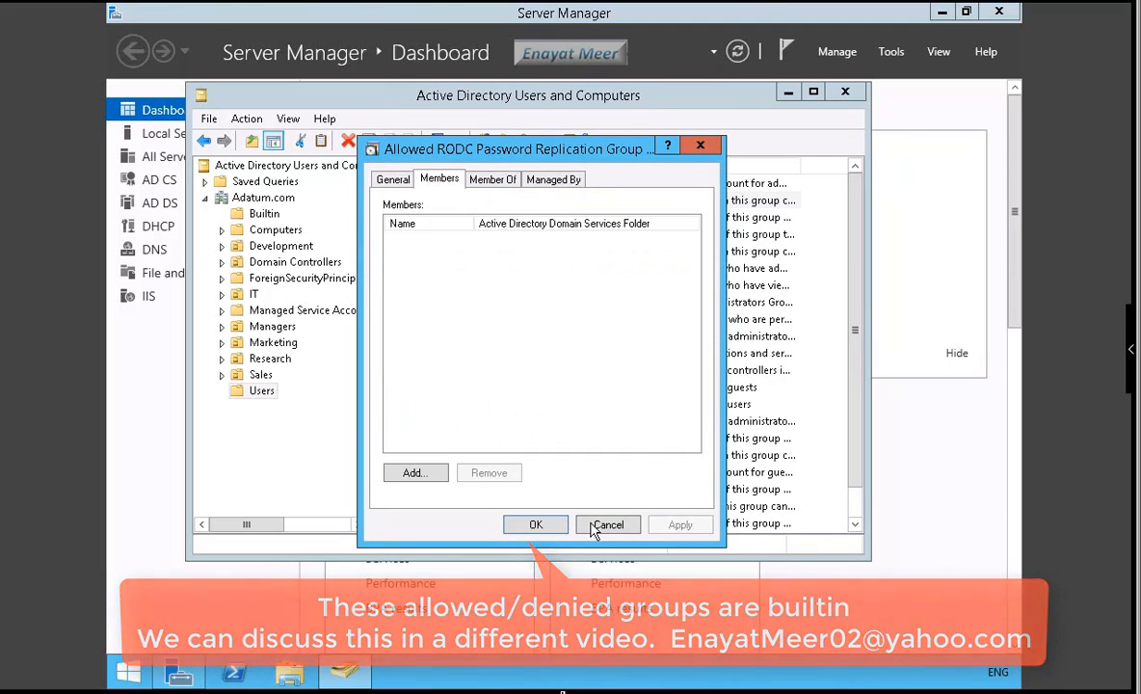
click(607, 524)
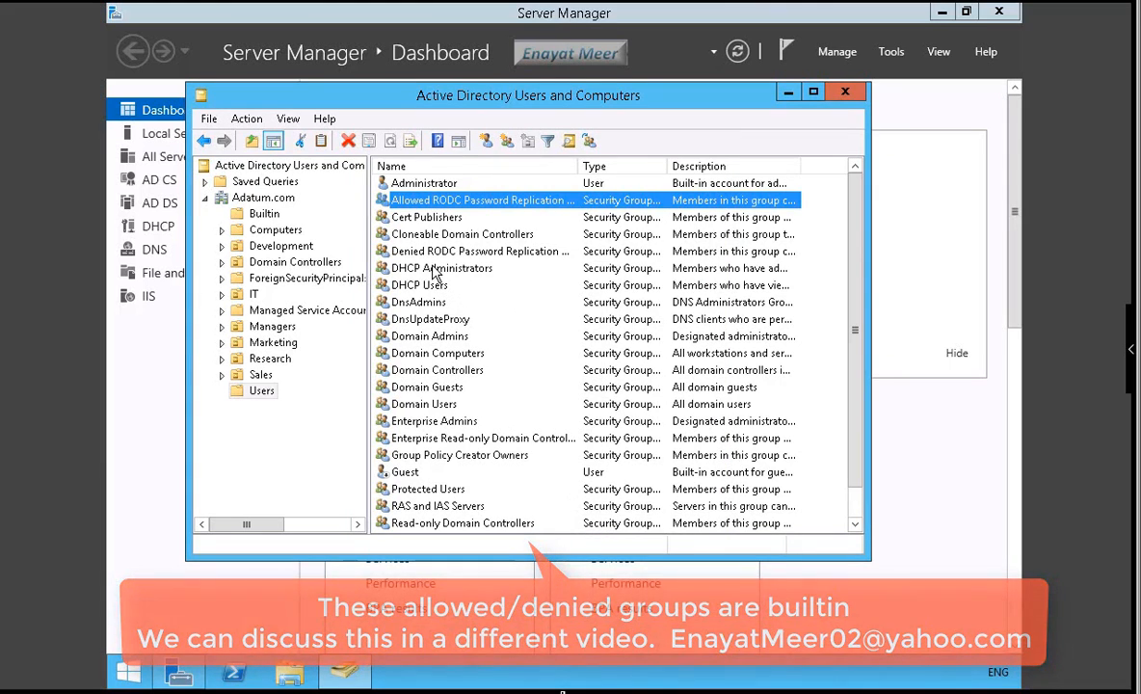
- Show the Denied RODC Password Replication Group's members: Domain Admins, Group Policy Creator Owners, Schema Admins
right_click(478, 251)
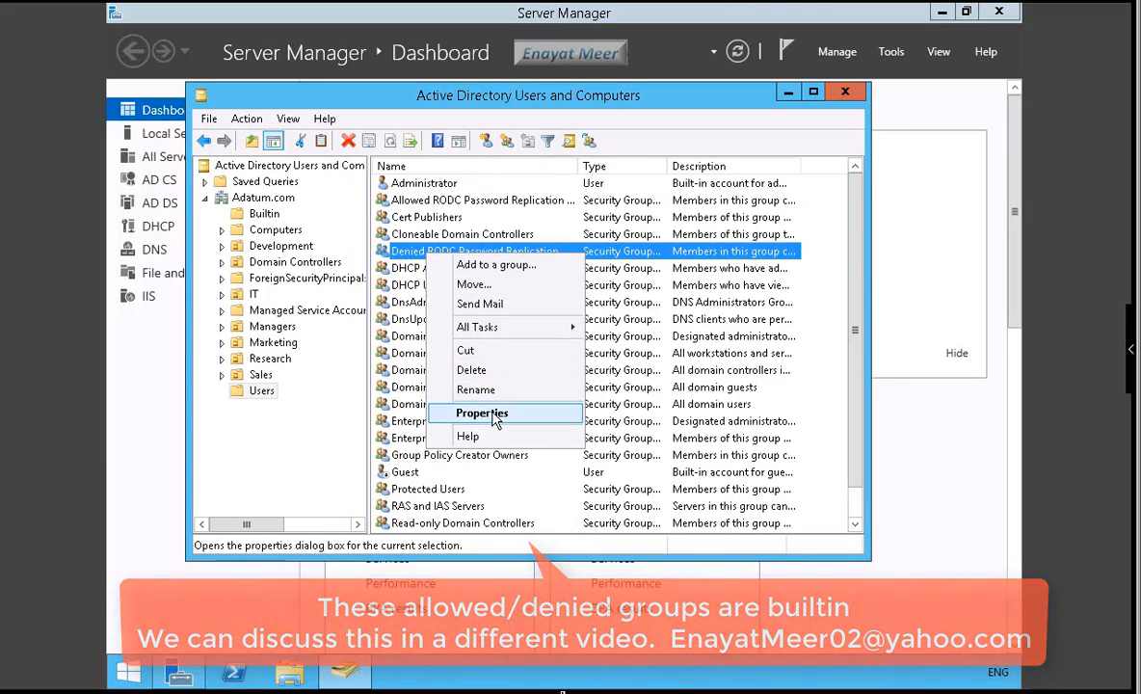
click(481, 413)
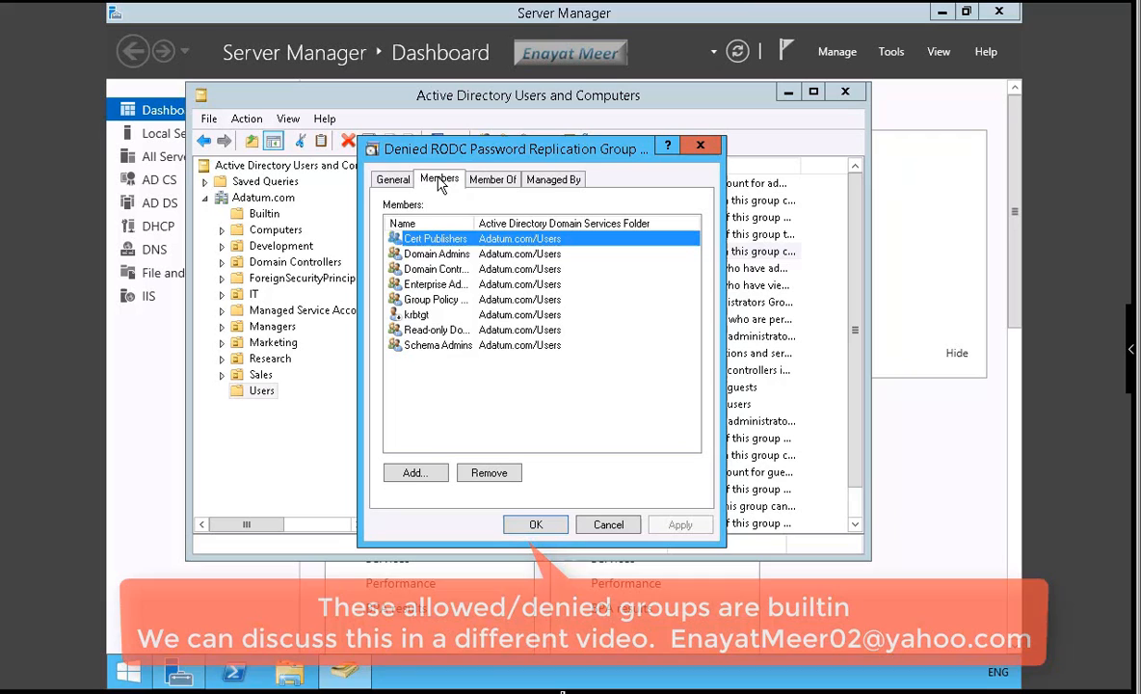
mouse_move(474, 269)
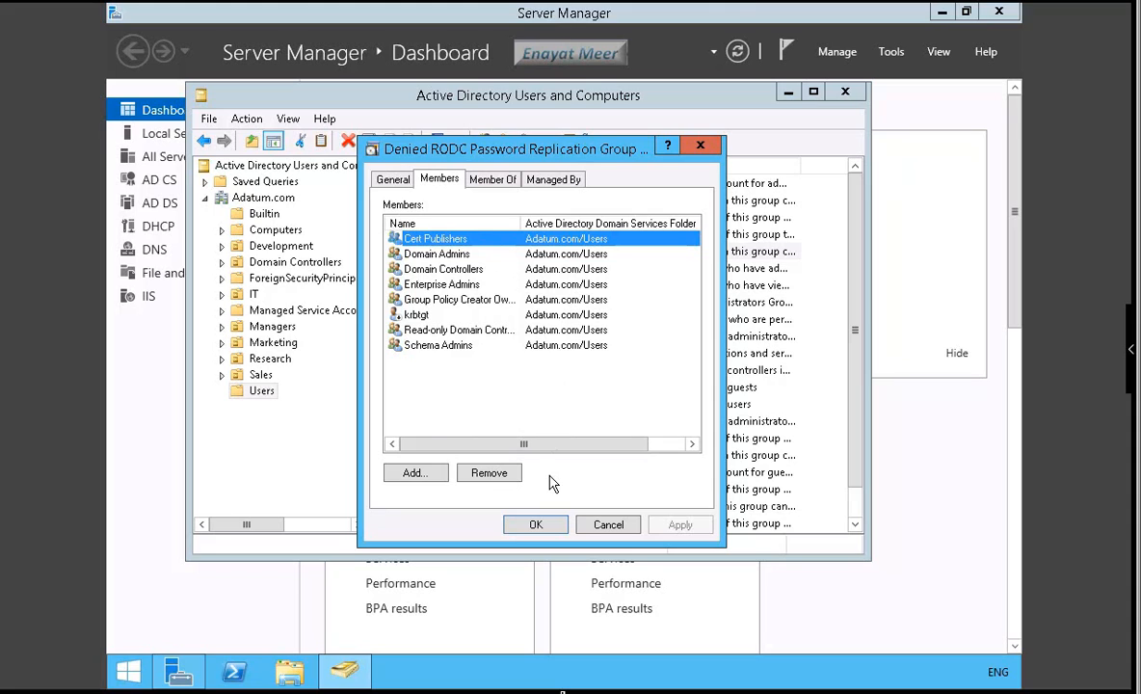
click(435, 254)
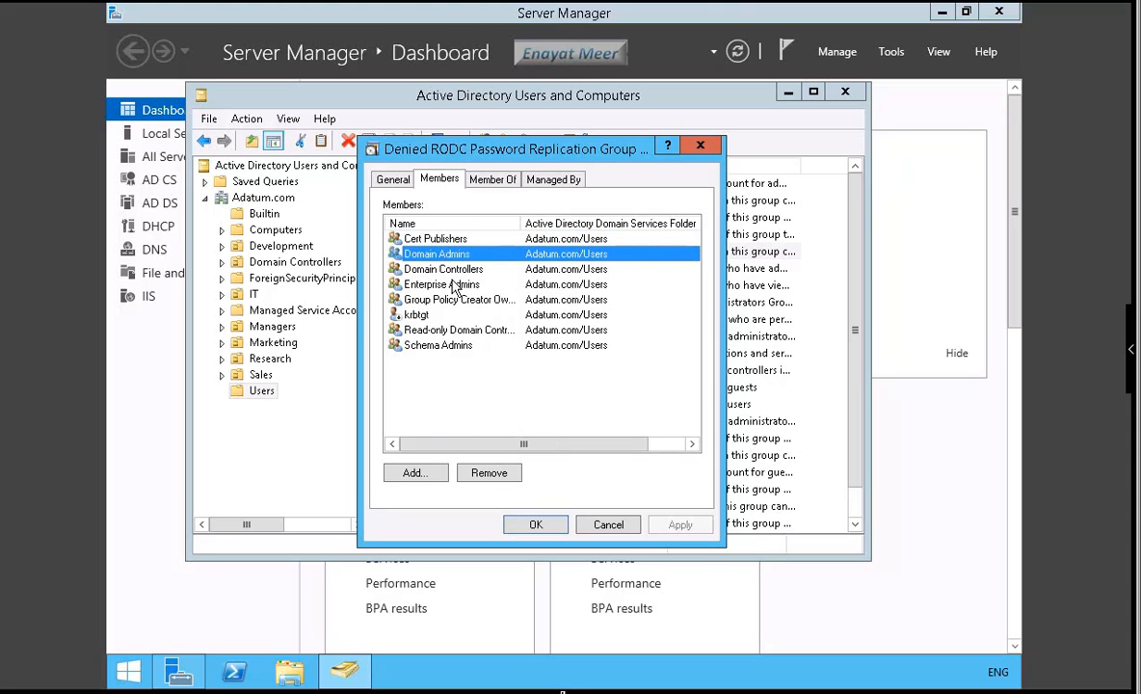
click(459, 299)
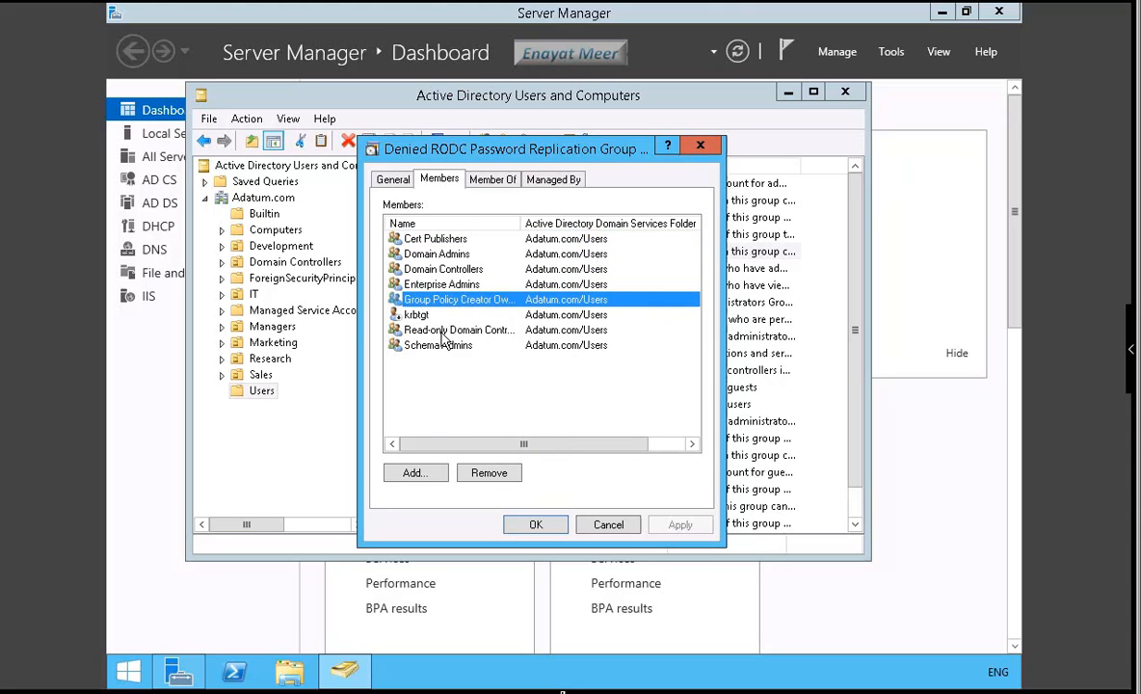
click(438, 345)
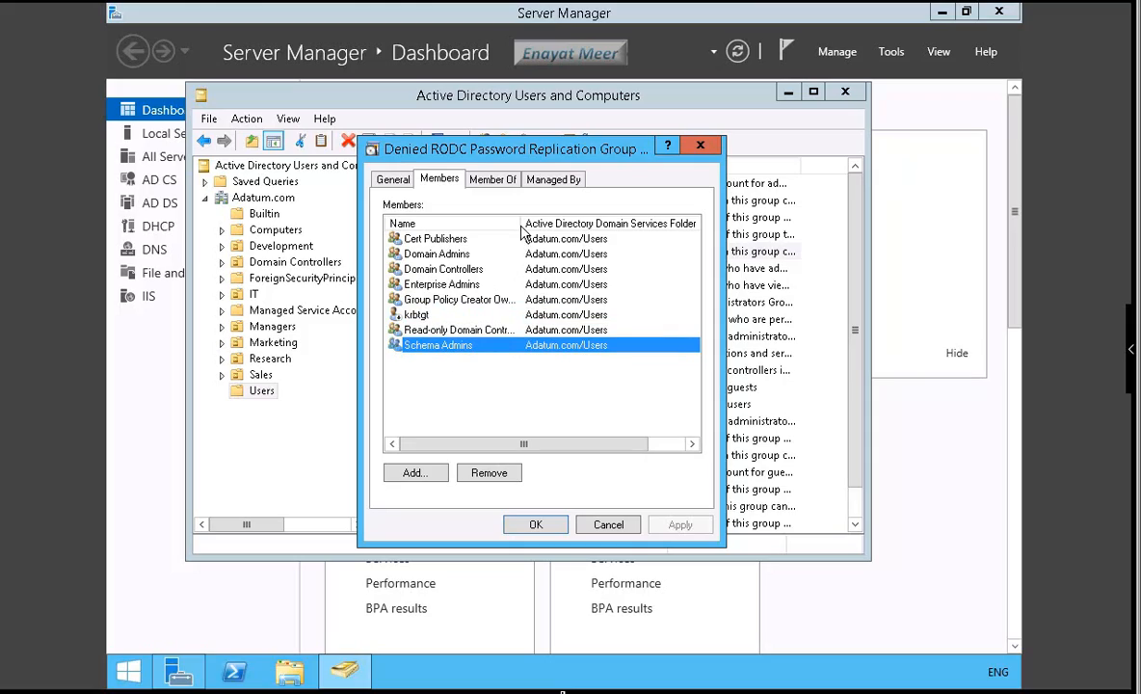